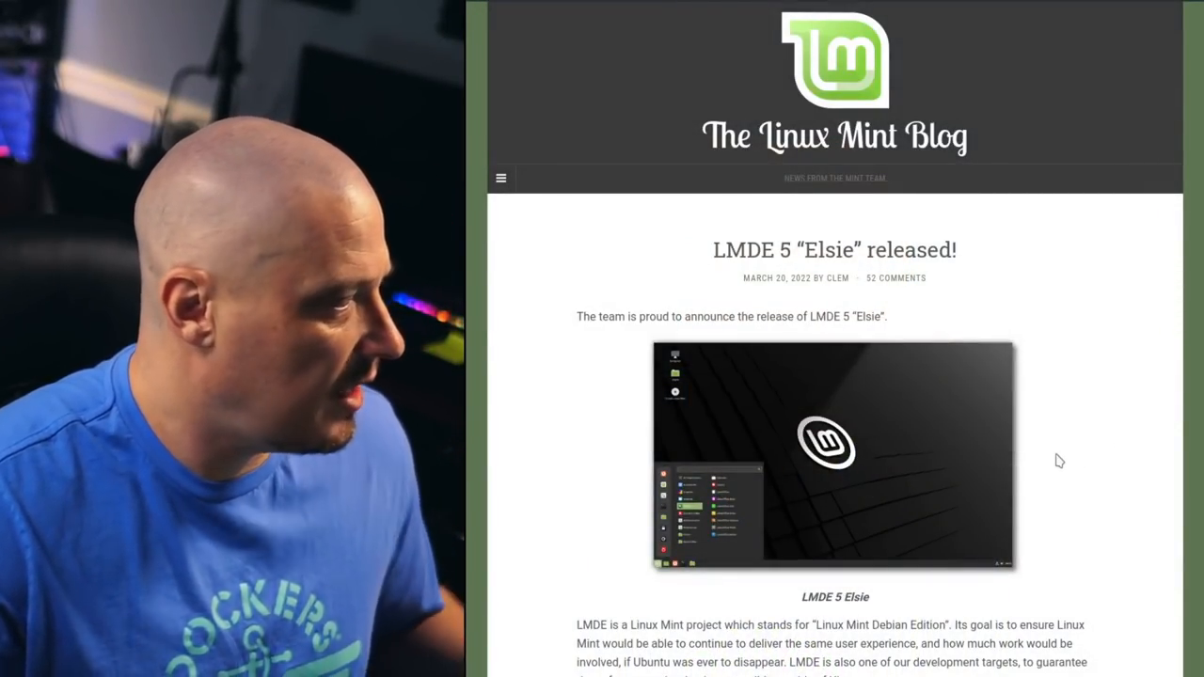
pyautogui.moveTo(1027, 397)
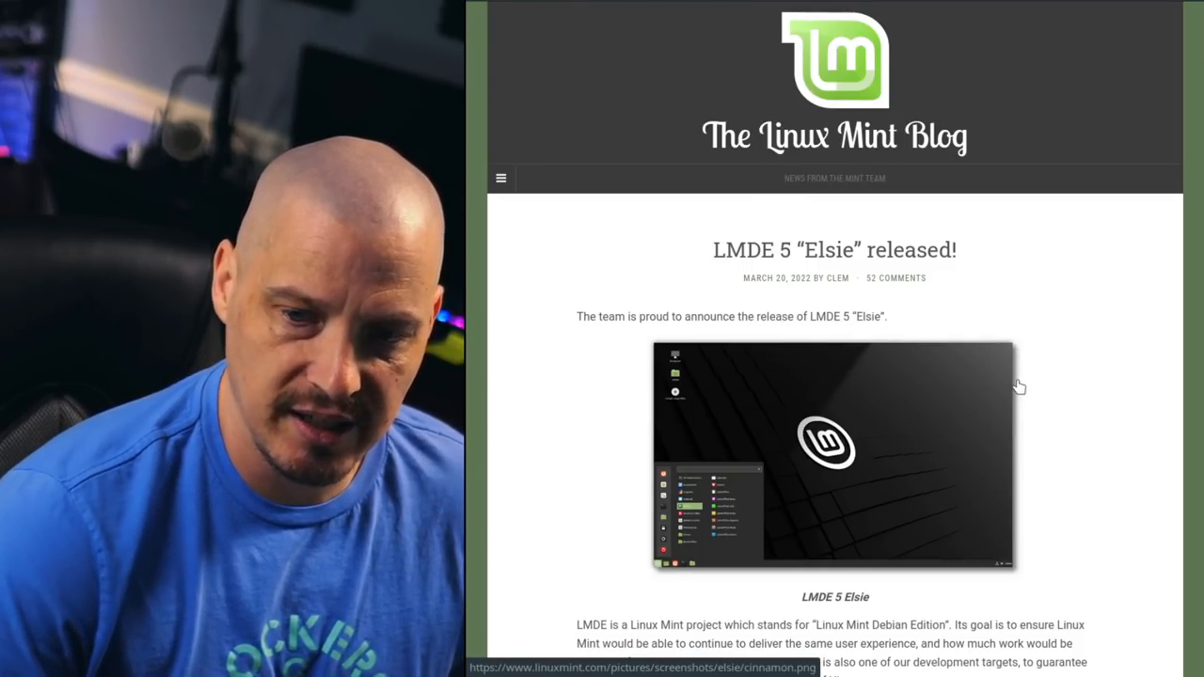
# Start the installer and keep English (US), America/Chicago timezone and the US keyboard layout.
pyautogui.scroll(-3)
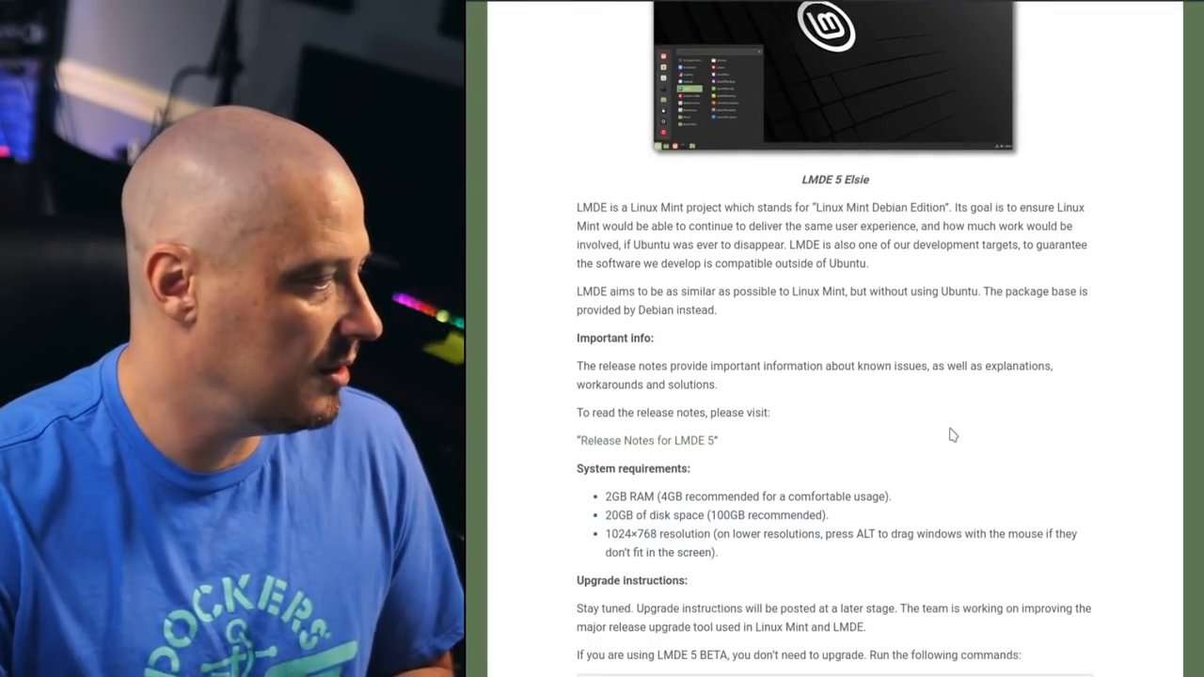
pyautogui.scroll(-3)
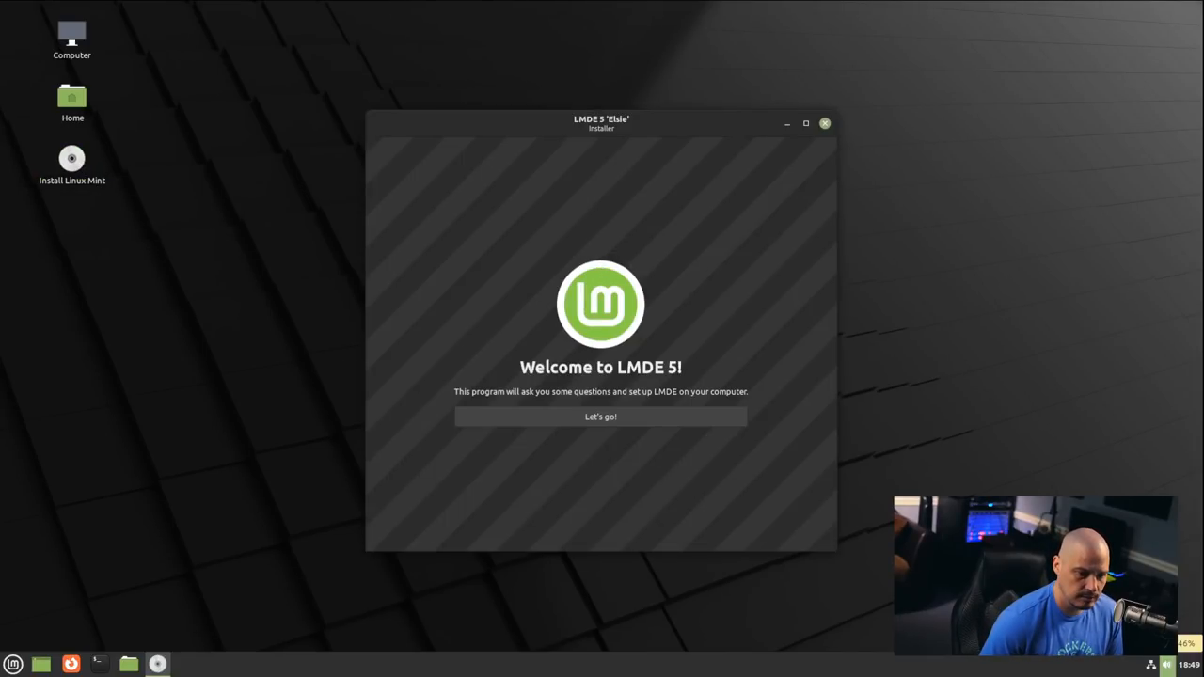
pyautogui.moveTo(655, 388)
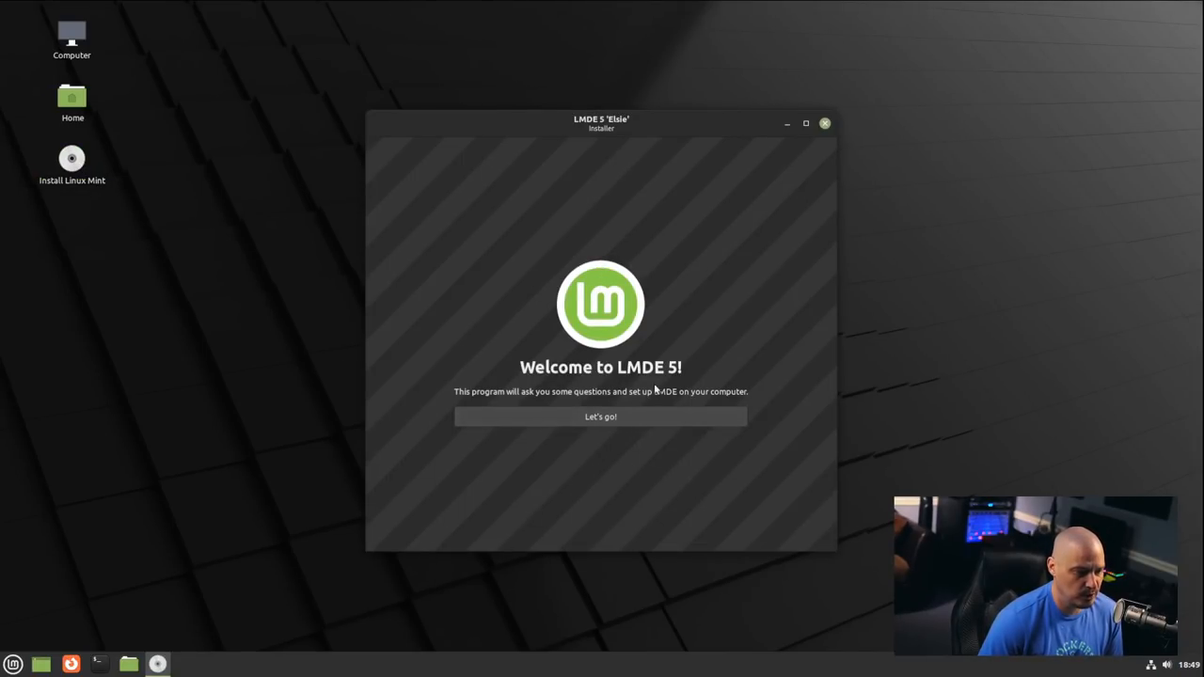
pyautogui.click(601, 418)
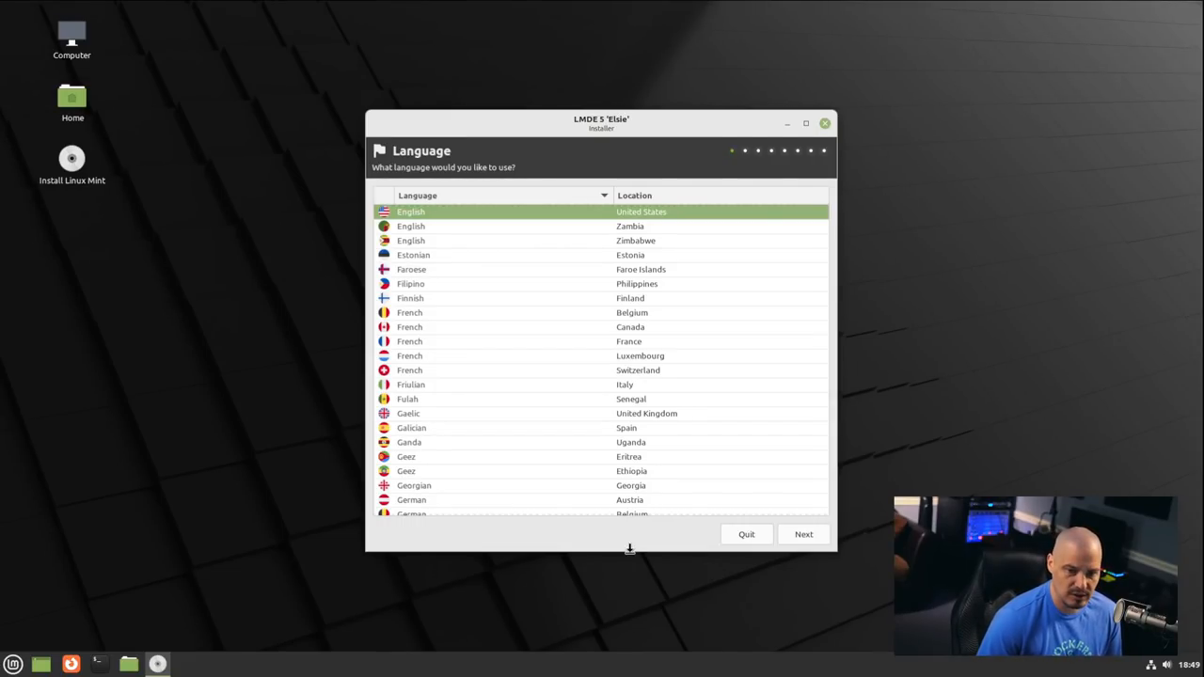
pyautogui.moveTo(542, 299)
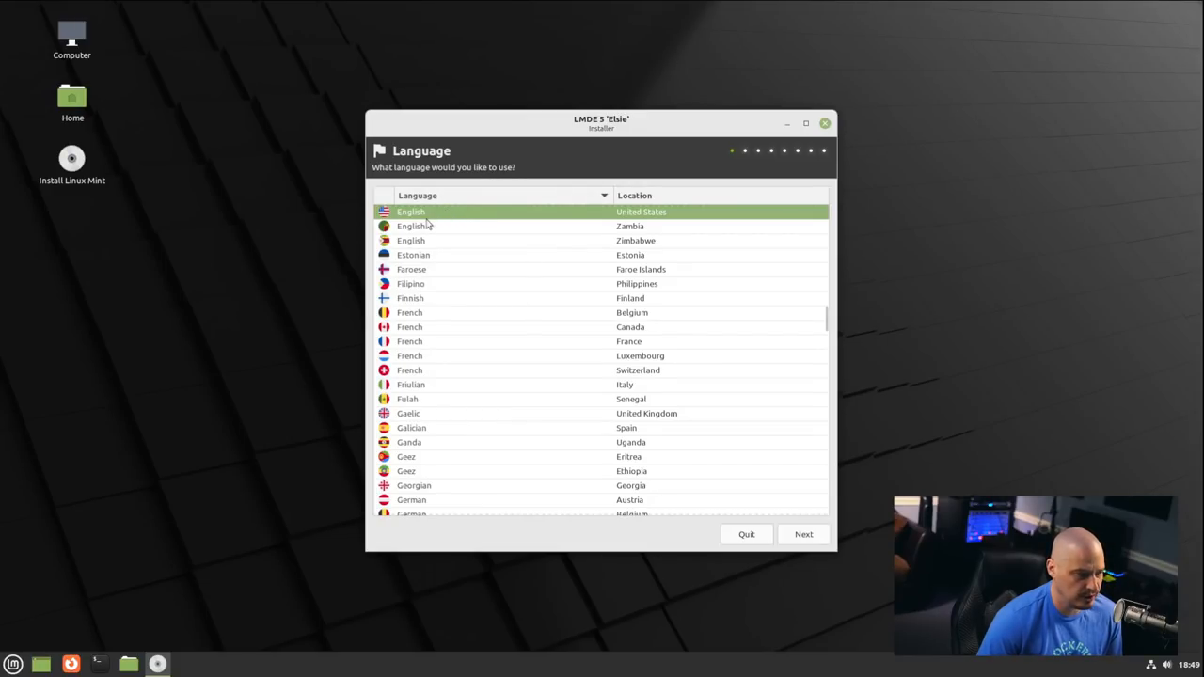
pyautogui.moveTo(783, 572)
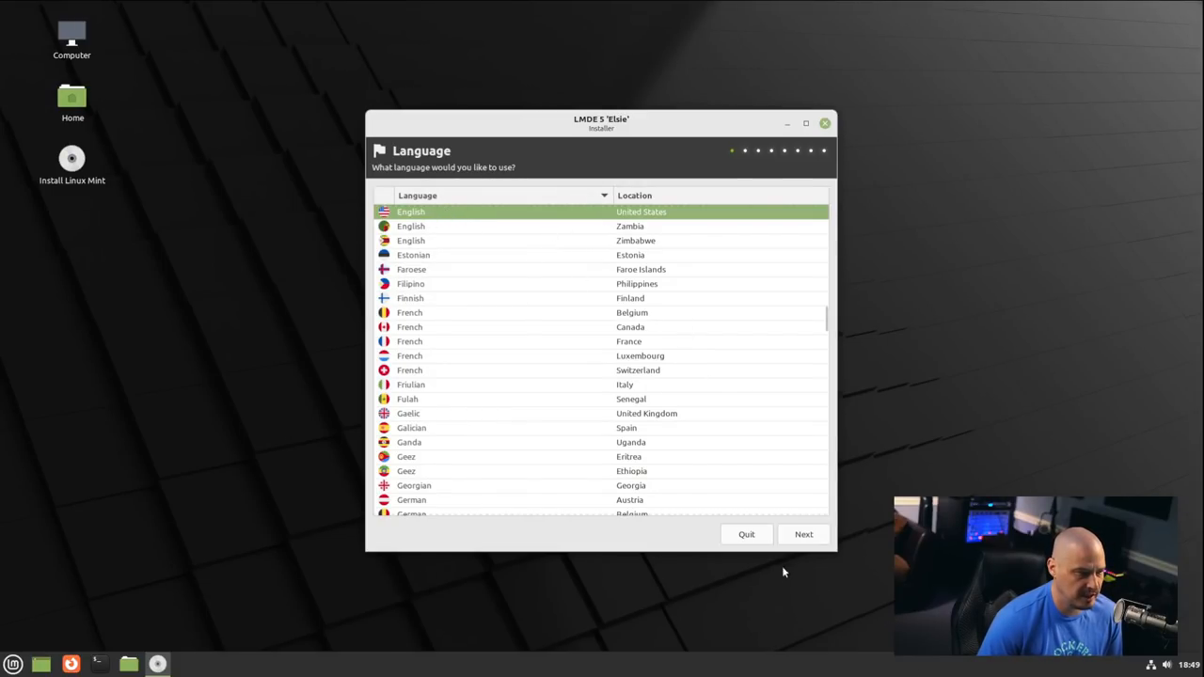
pyautogui.click(804, 535)
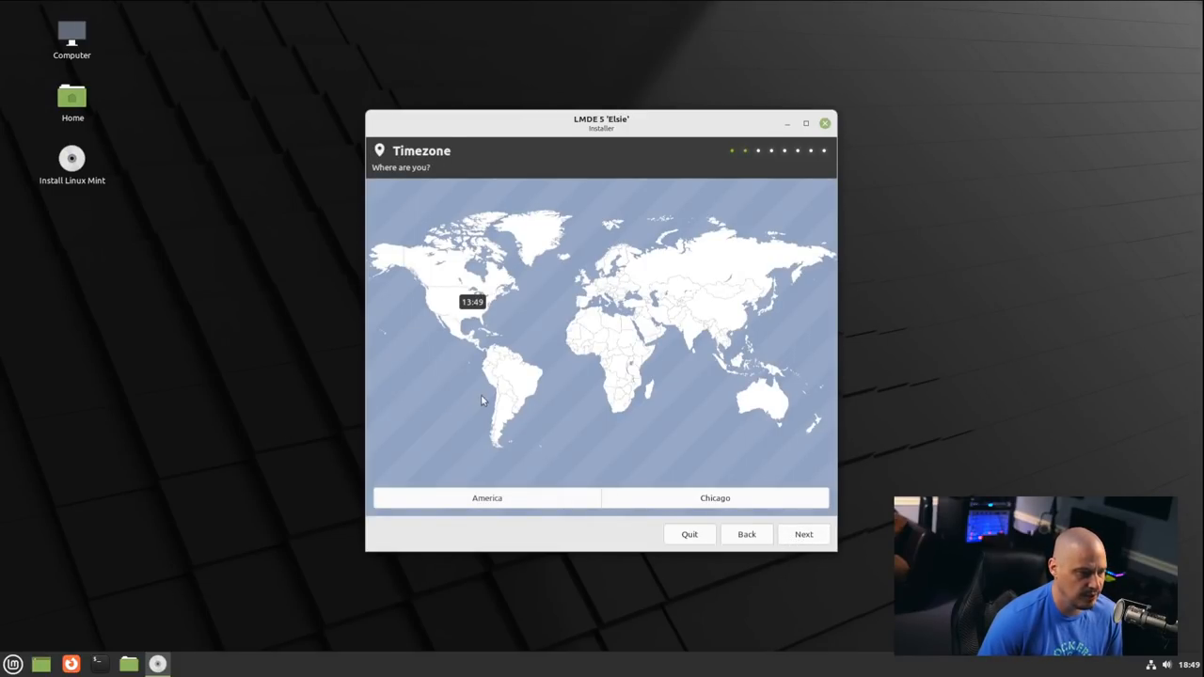
pyautogui.moveTo(446, 504)
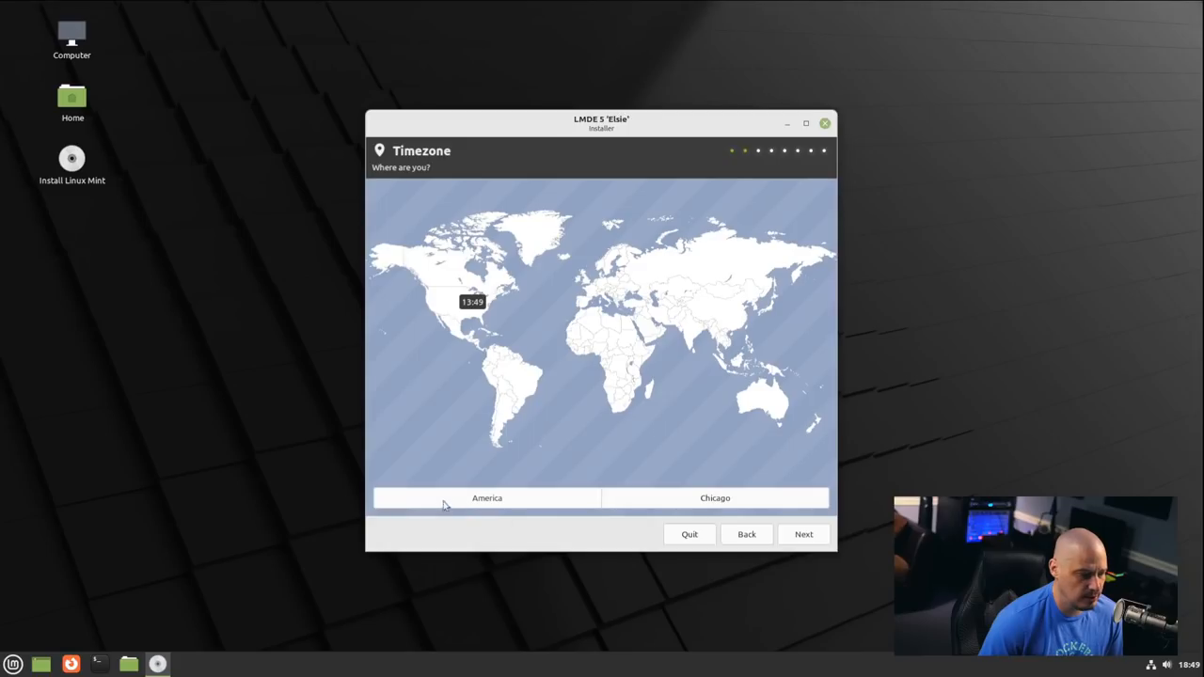
pyautogui.moveTo(662, 496)
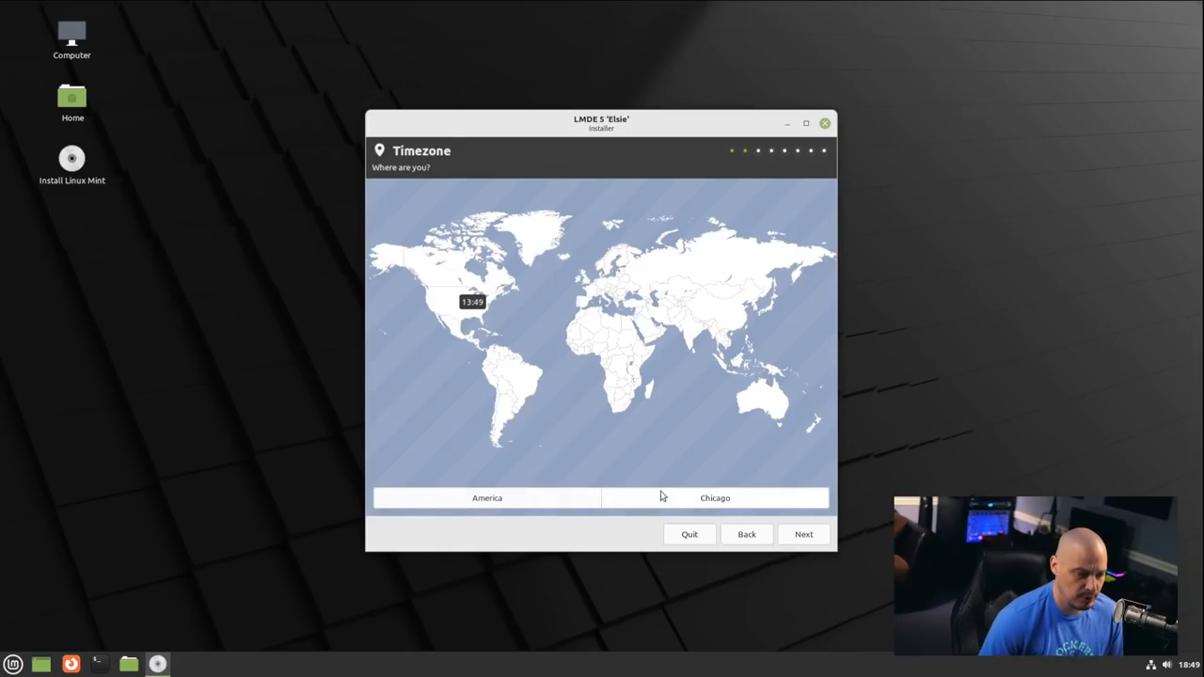
pyautogui.moveTo(799, 536)
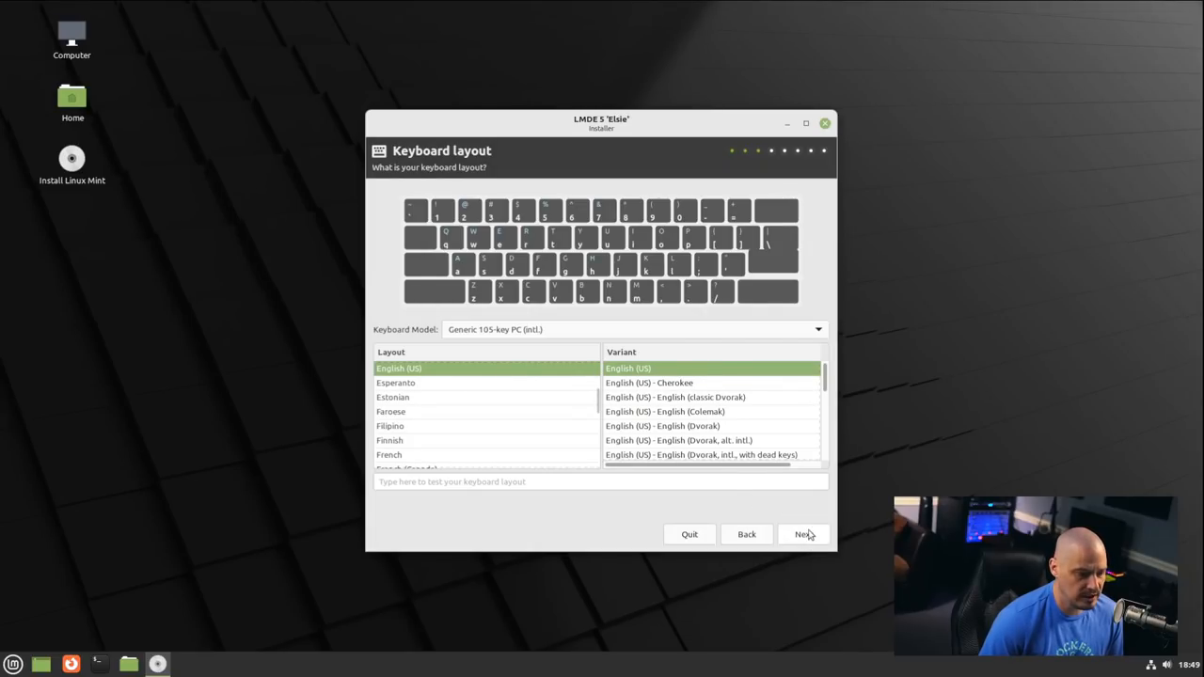
pyautogui.moveTo(734, 303)
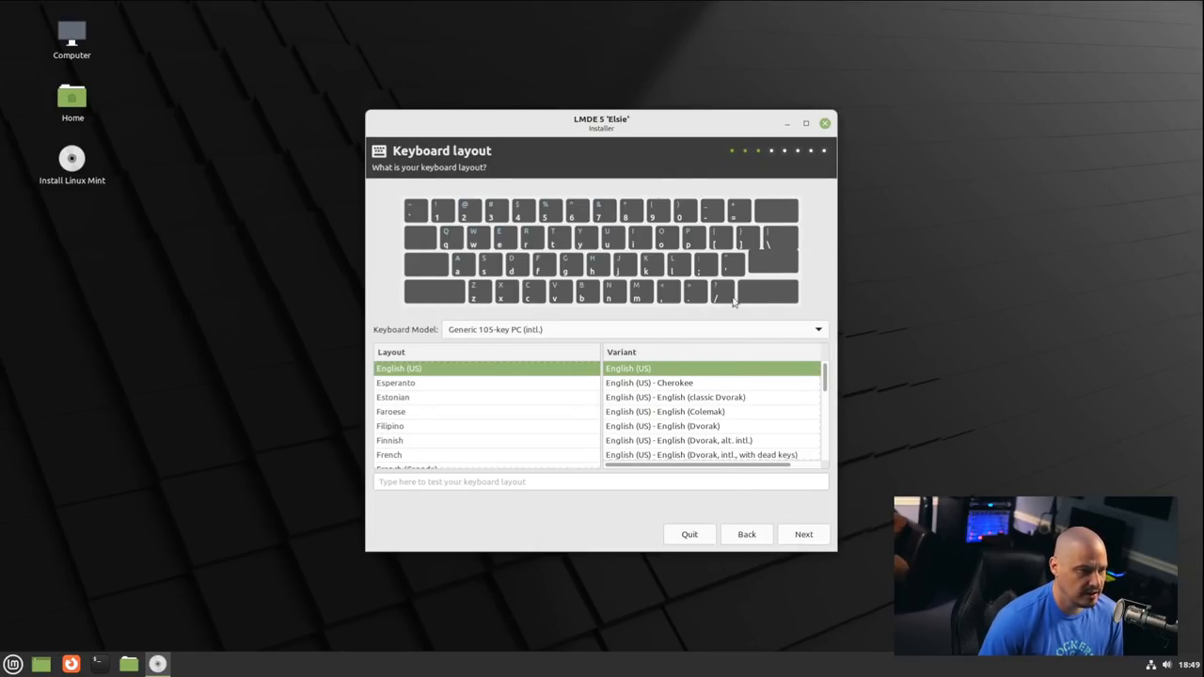
pyautogui.moveTo(800, 542)
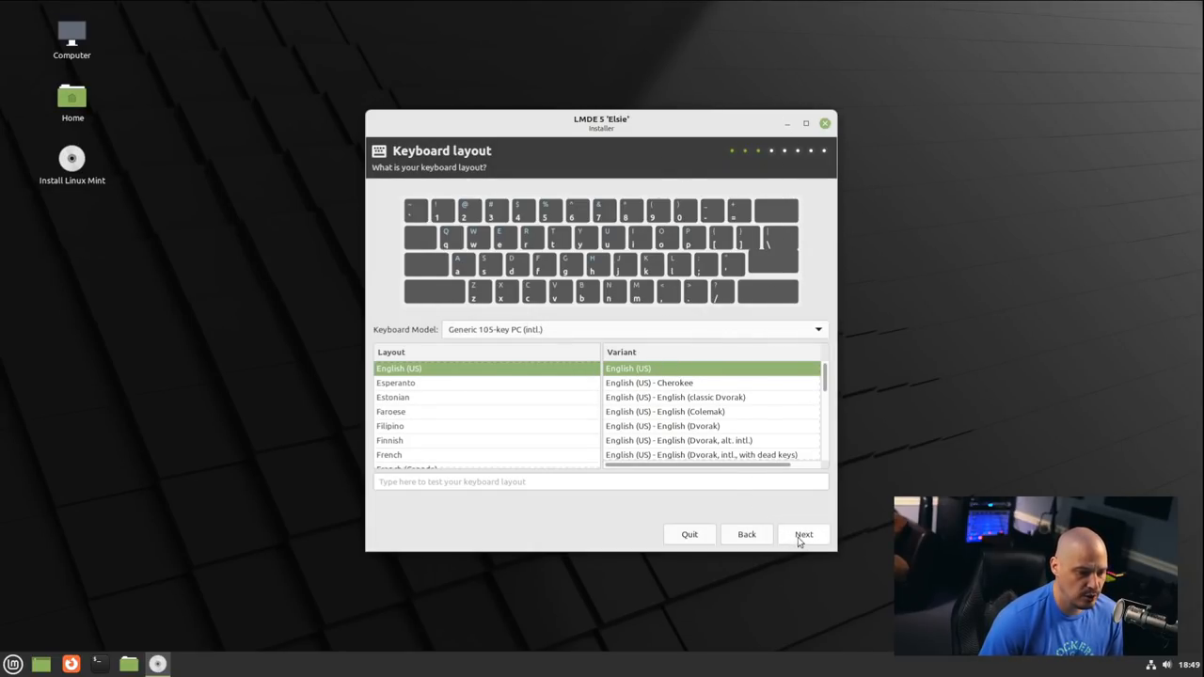
pyautogui.click(803, 534)
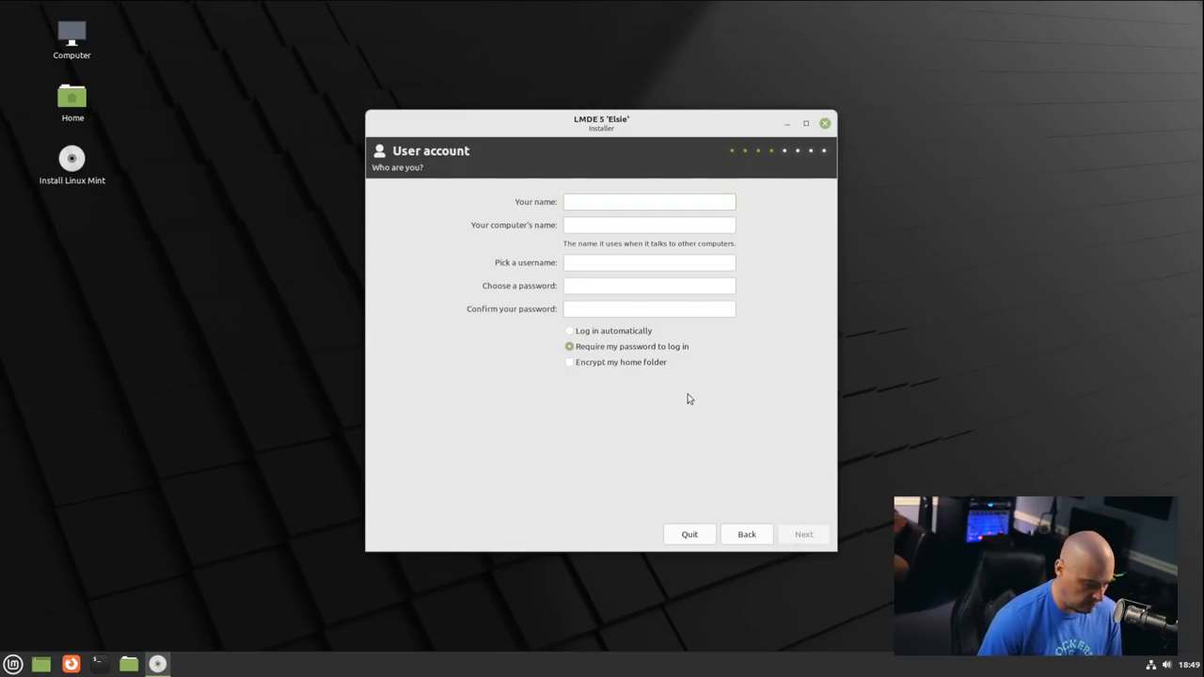
# Enter name 'dt' and computer name 'virt-lmde', enable home folder encryption, and continue.
pyautogui.click(649, 201)
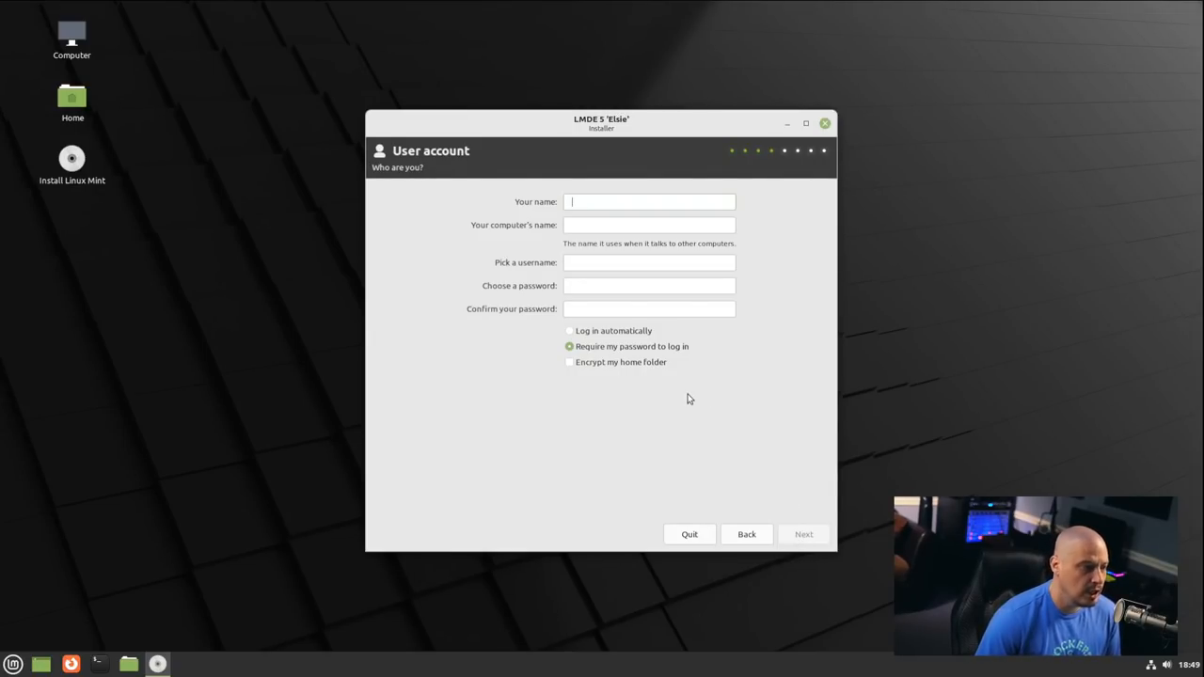
pyautogui.write('dt')
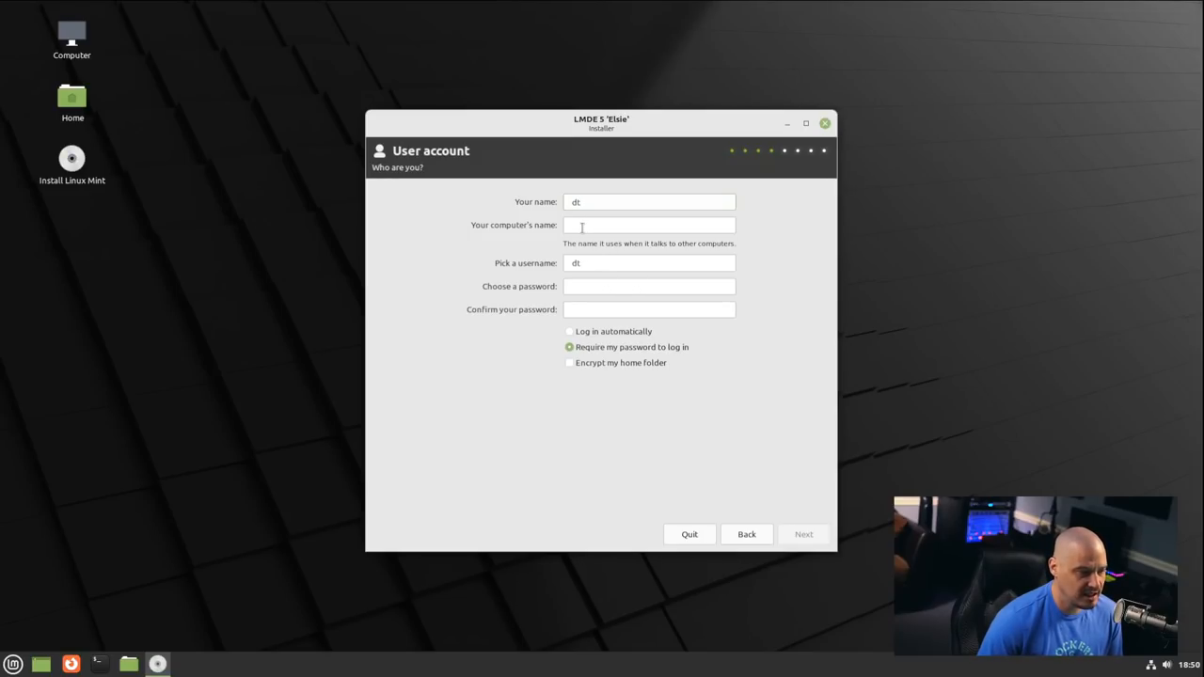
pyautogui.write('virt')
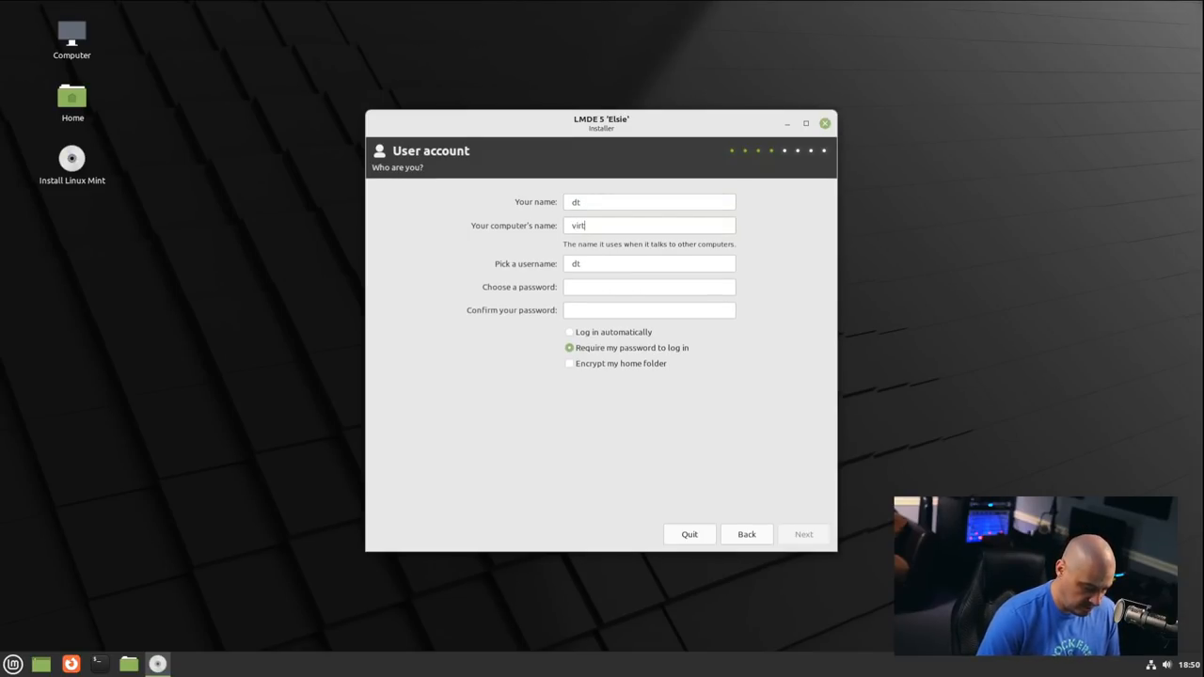
pyautogui.write('-lmde')
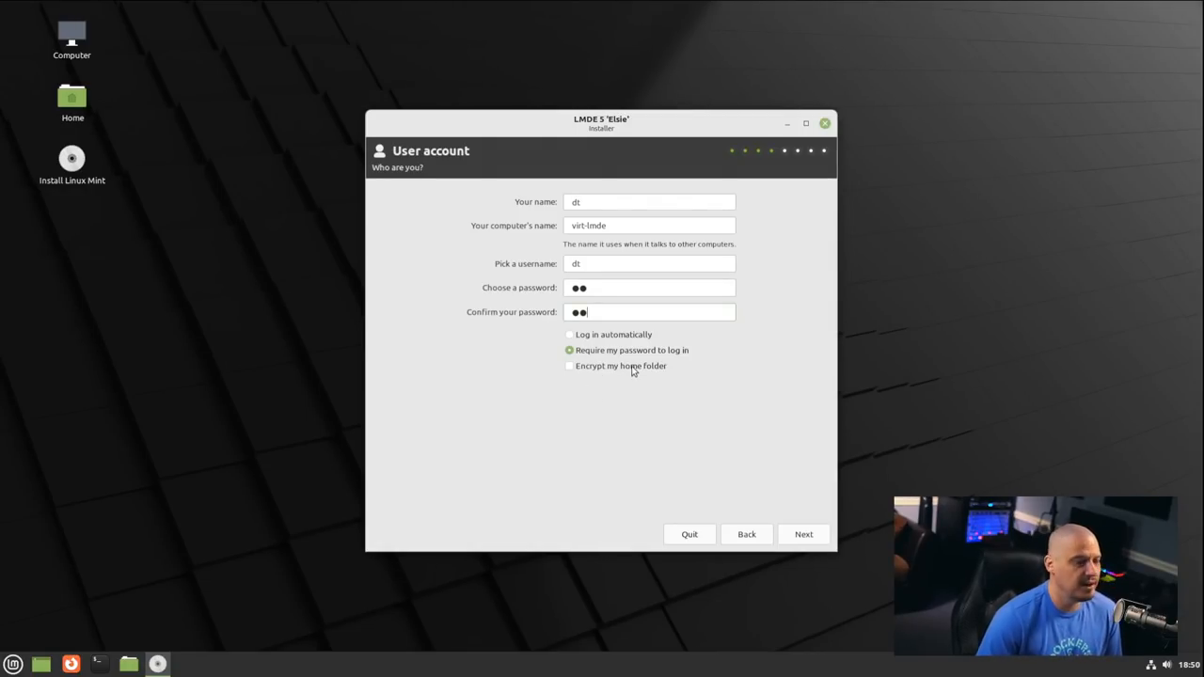
pyautogui.click(568, 365)
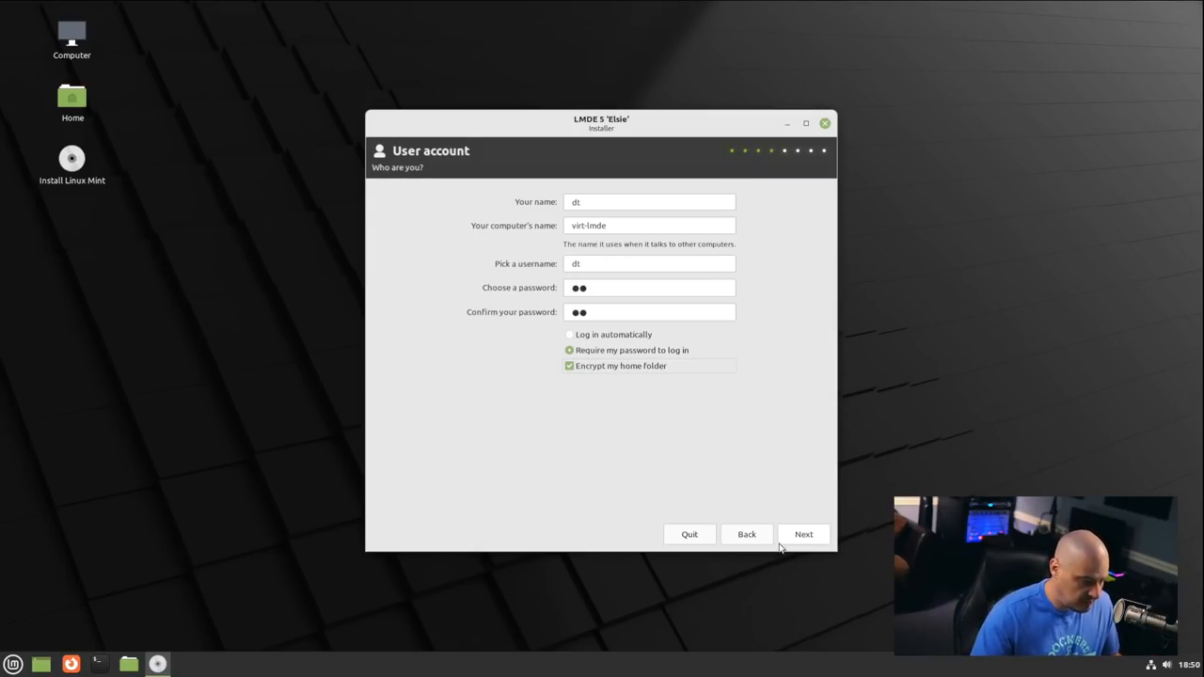
pyautogui.click(804, 534)
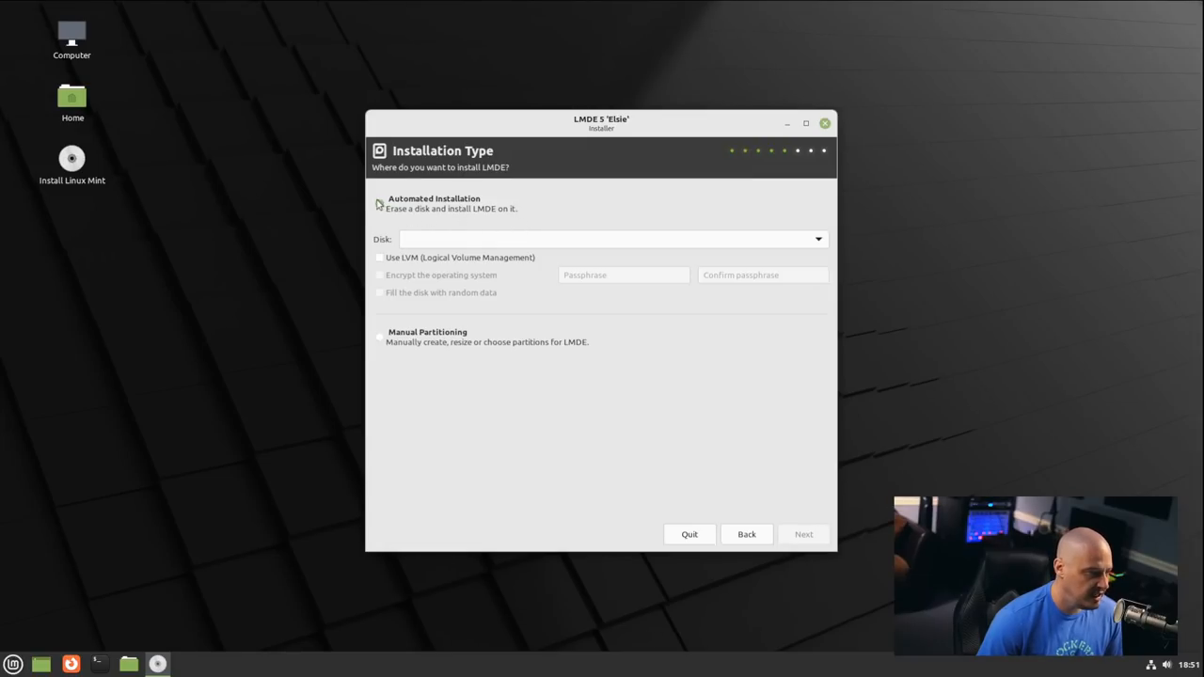
# Choose Automated Installation on the 21 GB vda disk and accept the data-deletion warning.
pyautogui.click(380, 204)
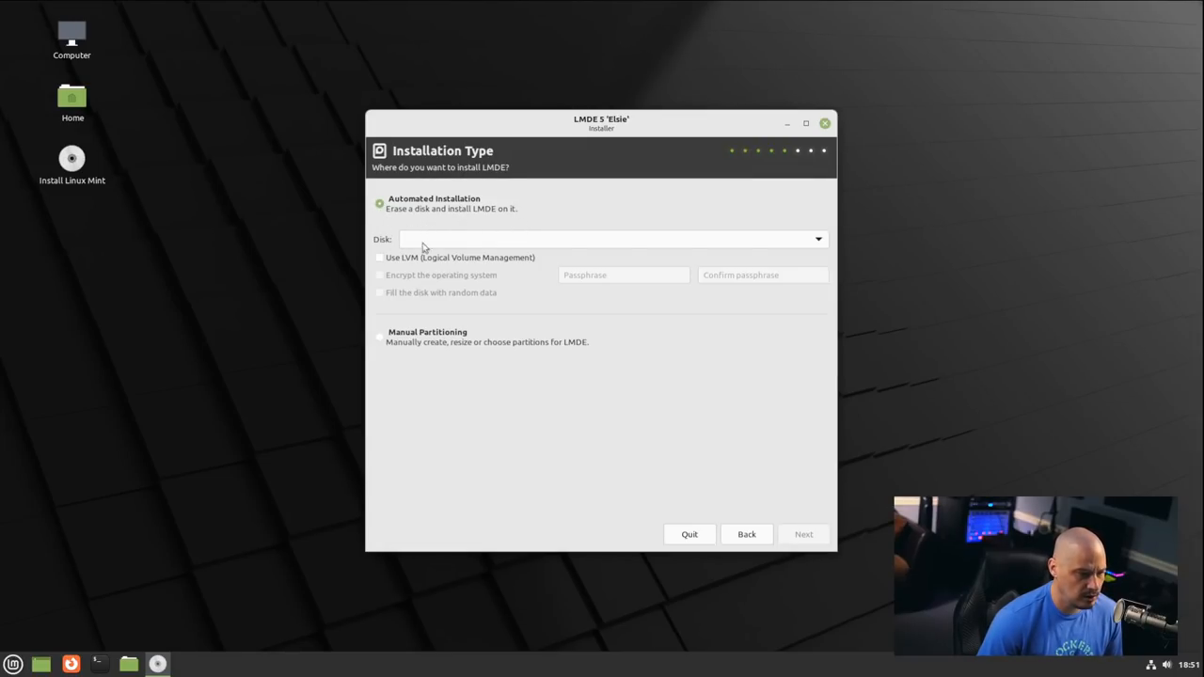
pyautogui.click(380, 335)
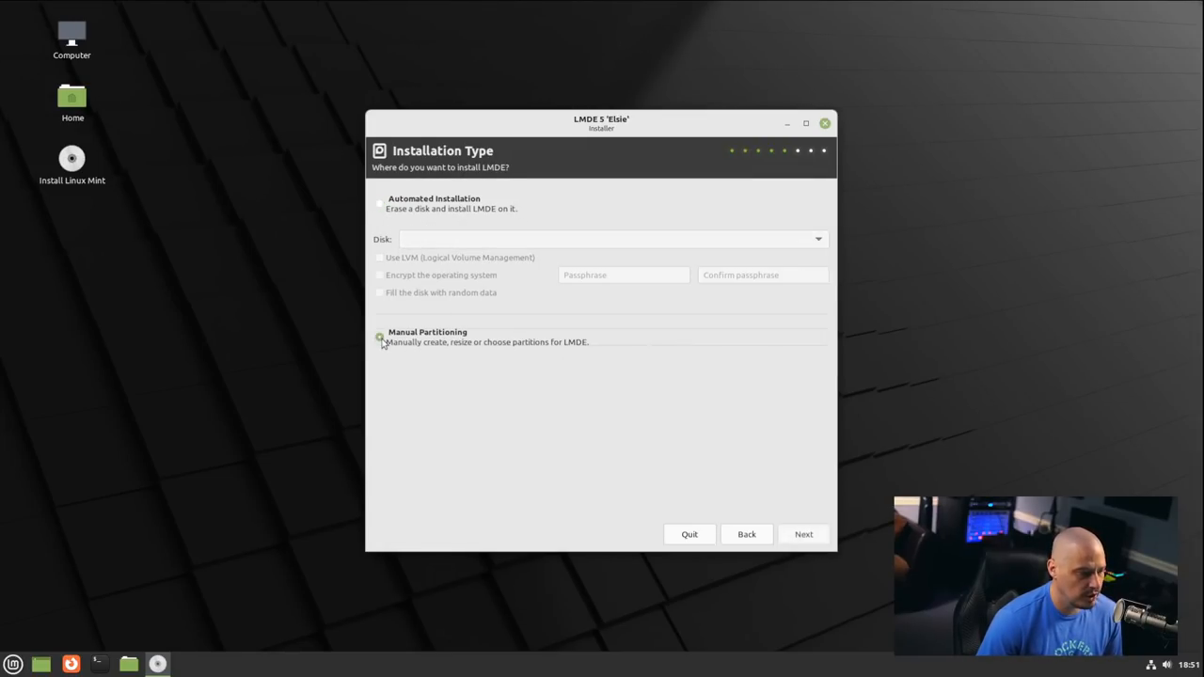
pyautogui.click(380, 203)
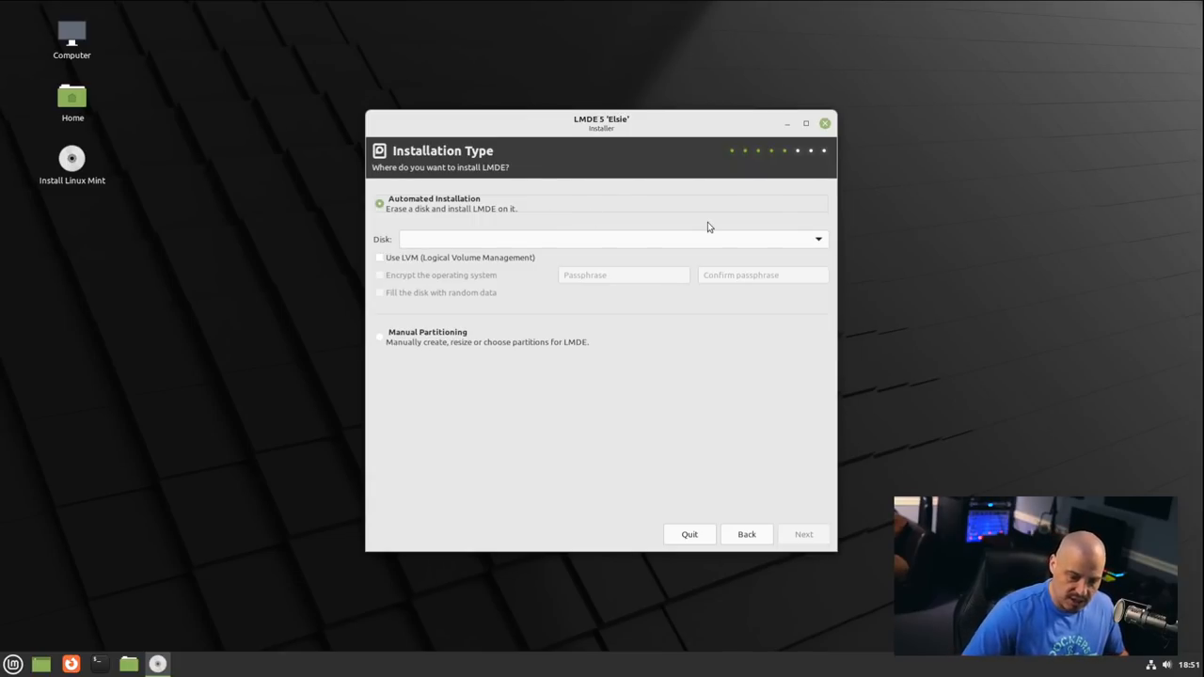
pyautogui.moveTo(723, 252)
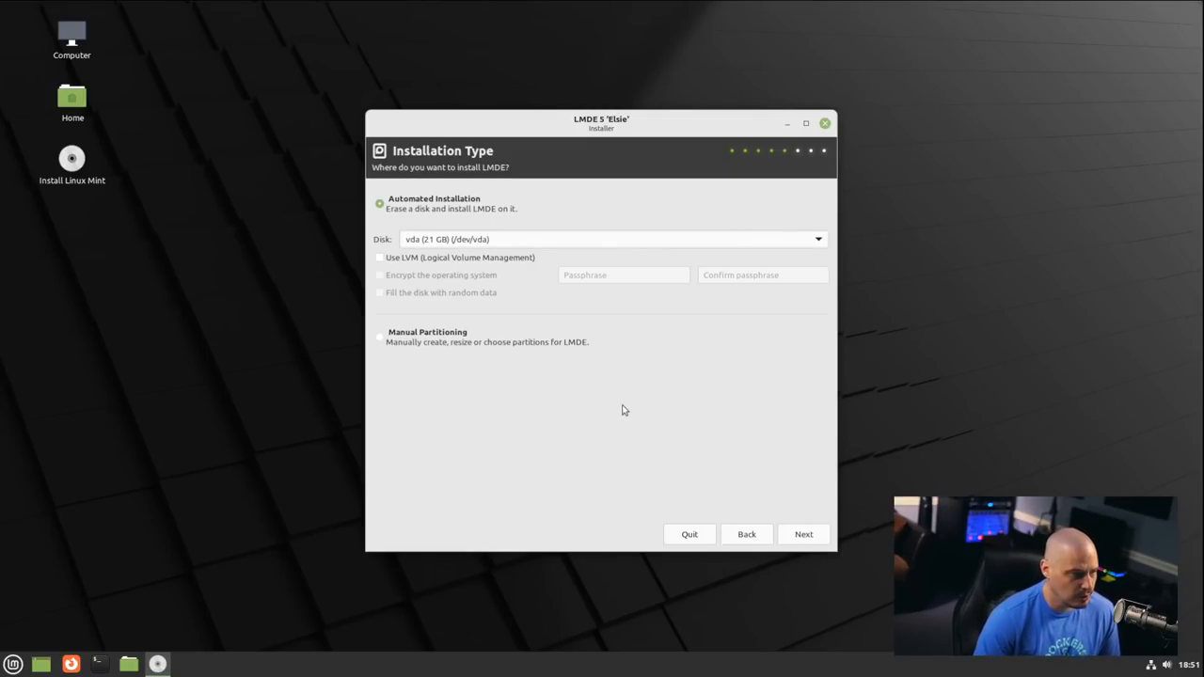
pyautogui.moveTo(813, 546)
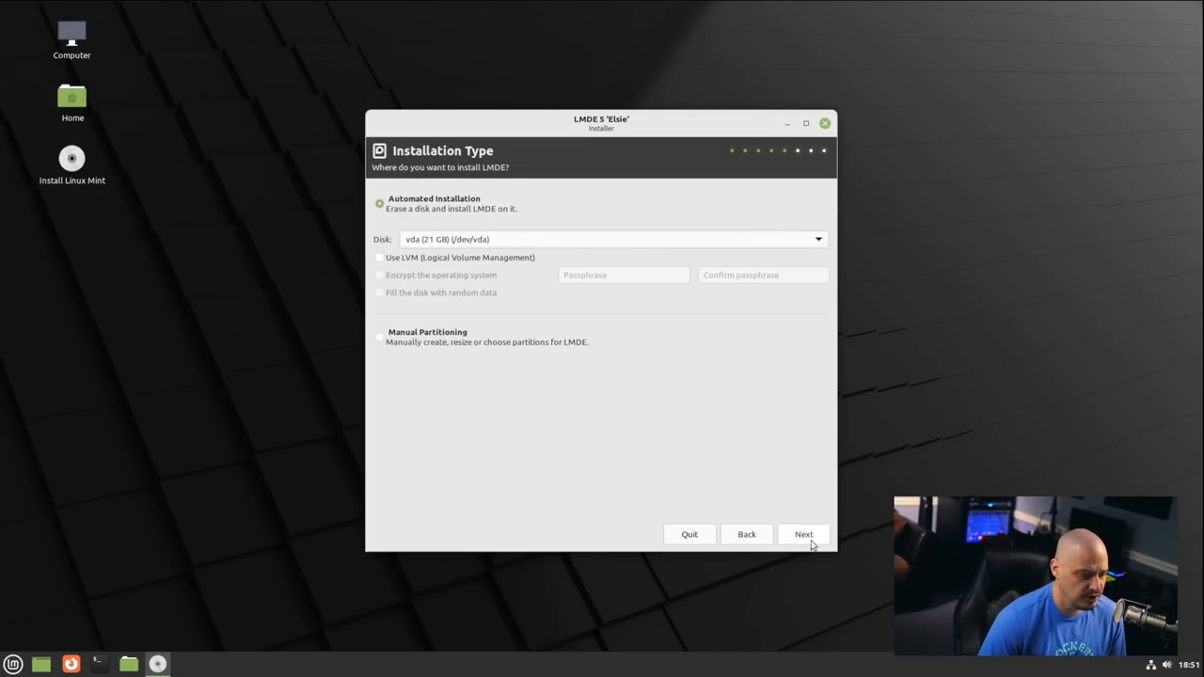
pyautogui.click(804, 535)
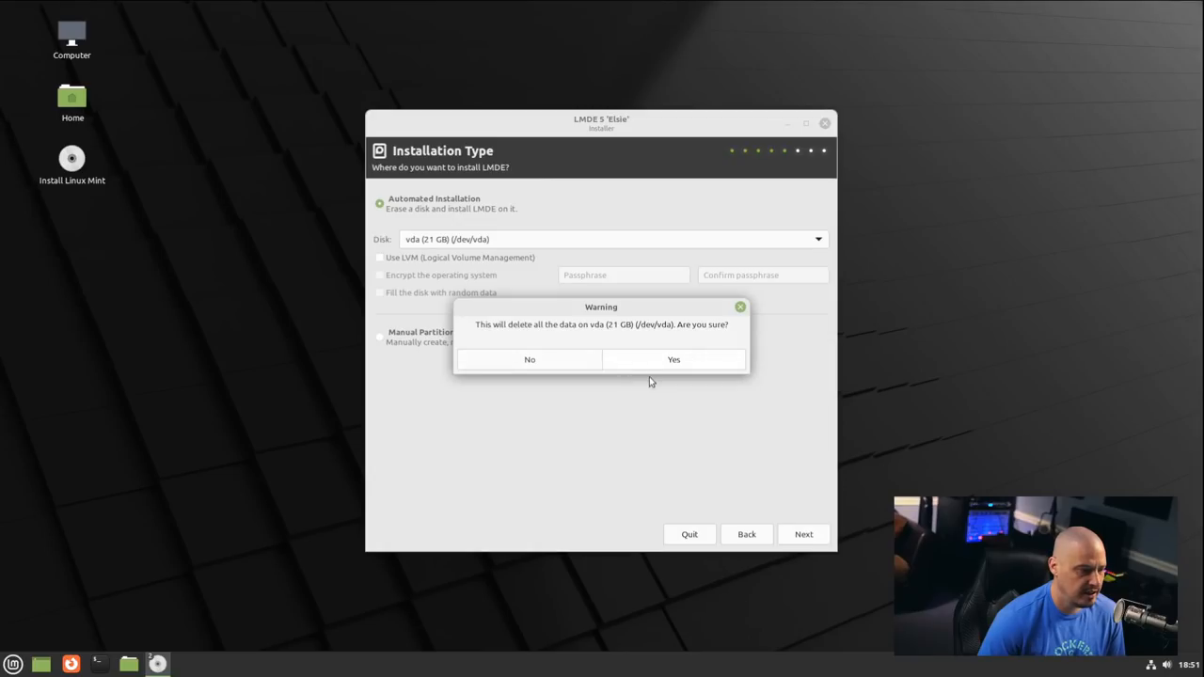
pyautogui.click(673, 359)
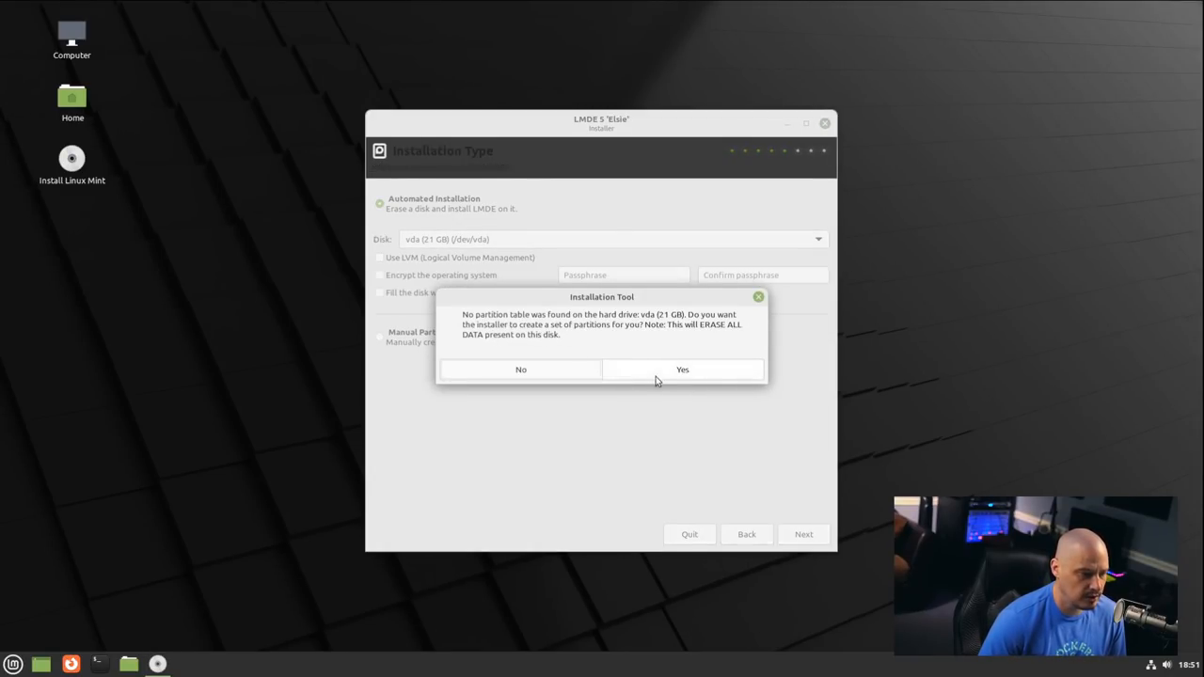
pyautogui.moveTo(606, 348)
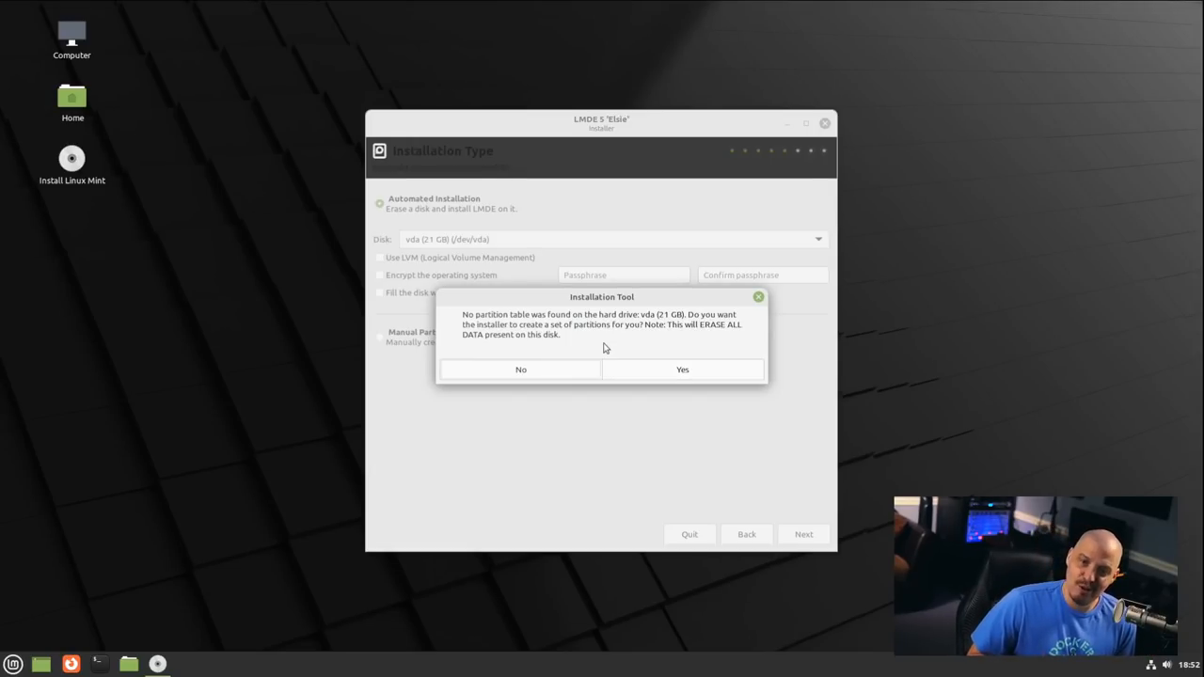
pyautogui.moveTo(581, 369)
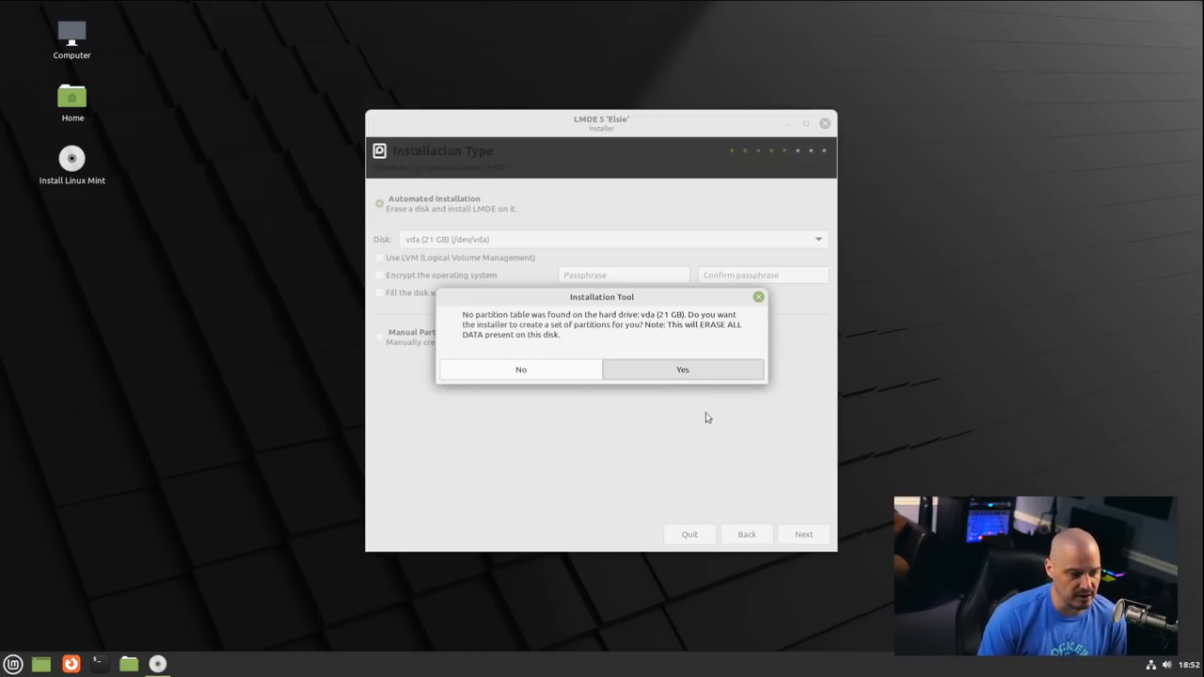
# Let the installer create partitions, review the summary with GRUB on /dev/vda, and start installing.
pyautogui.click(681, 368)
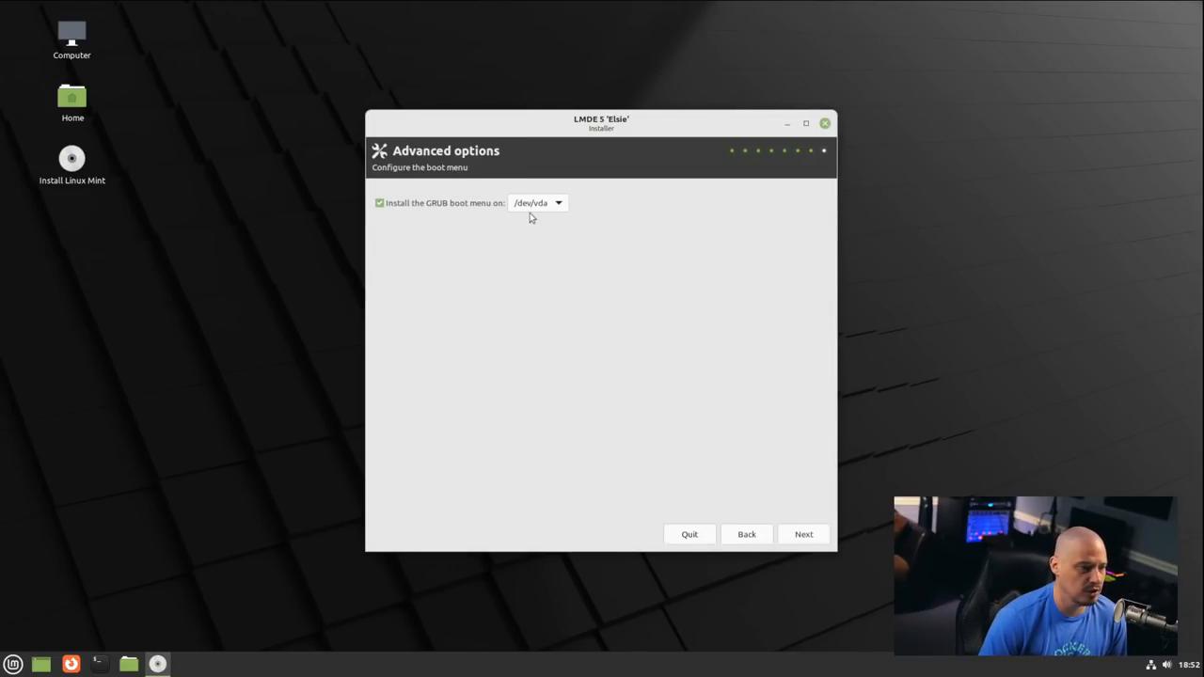
pyautogui.moveTo(567, 207)
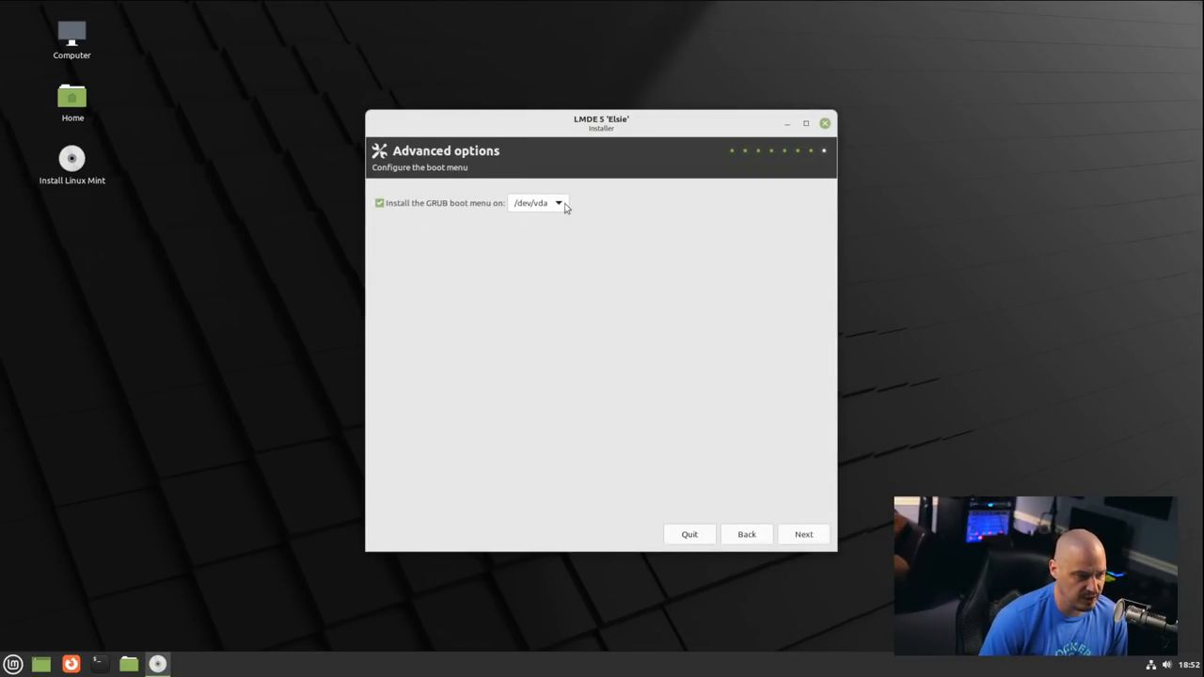
pyautogui.moveTo(538, 252)
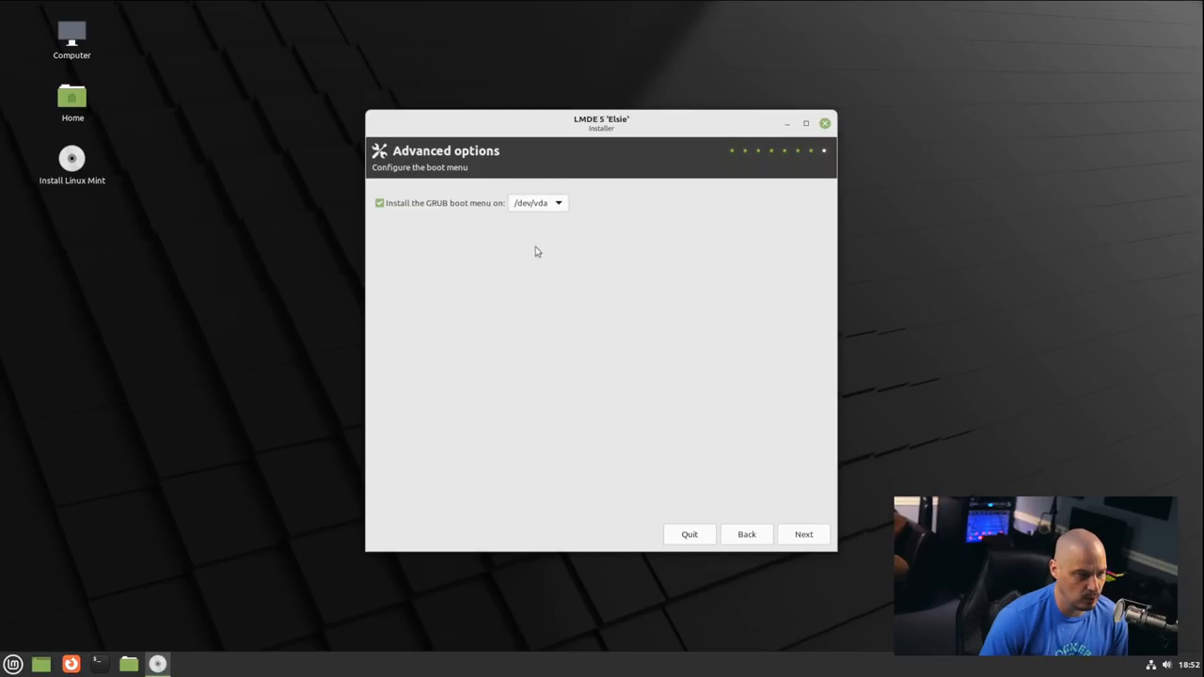
pyautogui.click(803, 534)
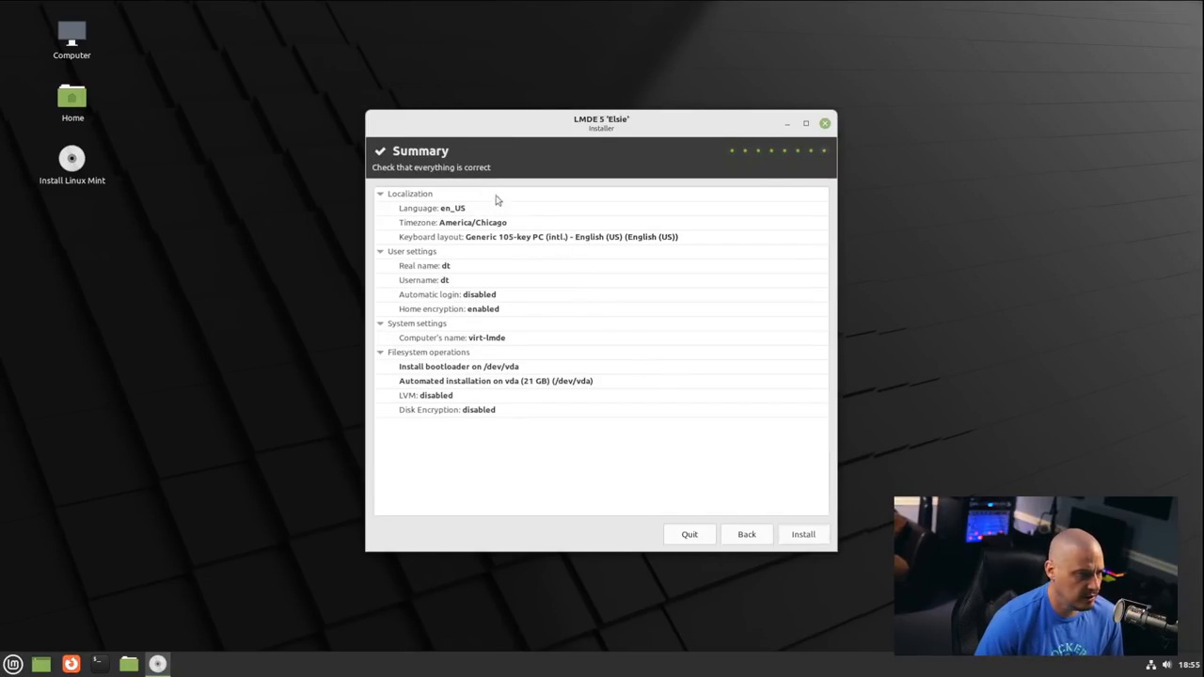
pyautogui.moveTo(515, 246)
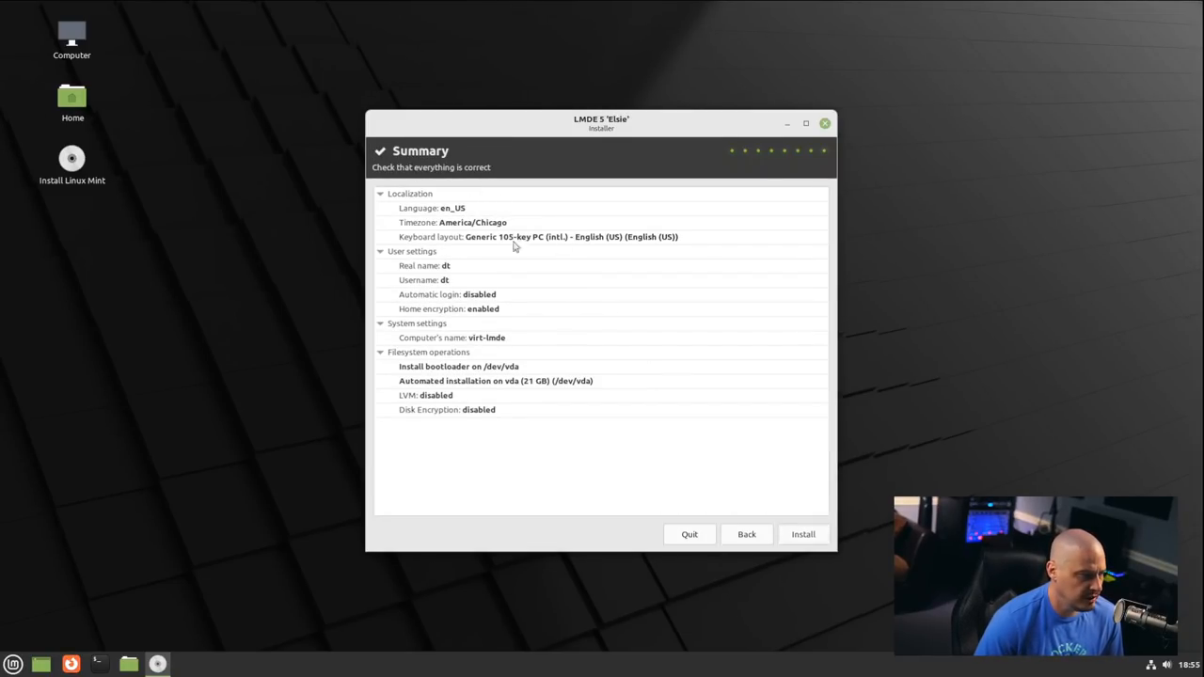
pyautogui.moveTo(499, 229)
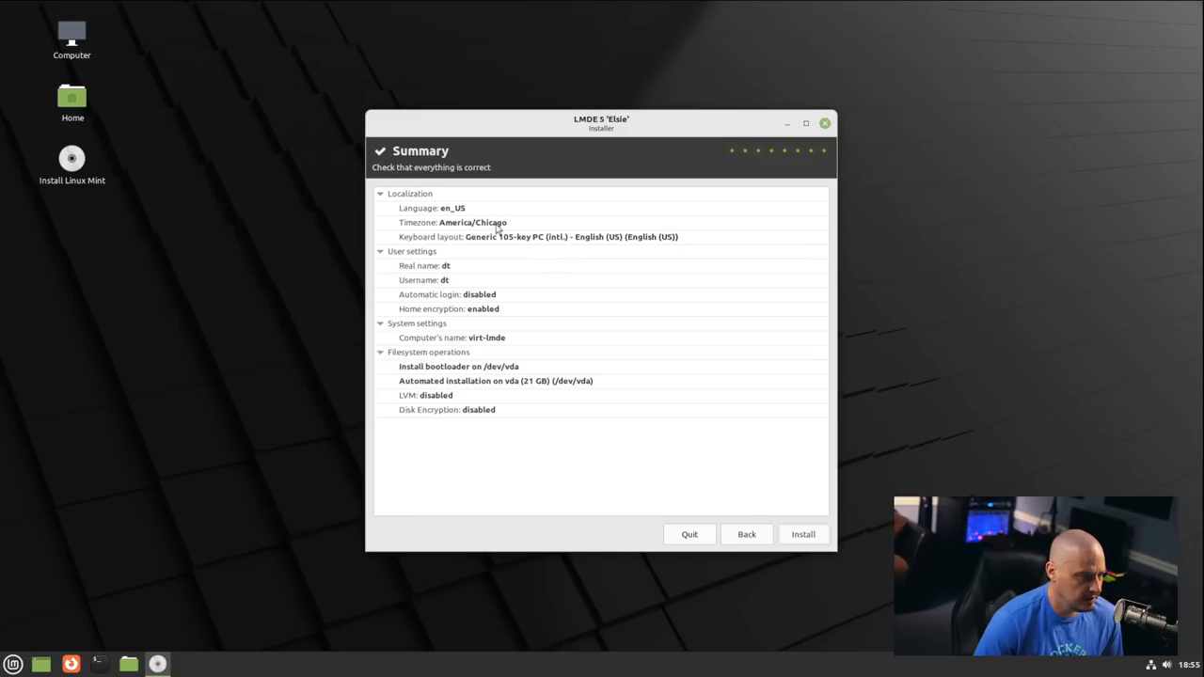
pyautogui.moveTo(566, 357)
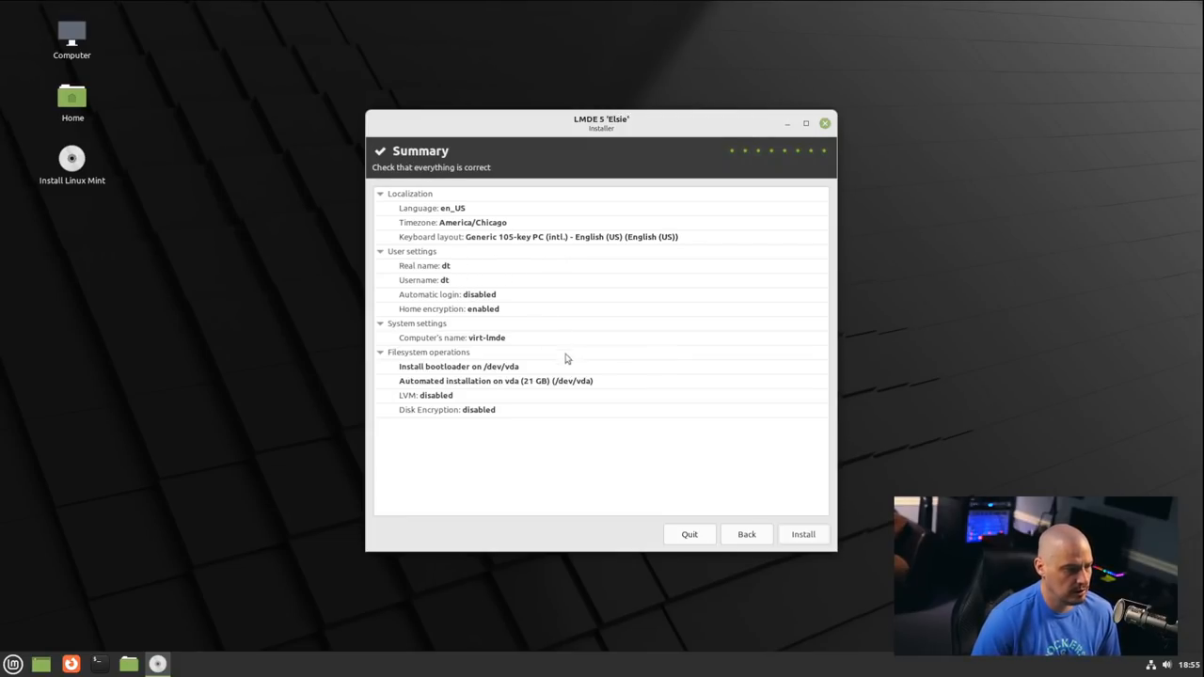
pyautogui.moveTo(561, 432)
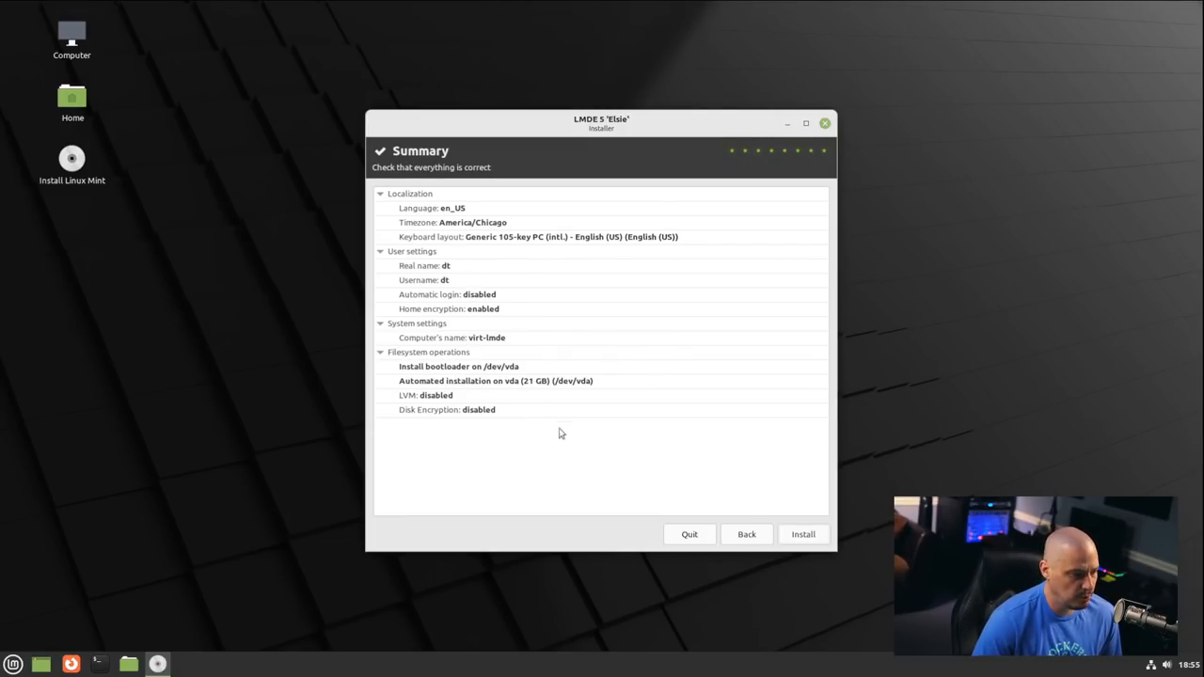
pyautogui.click(801, 534)
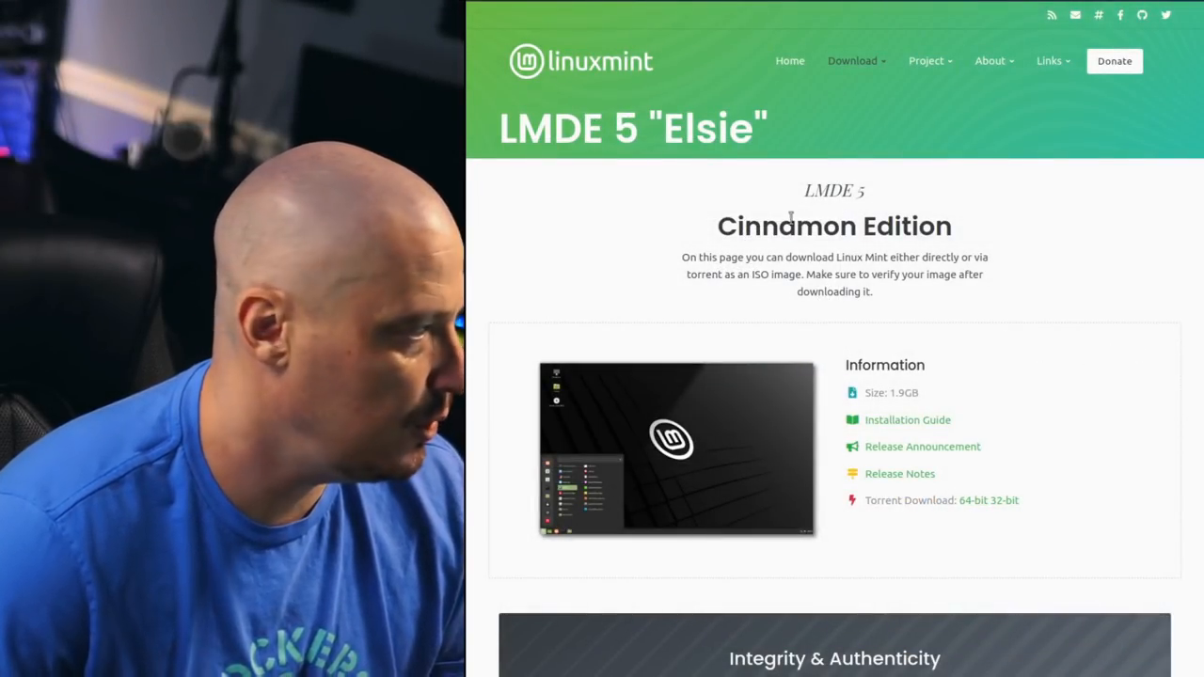
pyautogui.moveTo(1159, 410)
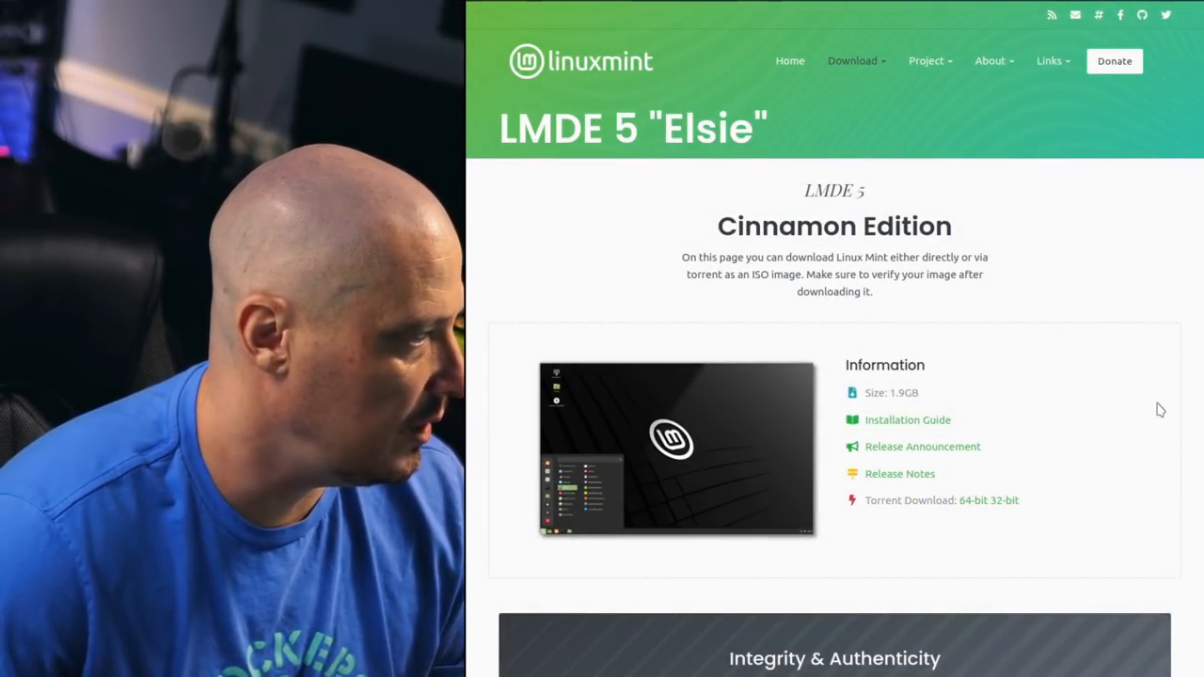
pyautogui.scroll(-3)
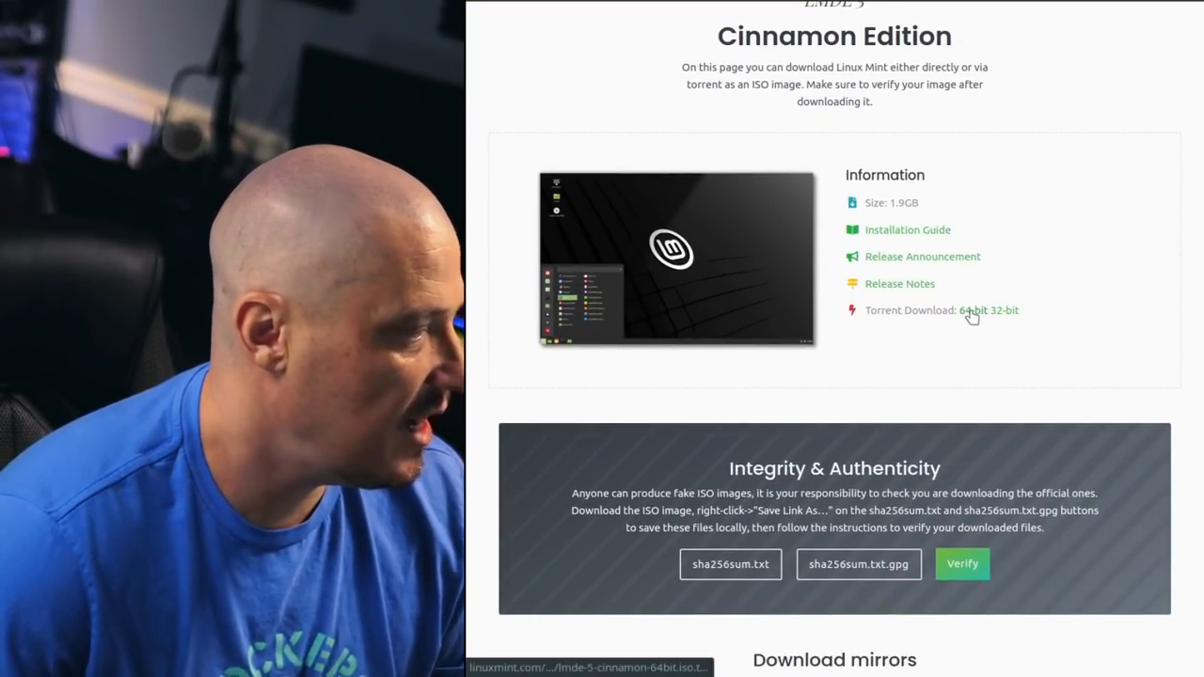
pyautogui.moveTo(1009, 323)
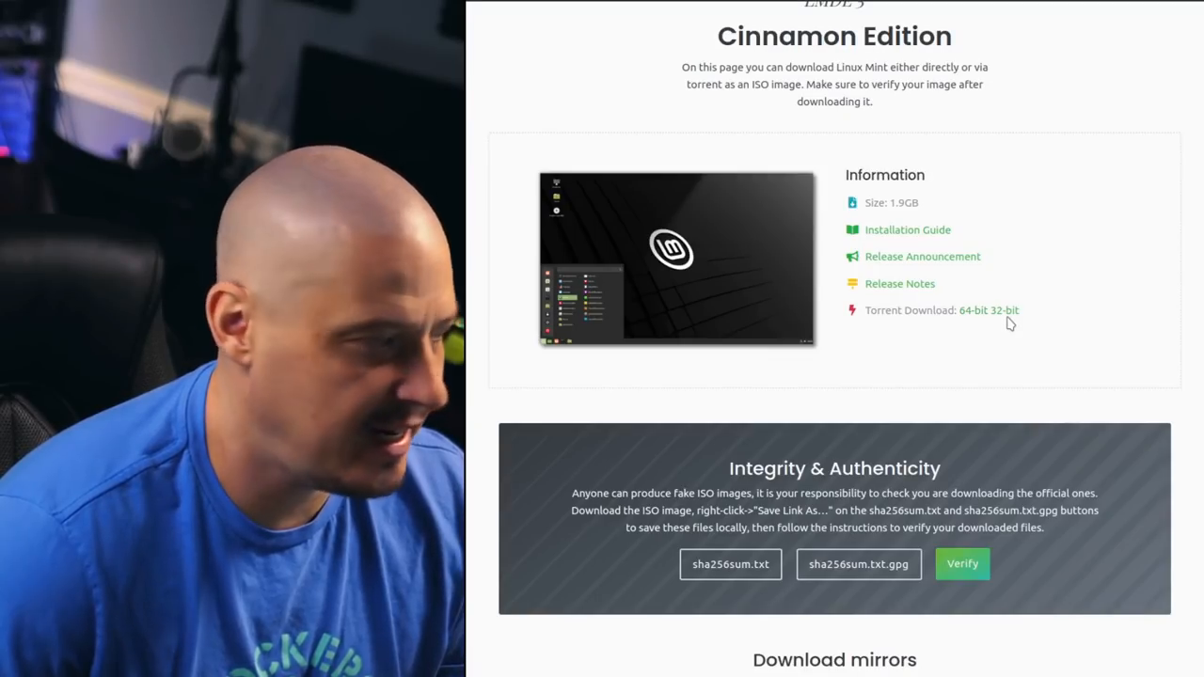
pyautogui.moveTo(1007, 310)
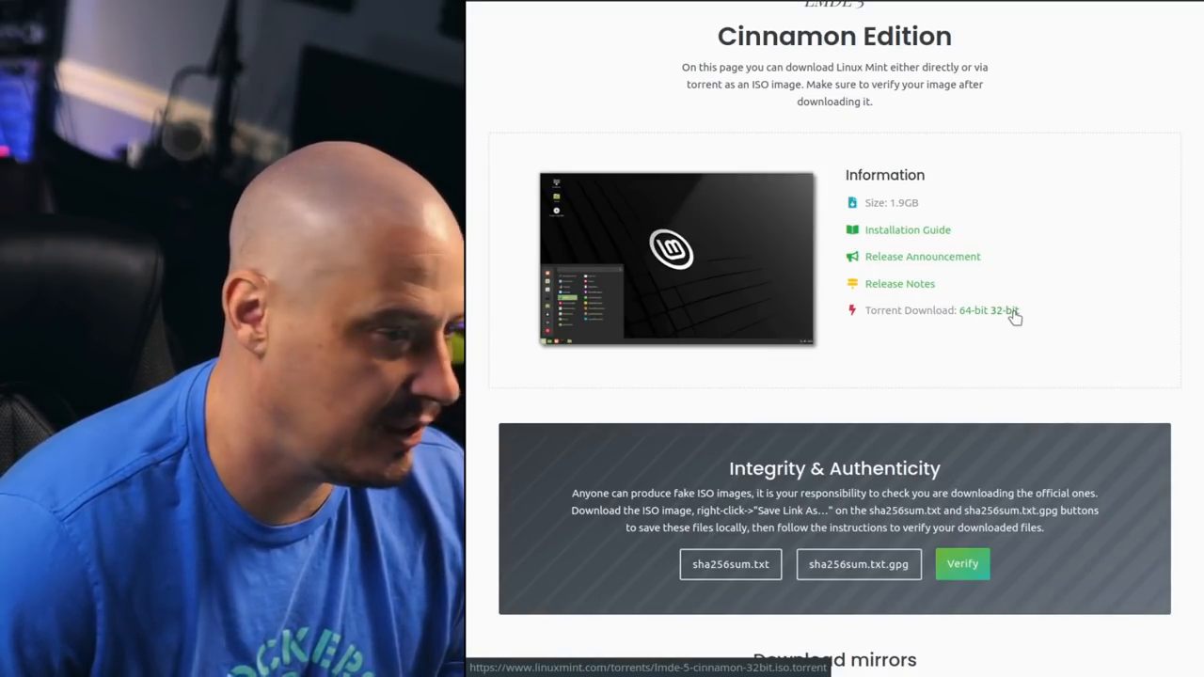
pyautogui.moveTo(1050, 394)
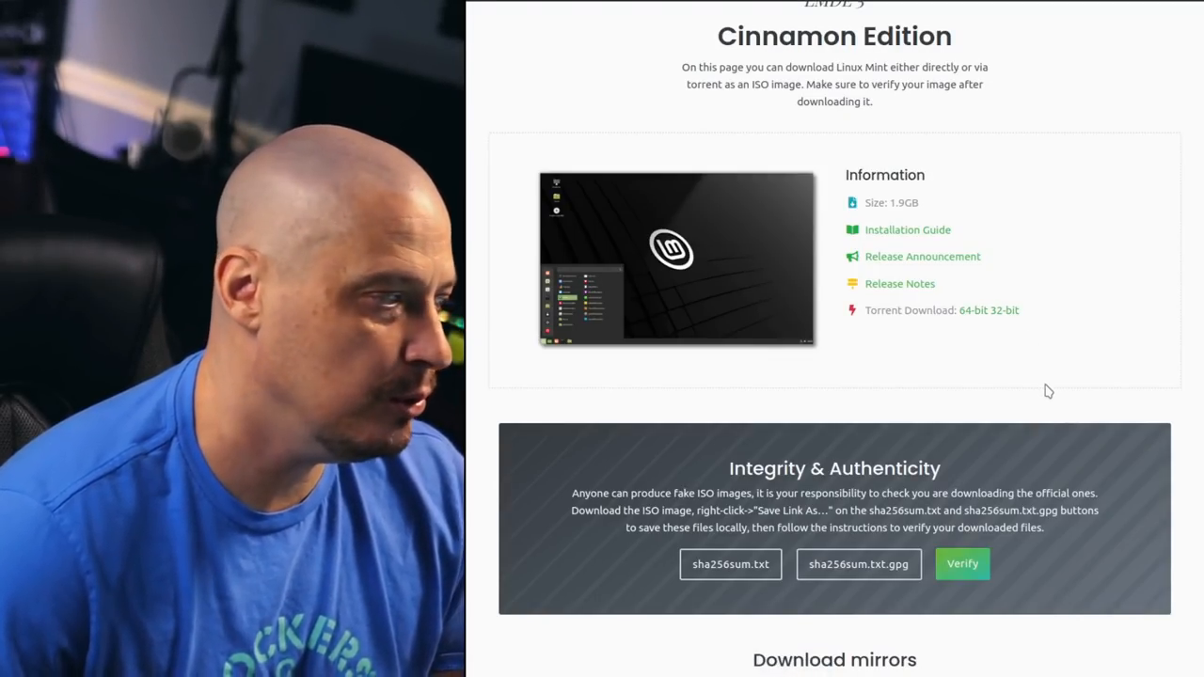
pyautogui.scroll(3)
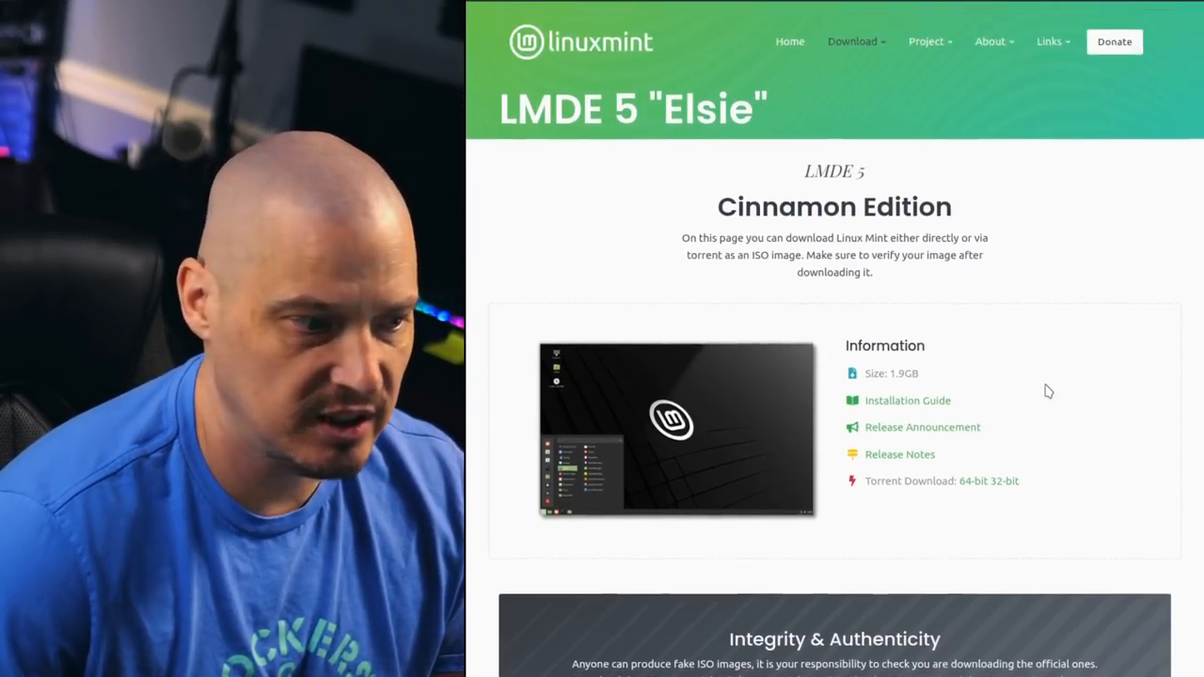
pyautogui.scroll(3)
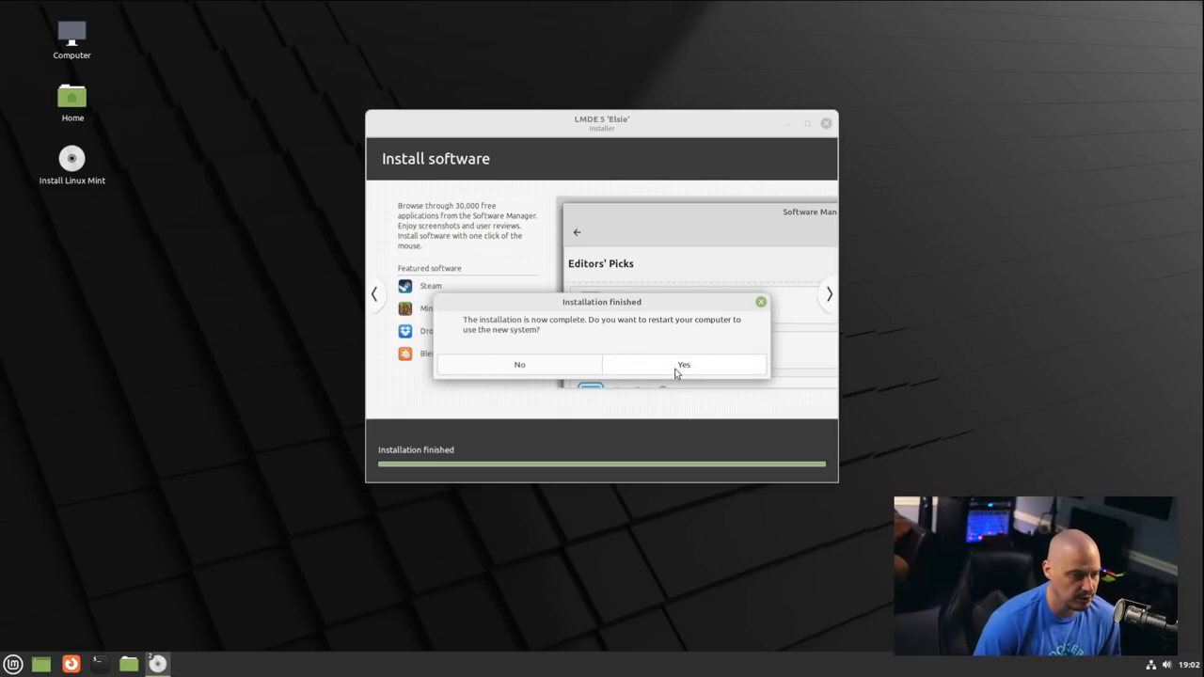
# Restart into the installed system and dismiss the video drivers notification.
pyautogui.click(685, 365)
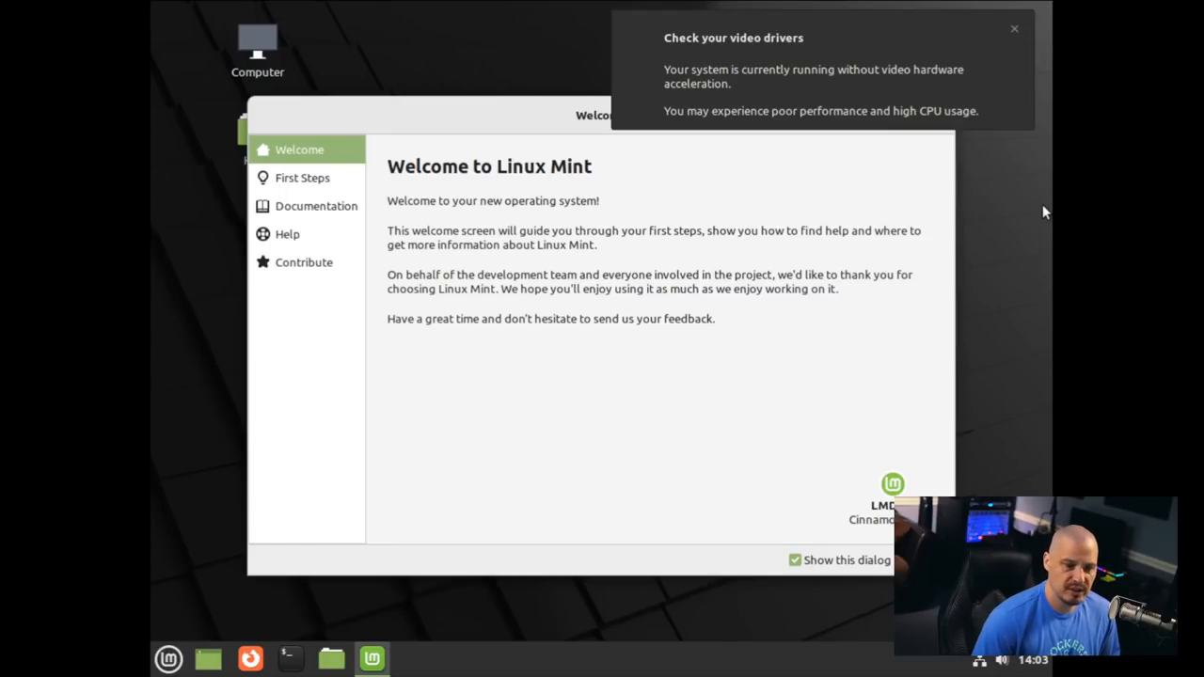
pyautogui.moveTo(937, 132)
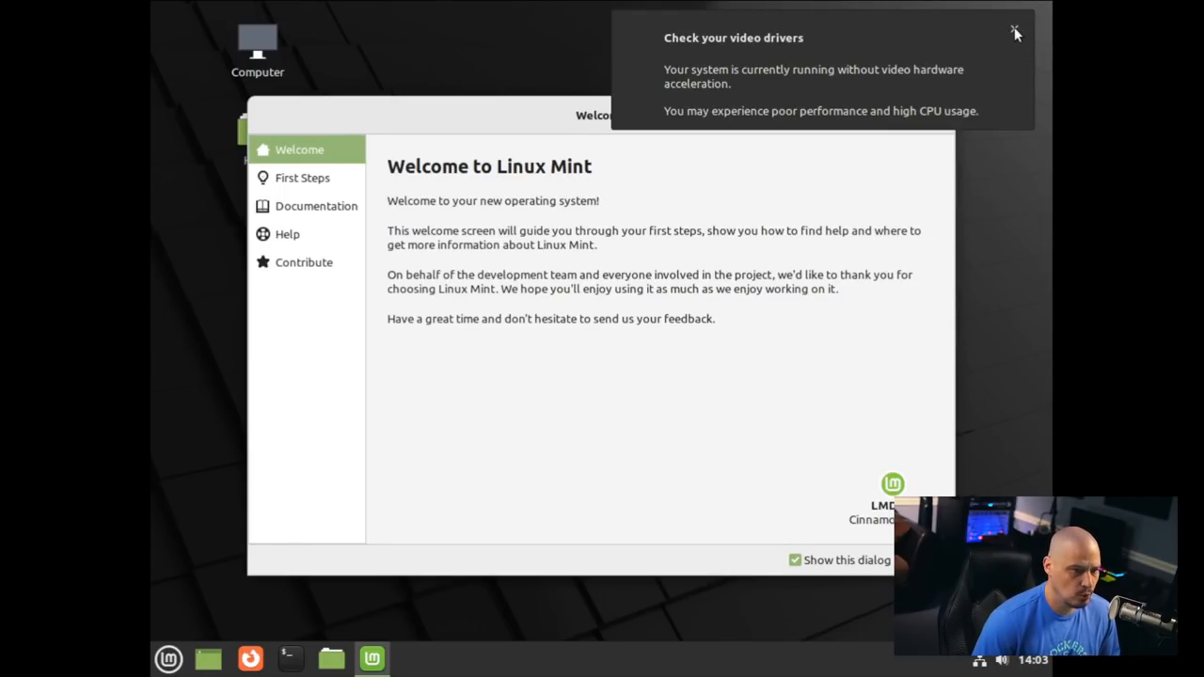
pyautogui.click(1016, 30)
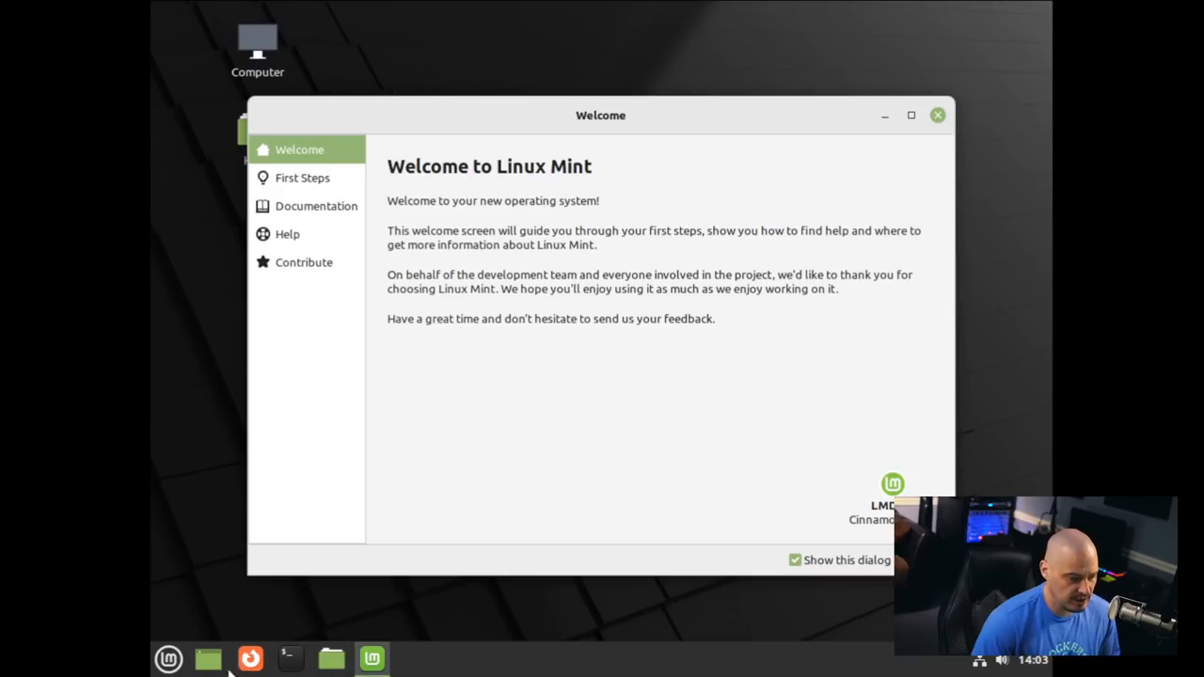
# Set the screen resolution to 1920 x 1080 (16:9) in Display settings and keep the configuration.
pyautogui.click(169, 659)
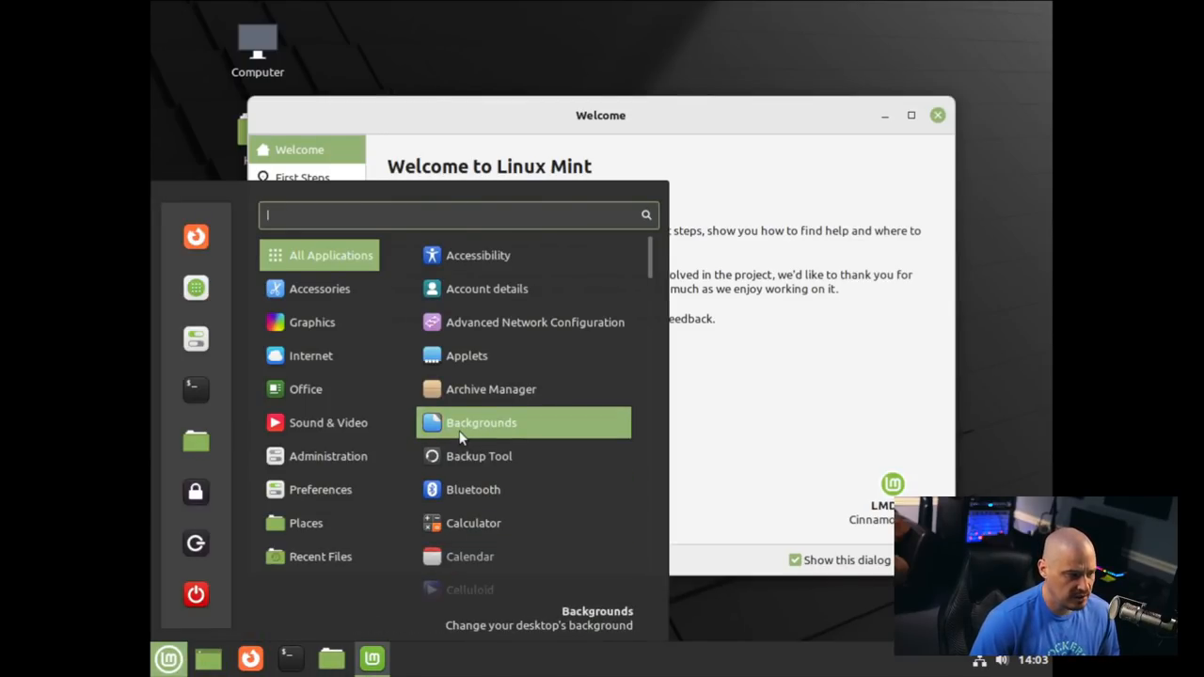
pyautogui.write('display')
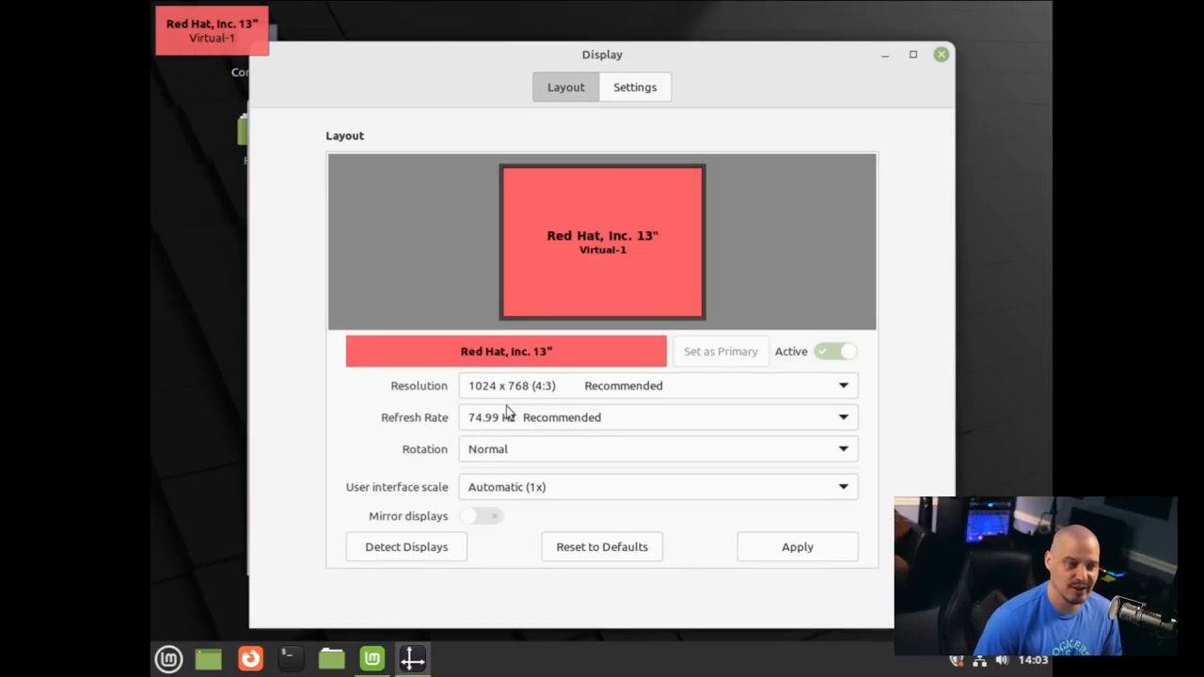
pyautogui.click(843, 385)
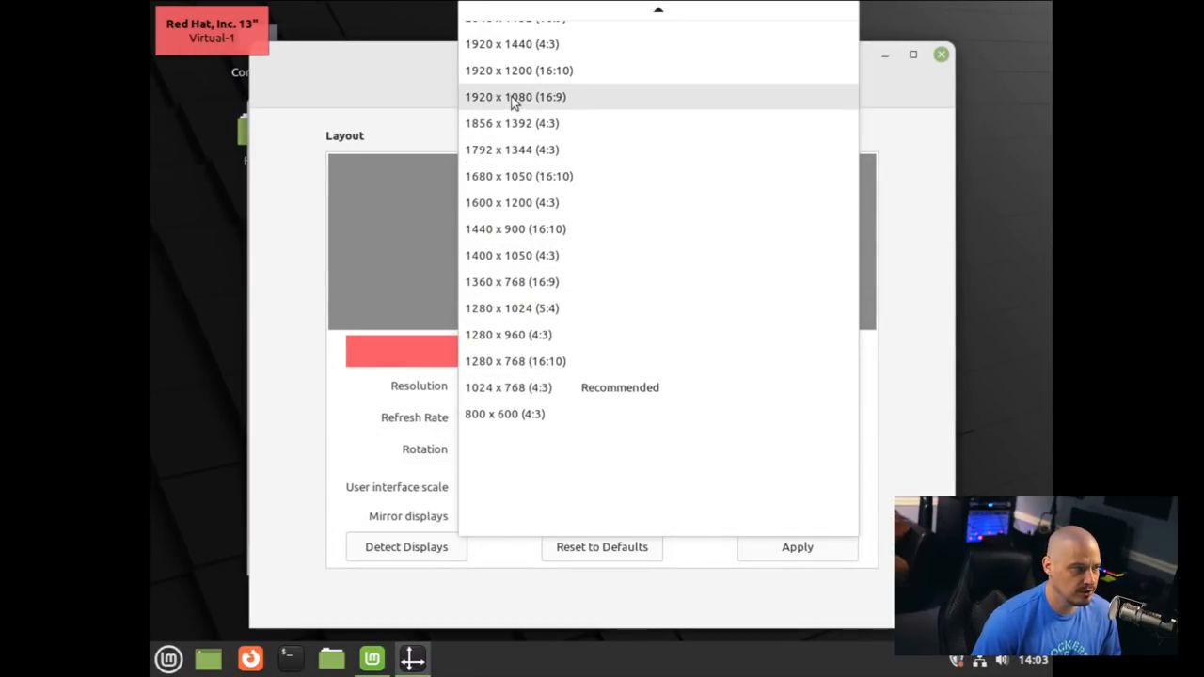
pyautogui.click(516, 96)
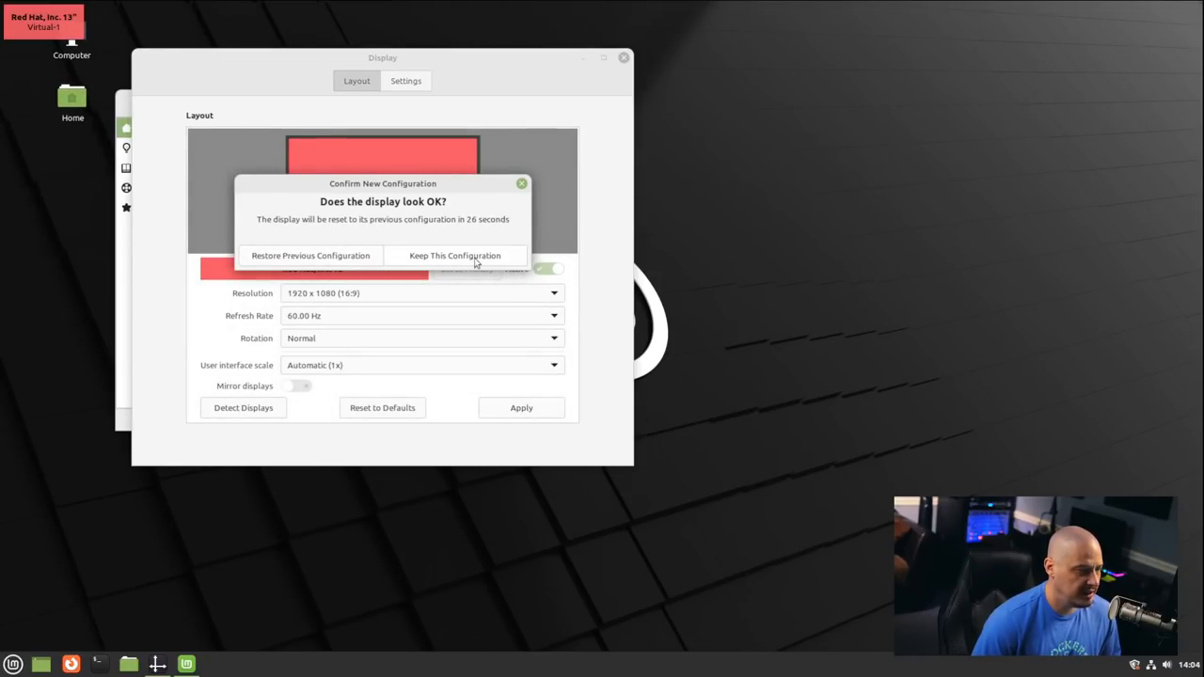
pyautogui.click(455, 256)
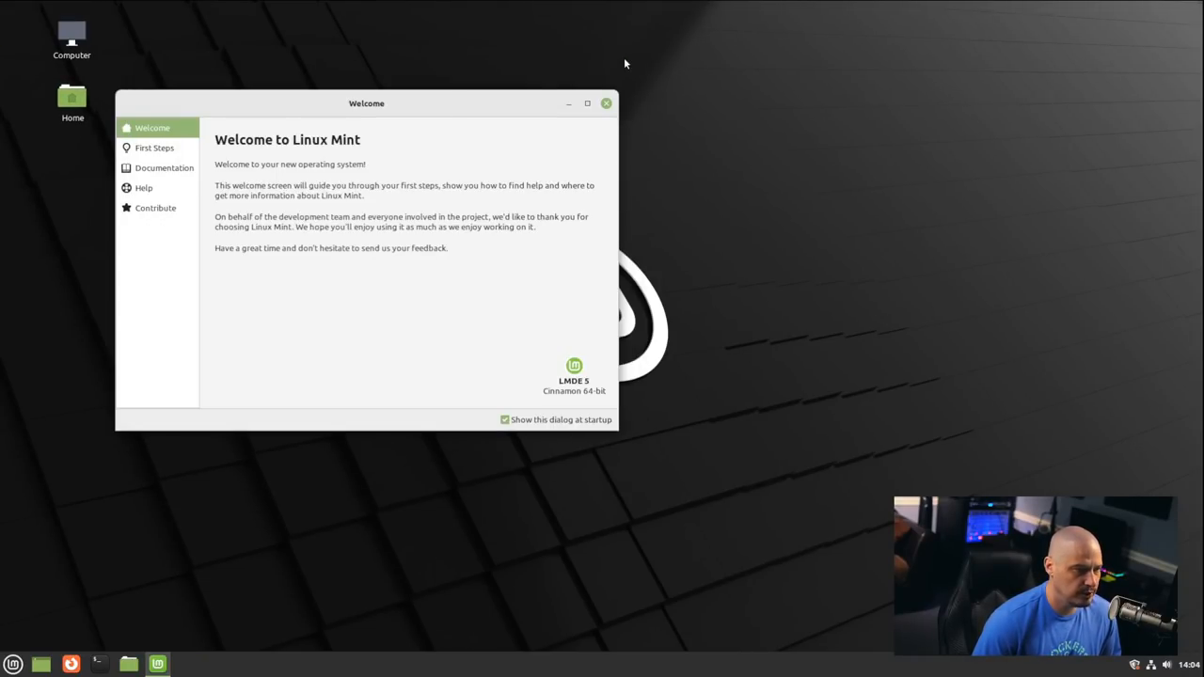
# Centre the Welcome window and show the First Steps page scrolled to Multimedia Codecs.
pyautogui.moveTo(365, 103); pyautogui.dragTo(553, 154)
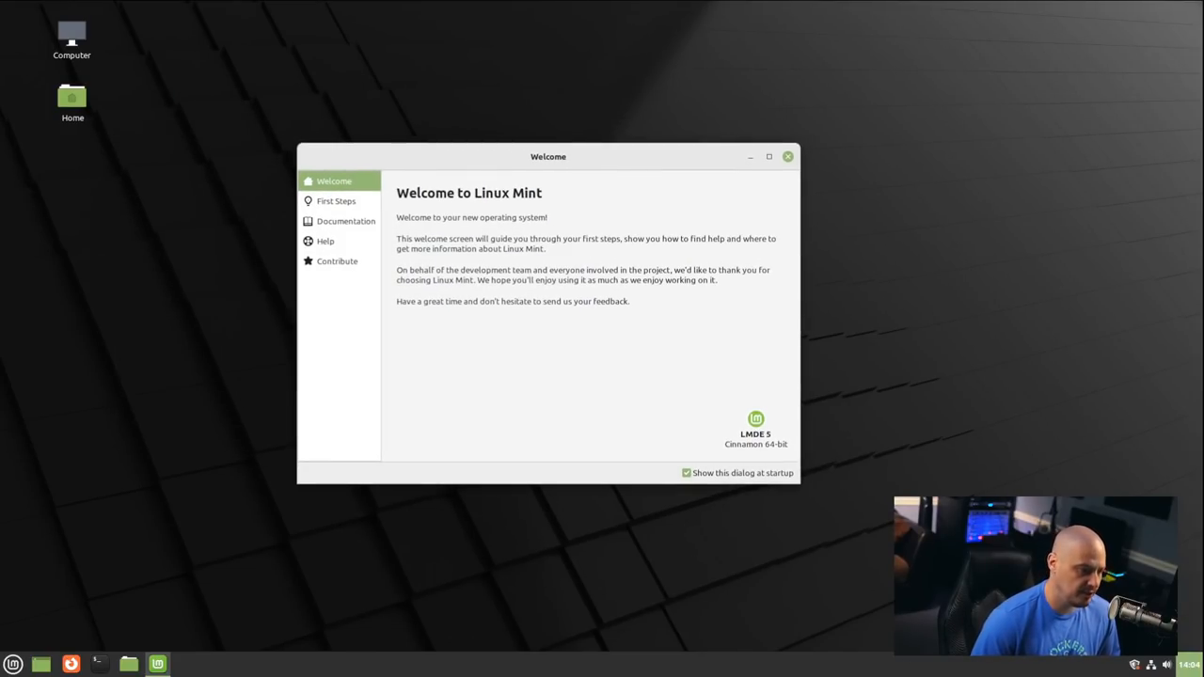
pyautogui.moveTo(561, 160)
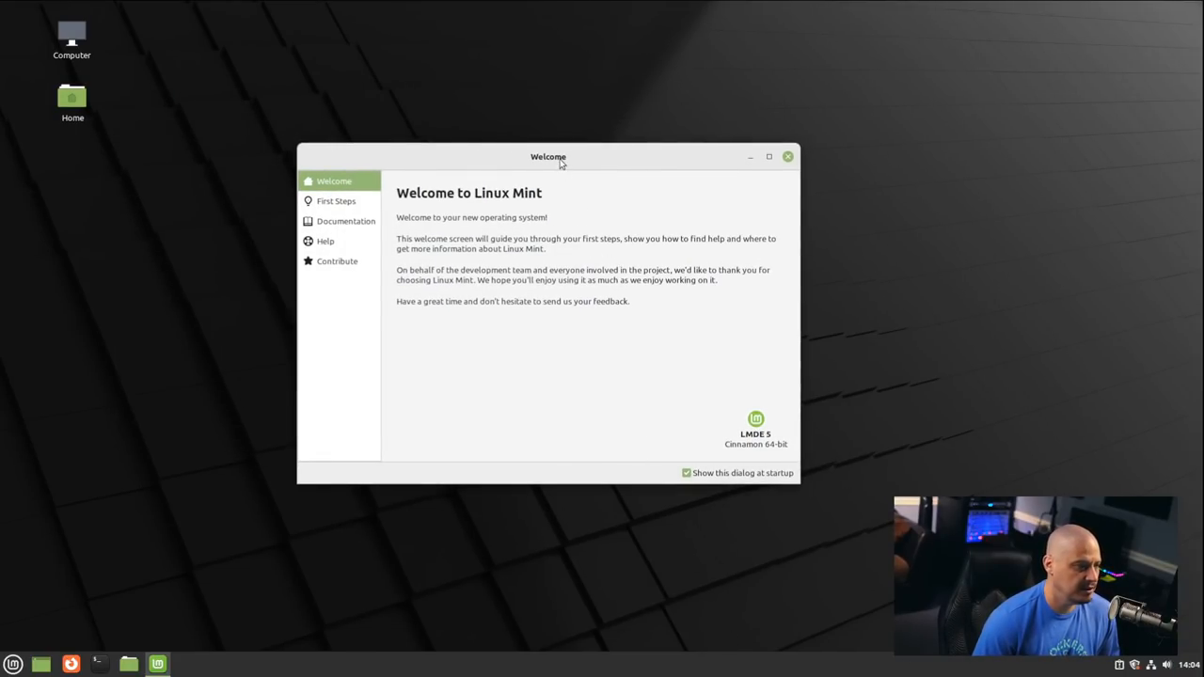
pyautogui.moveTo(550, 156); pyautogui.dragTo(565, 168)
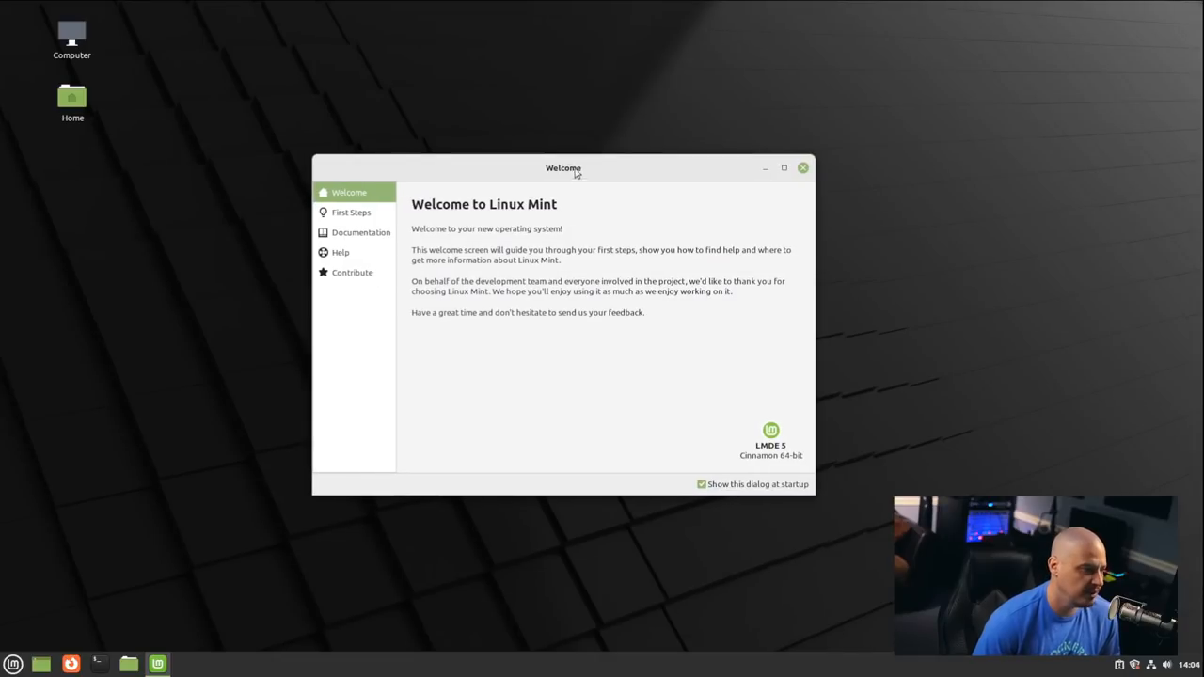
pyautogui.moveTo(706, 512)
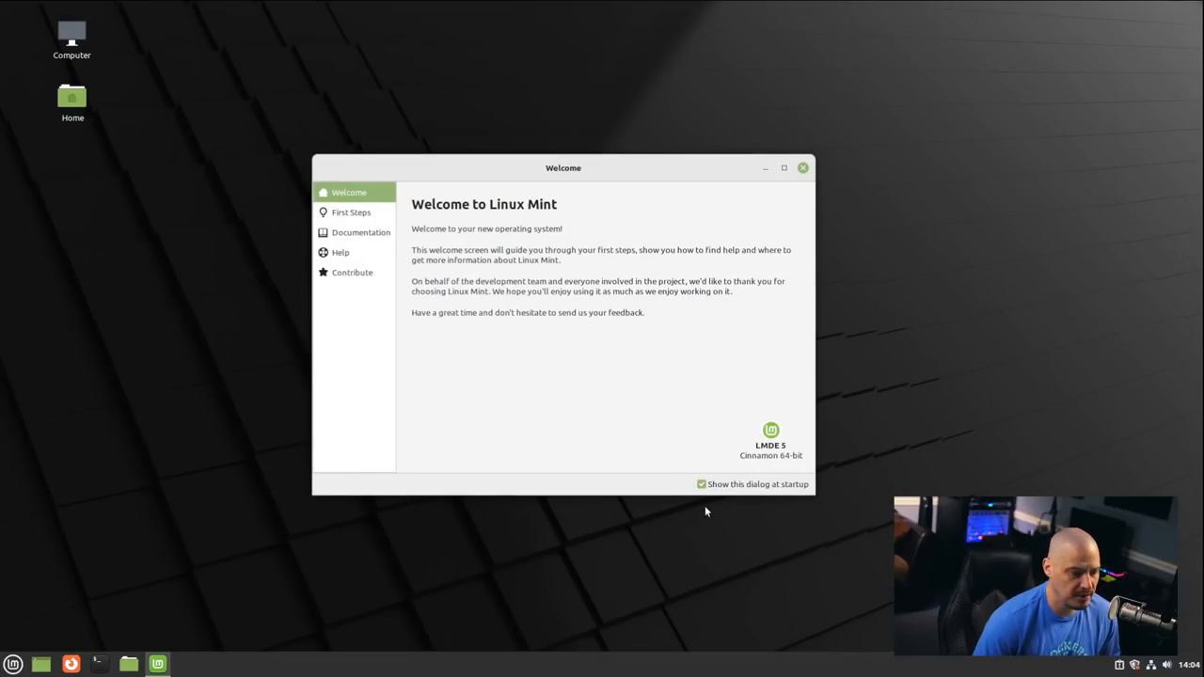
pyautogui.moveTo(723, 531)
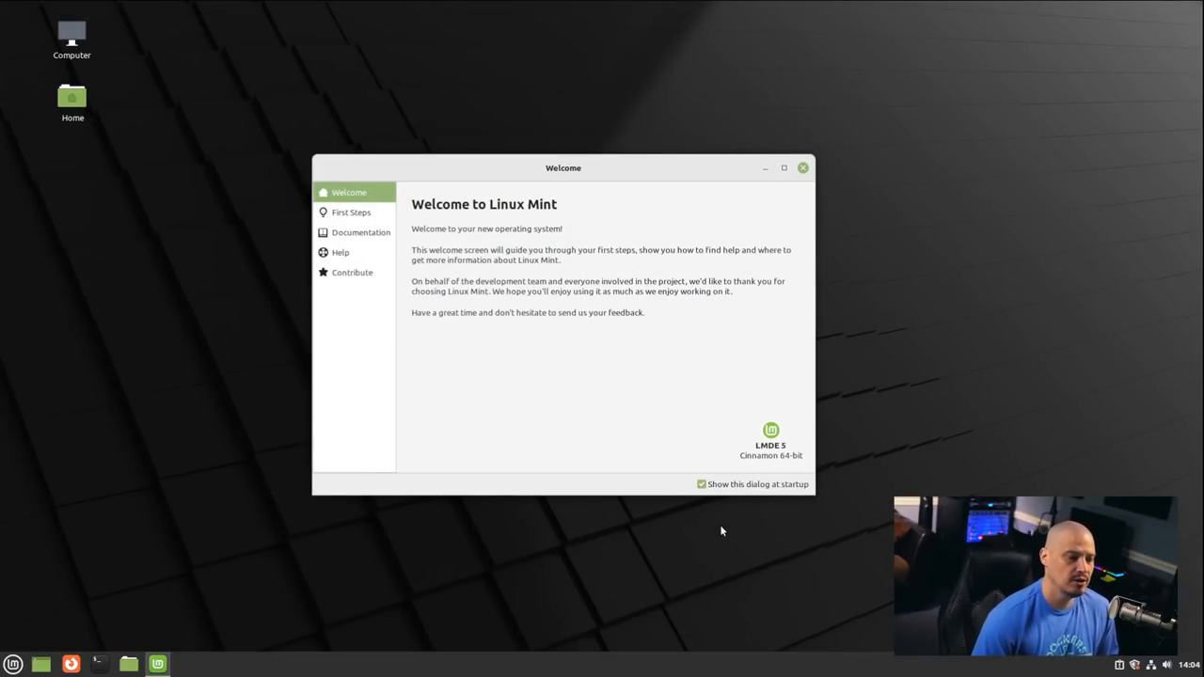
pyautogui.click(700, 483)
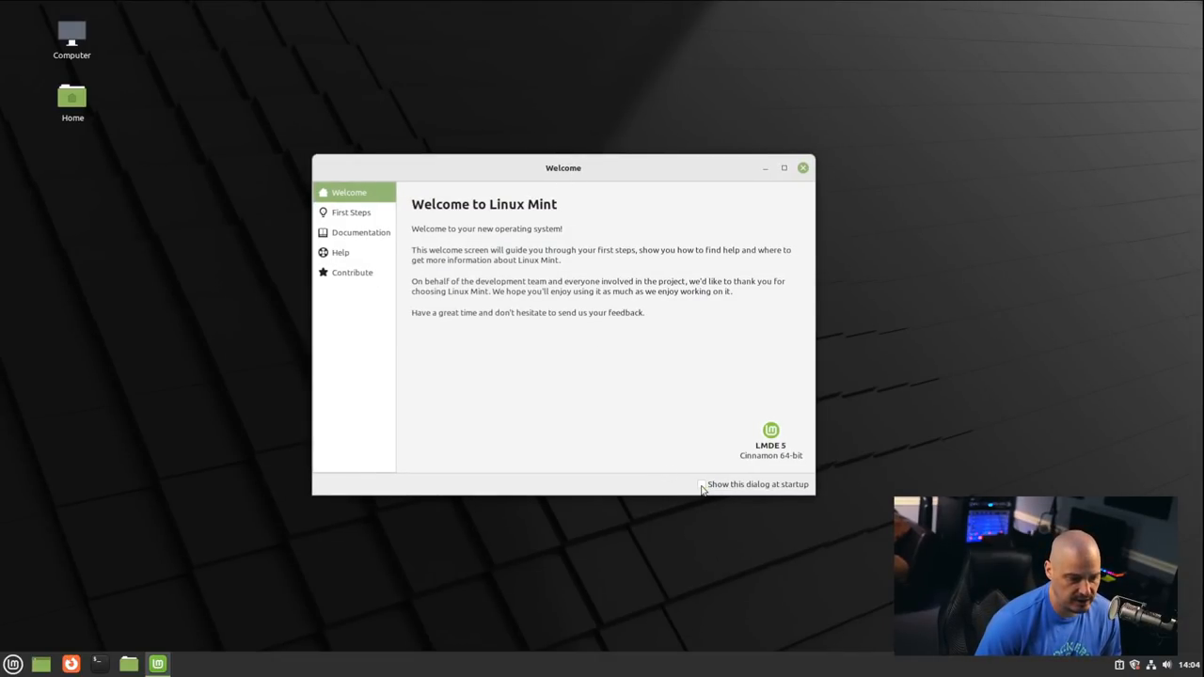
pyautogui.click(702, 484)
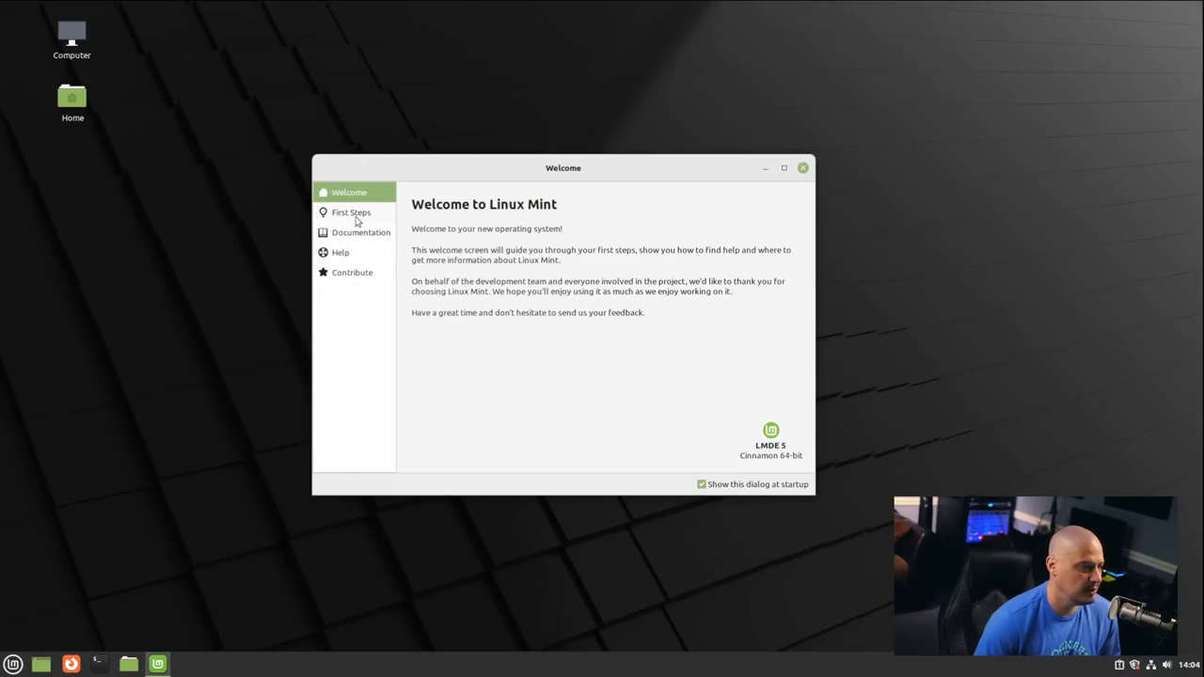
pyautogui.click(350, 210)
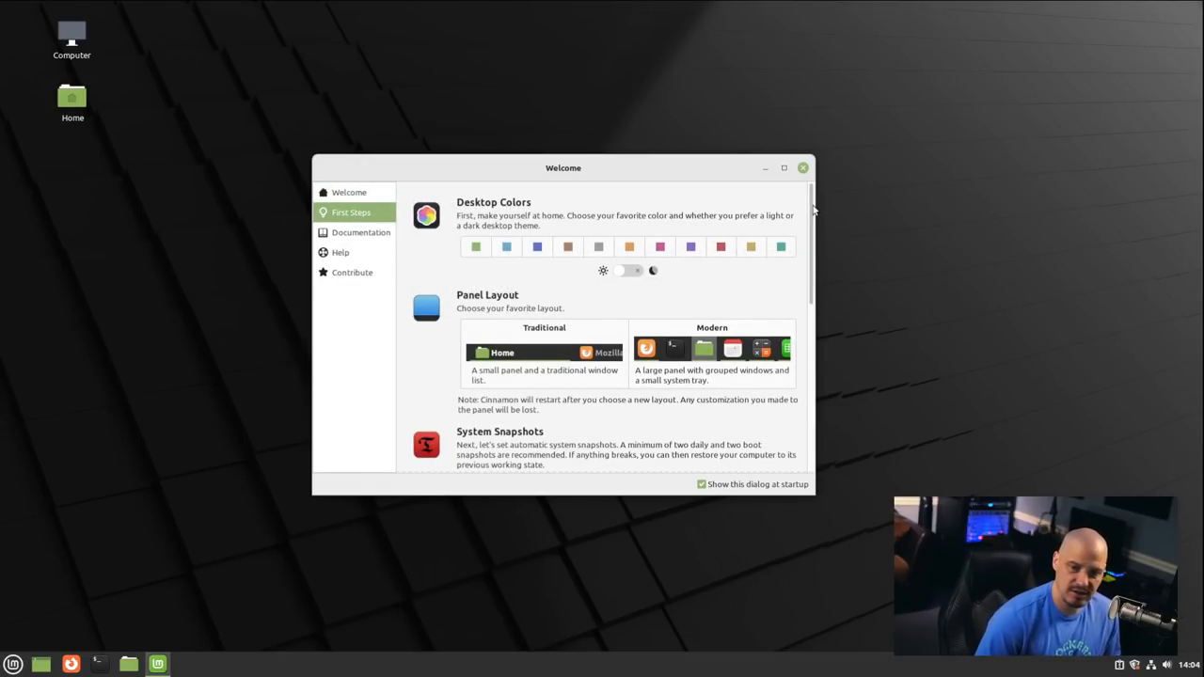
pyautogui.scroll(-3)
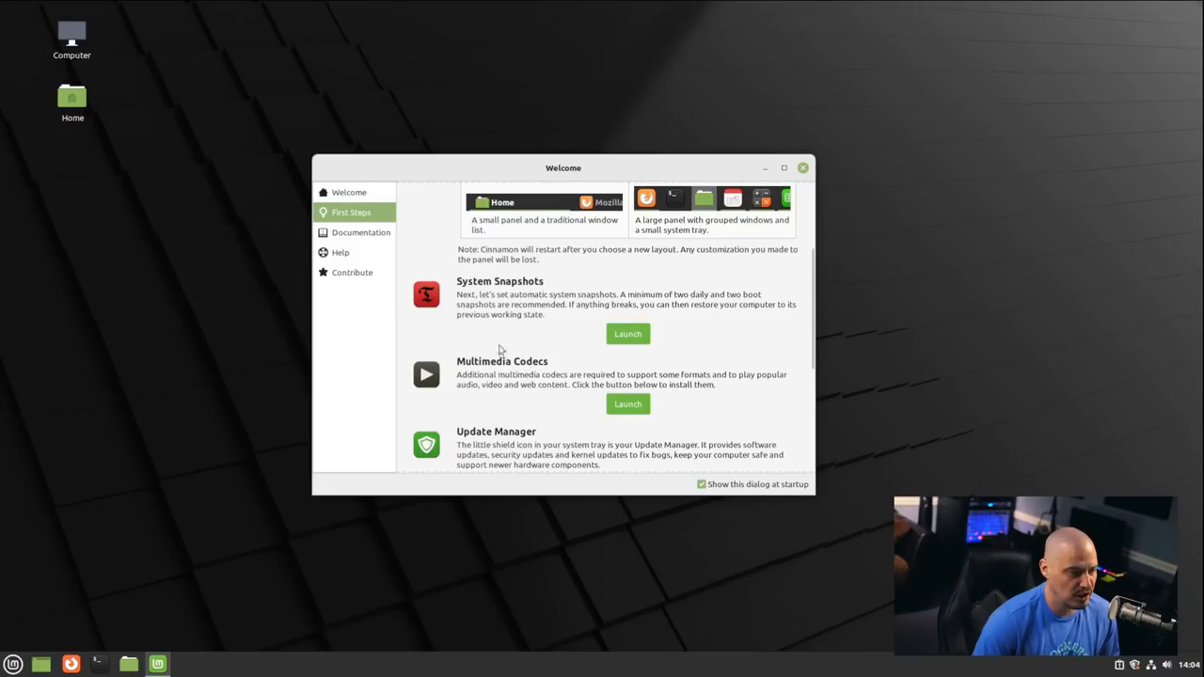
pyautogui.moveTo(678, 365)
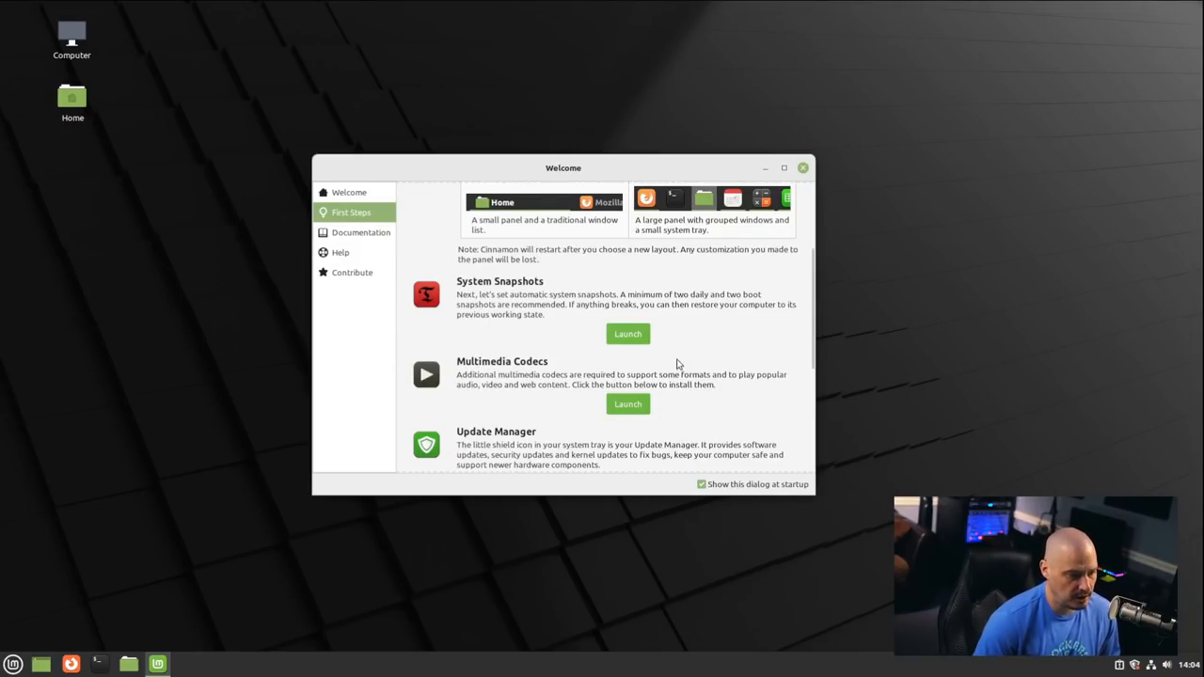
pyautogui.scroll(-3)
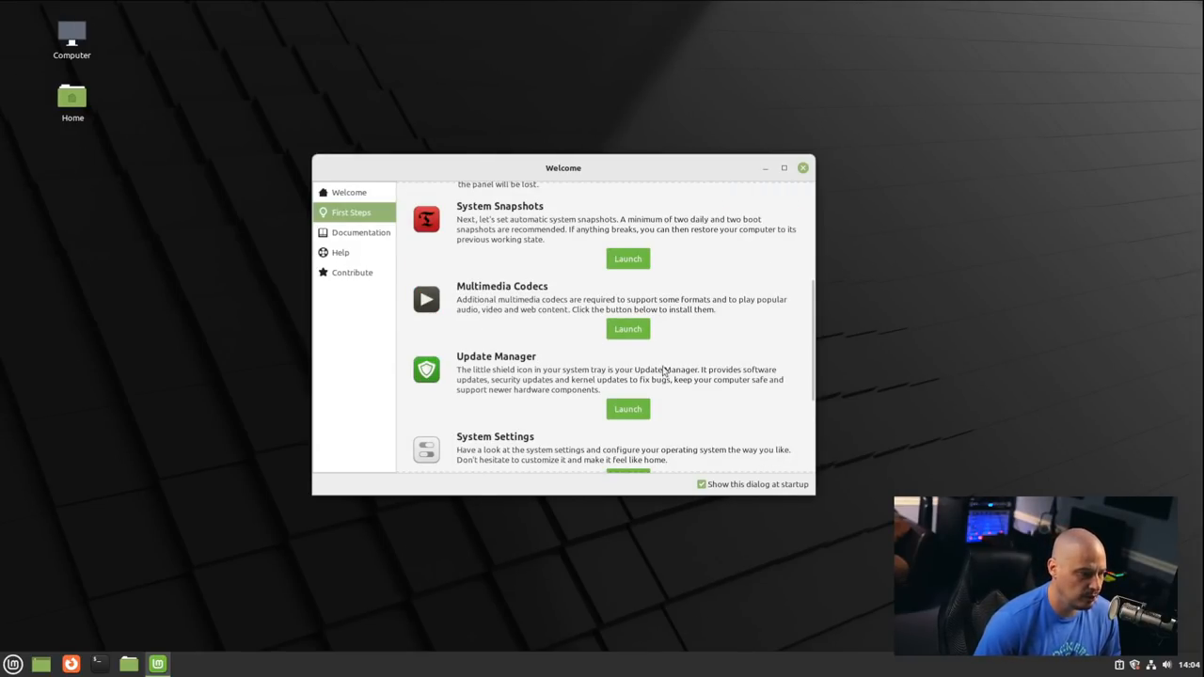
pyautogui.moveTo(563, 350)
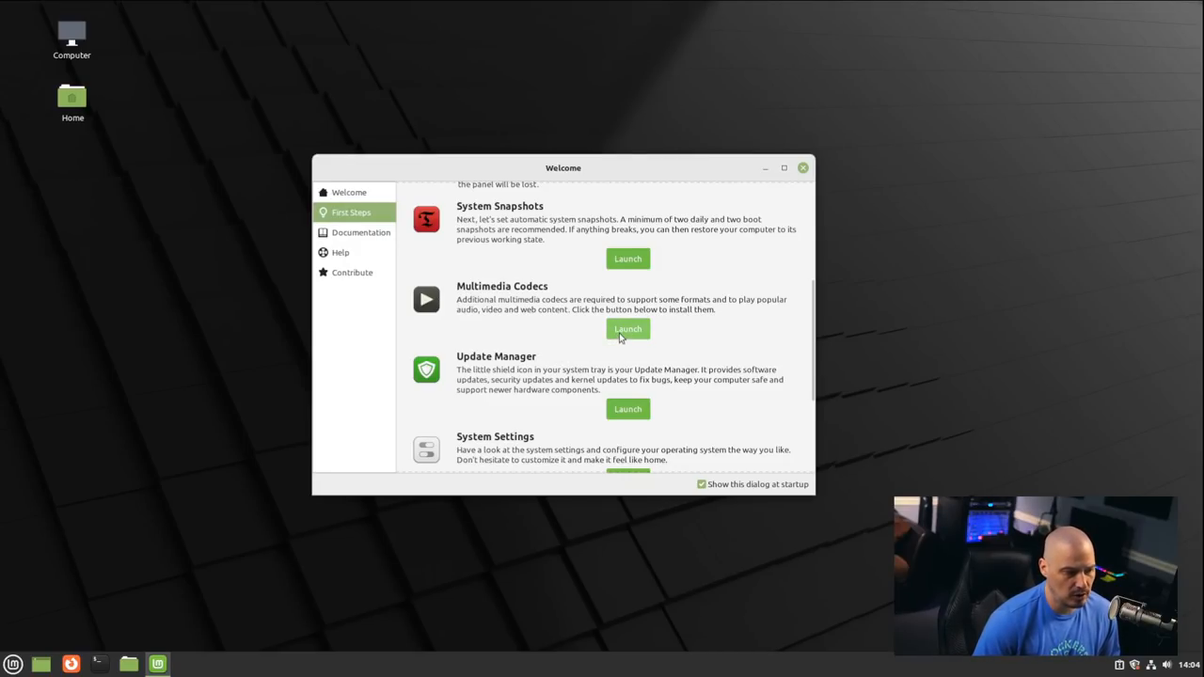
pyautogui.click(627, 328)
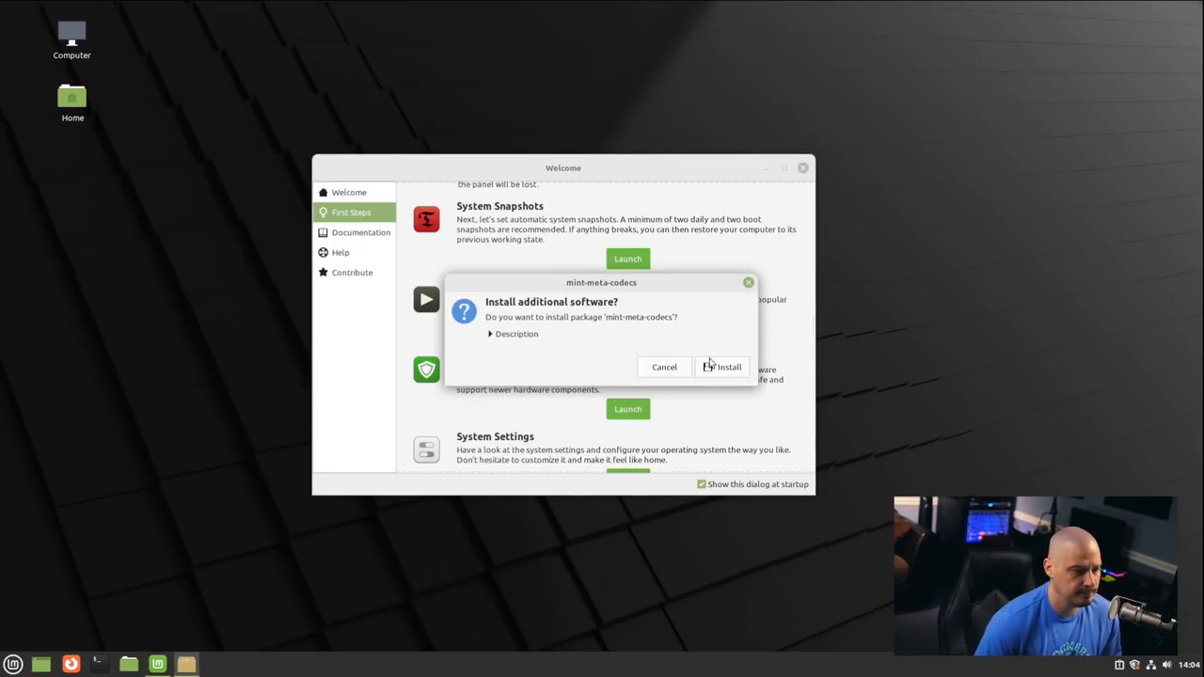
pyautogui.click(515, 335)
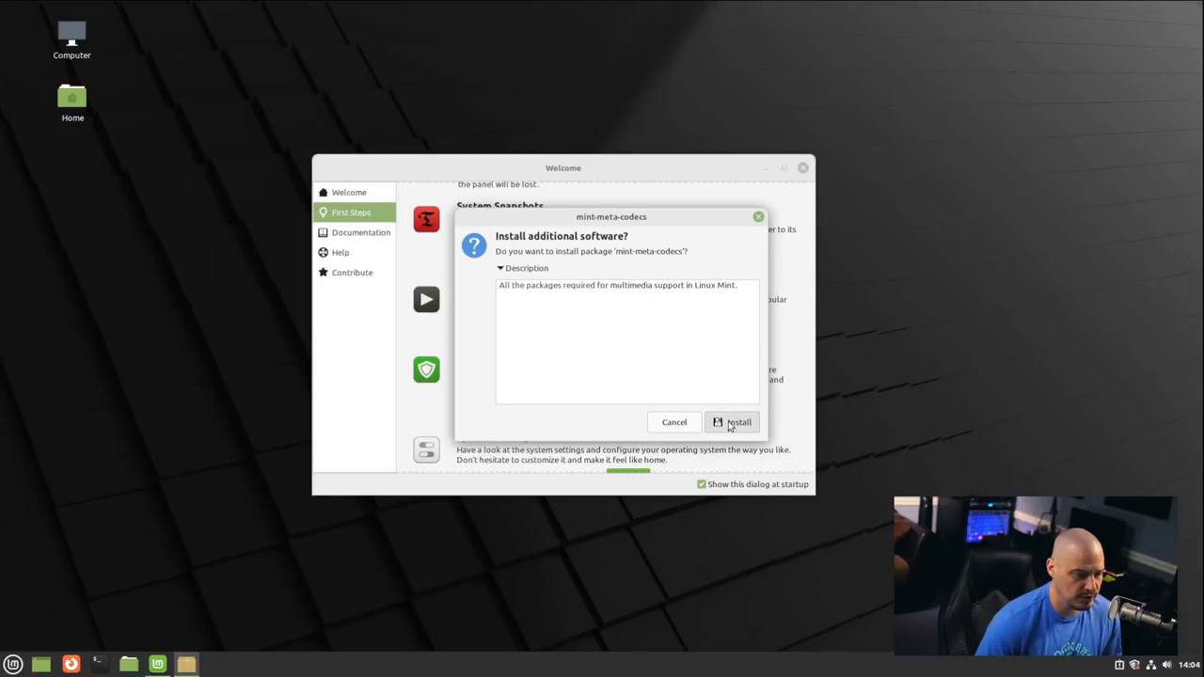
pyautogui.click(733, 421)
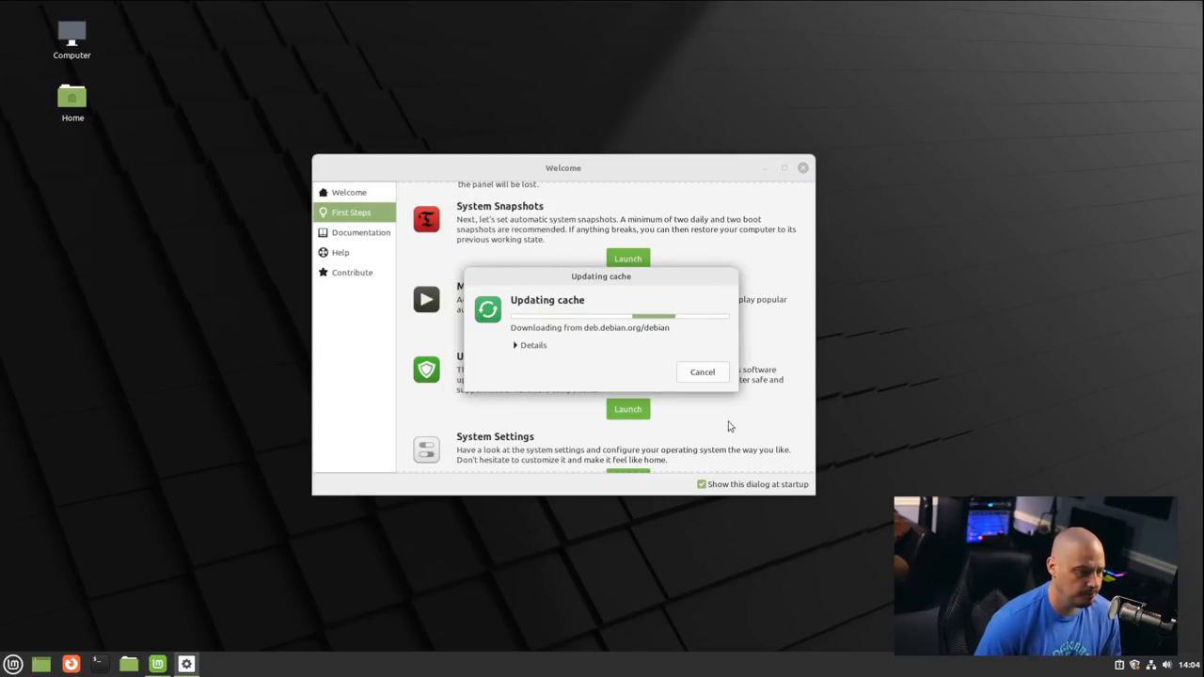
pyautogui.click(533, 344)
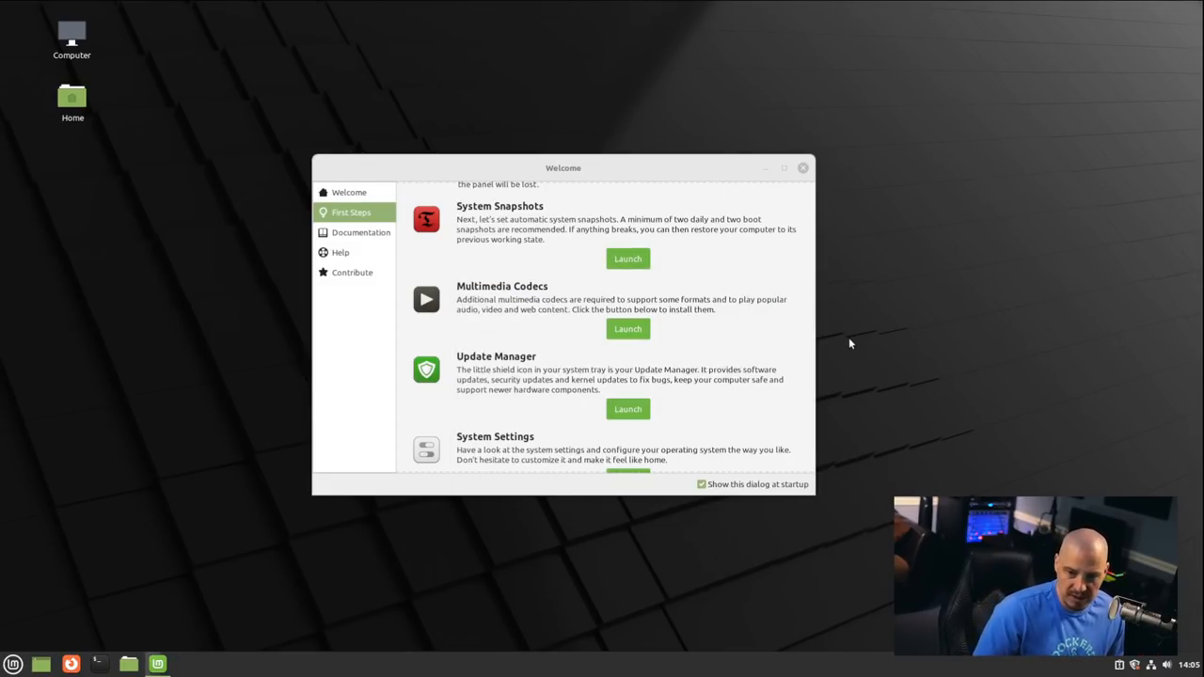
pyautogui.click(629, 328)
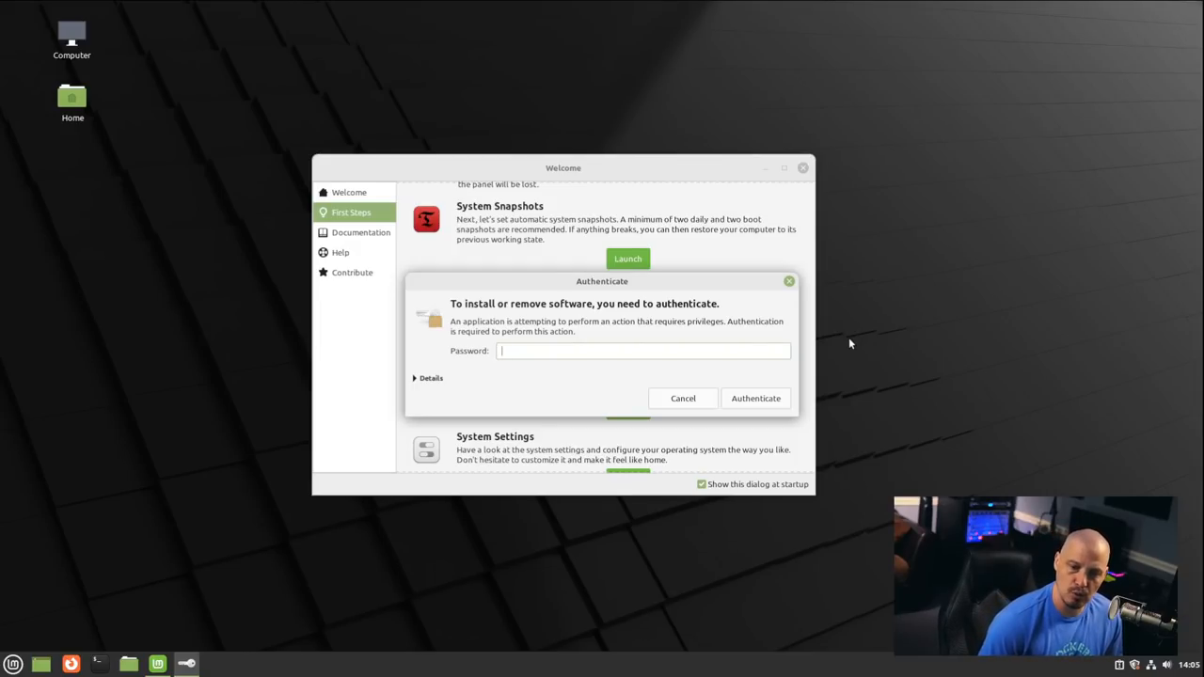
pyautogui.moveTo(776, 376)
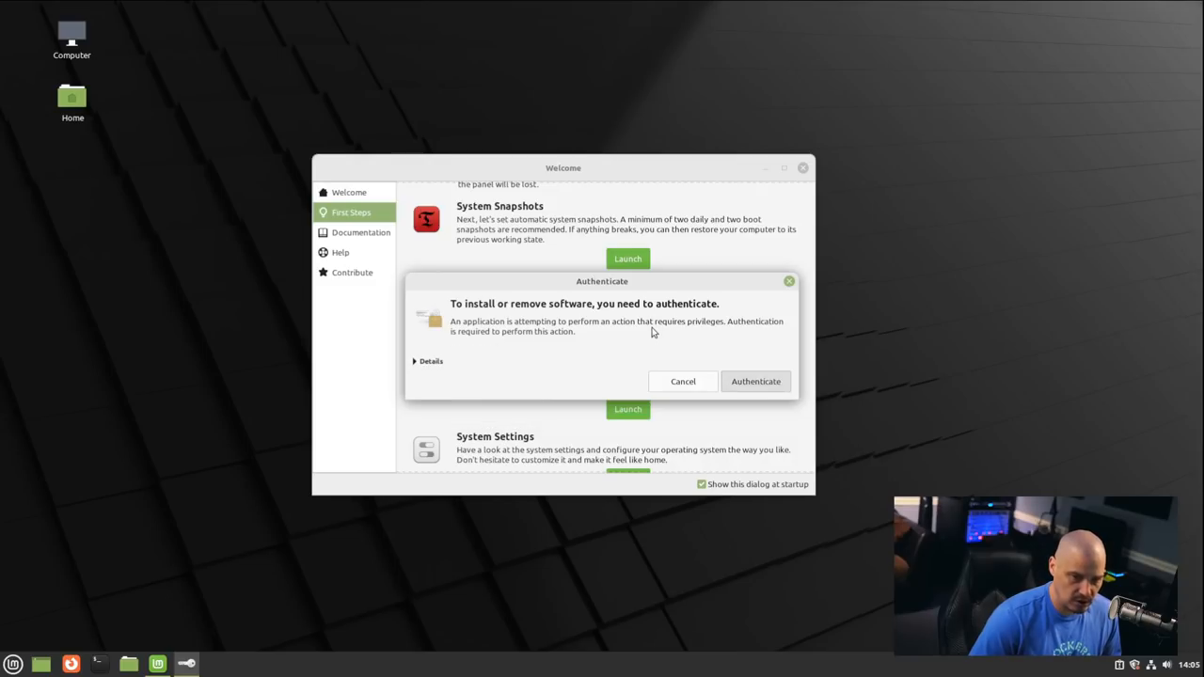
pyautogui.click(756, 380)
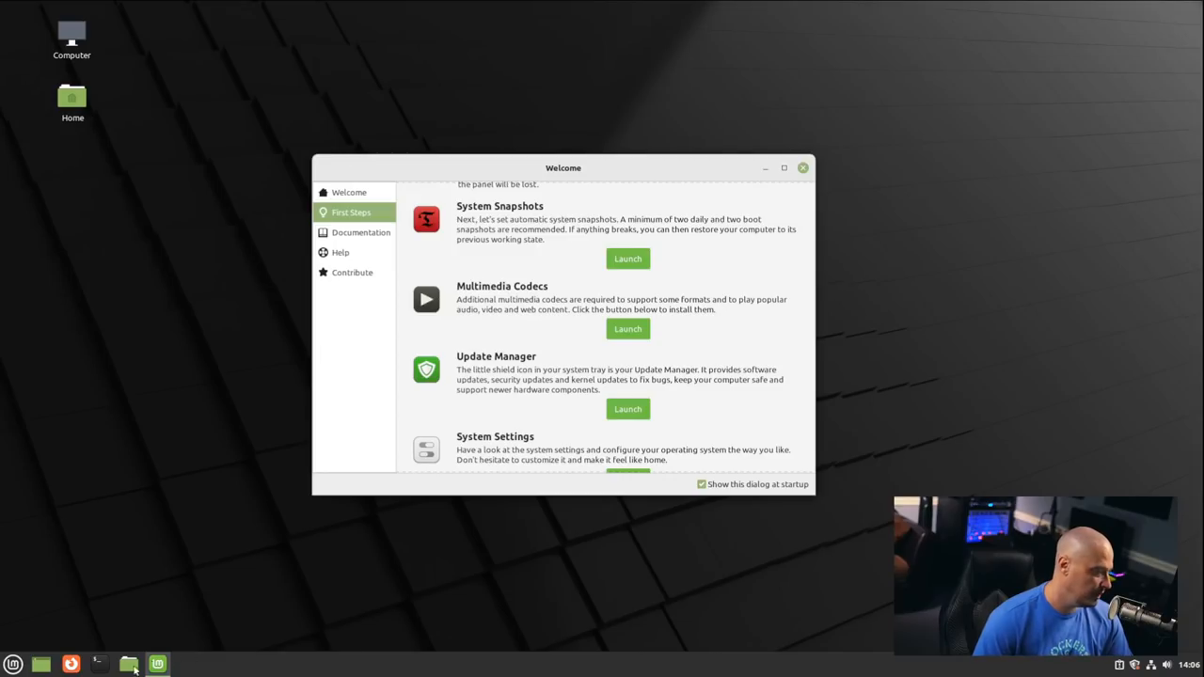
pyautogui.click(98, 664)
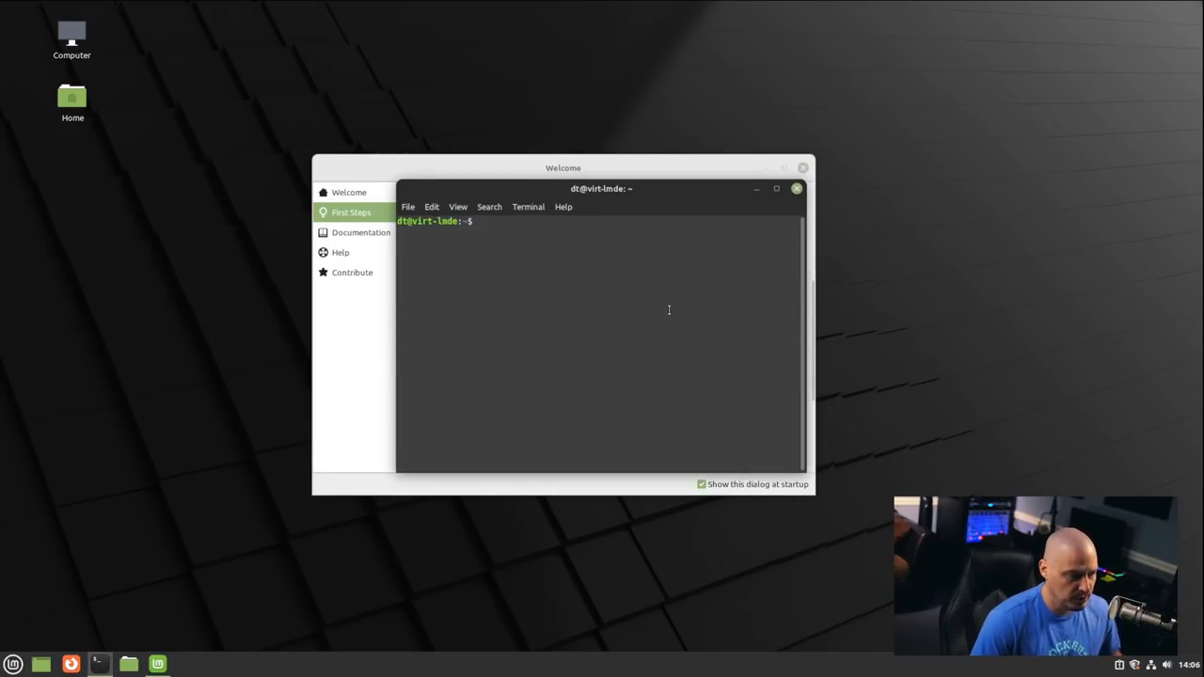
pyautogui.write('su')
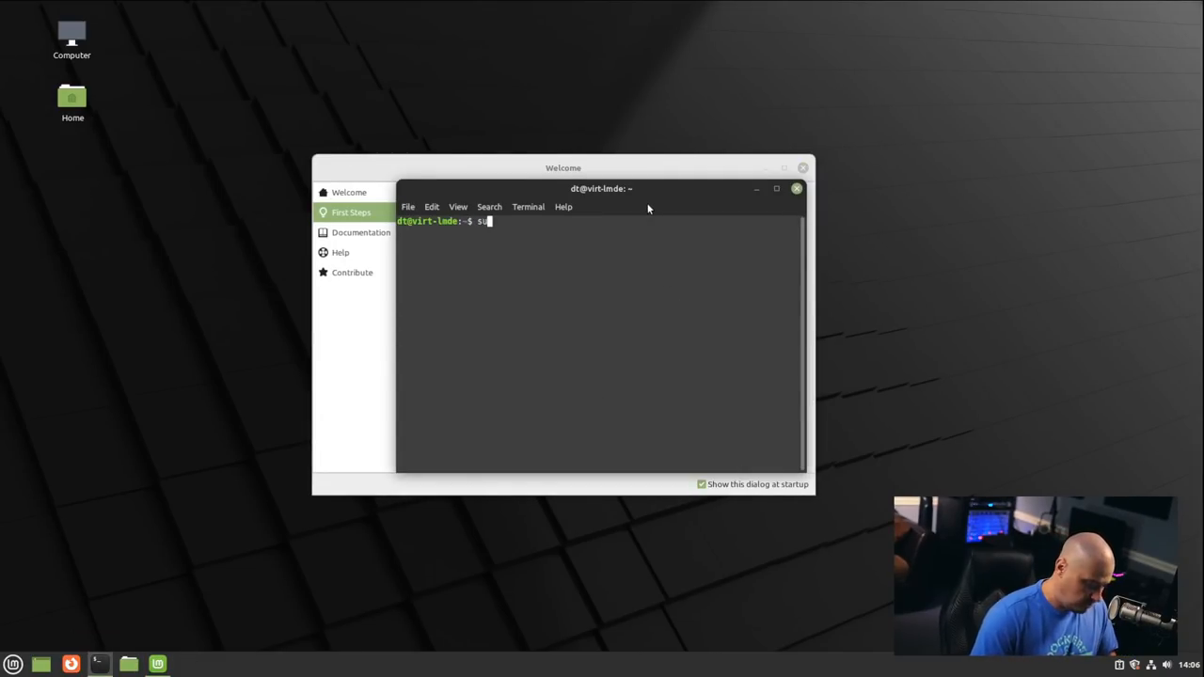
pyautogui.press('Return')
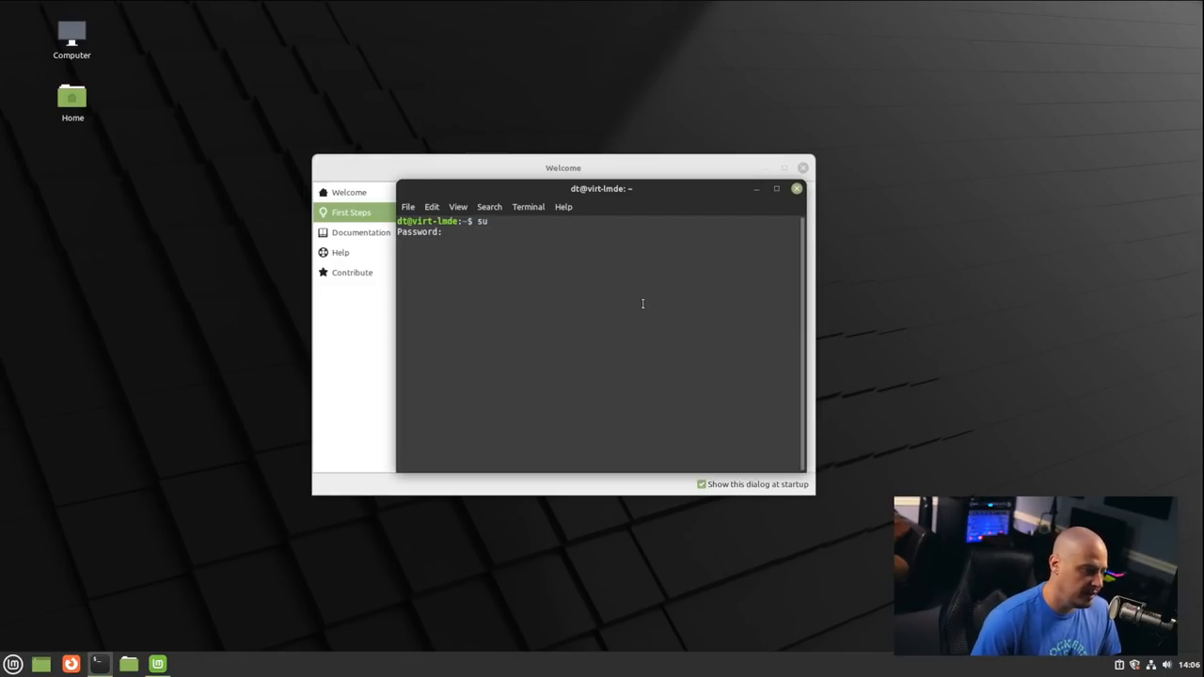
pyautogui.press('Return')
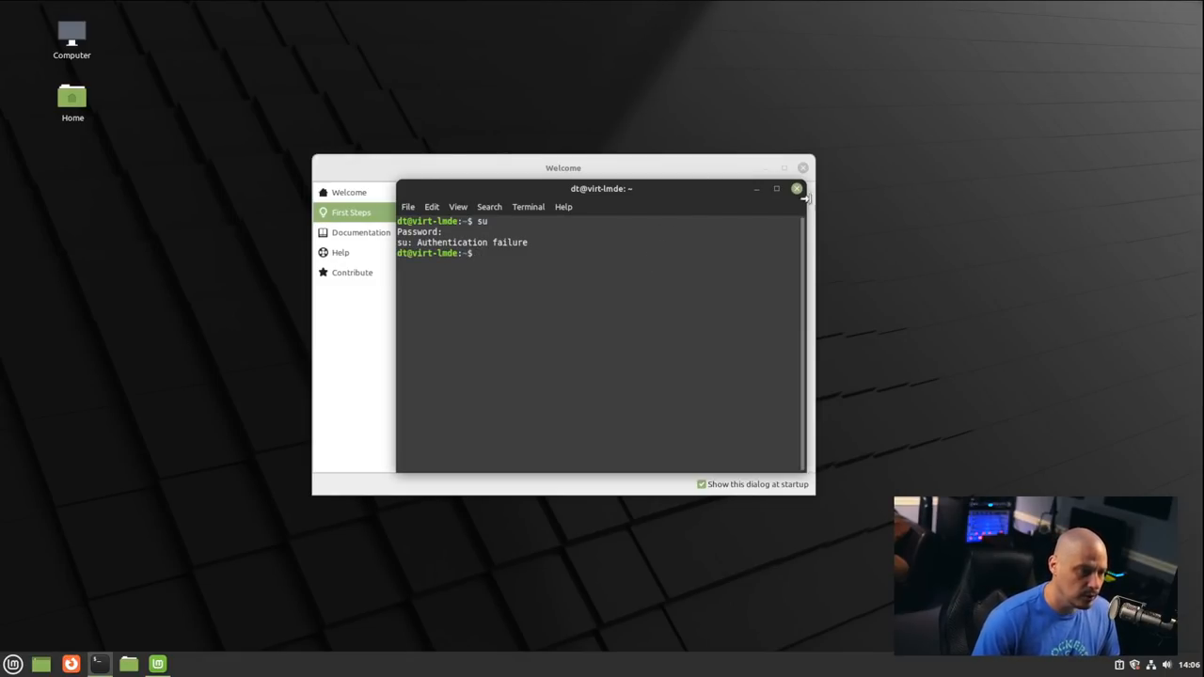
pyautogui.click(798, 189)
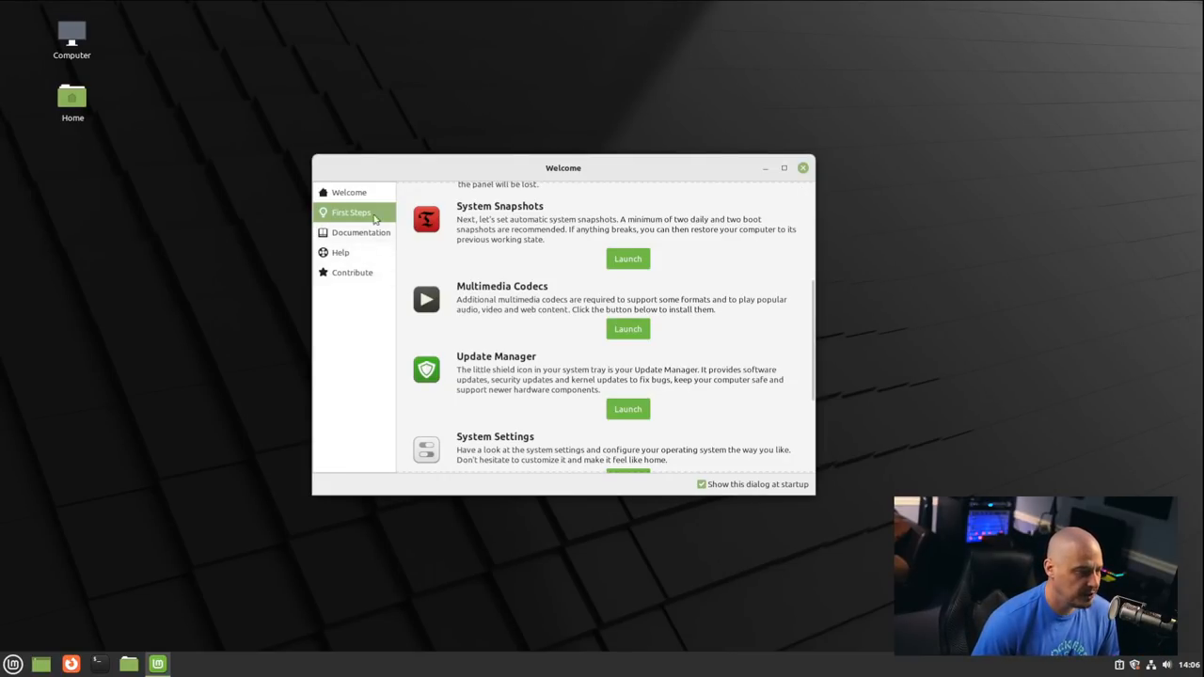
pyautogui.scroll(-3)
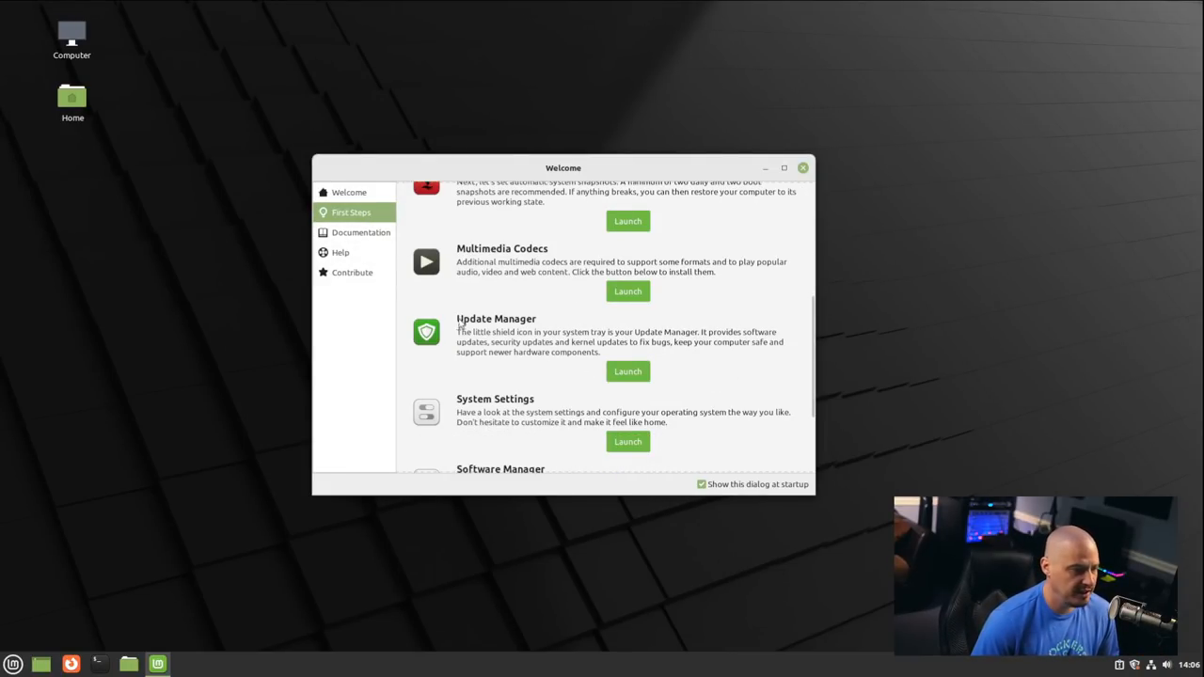
pyautogui.moveTo(734, 376)
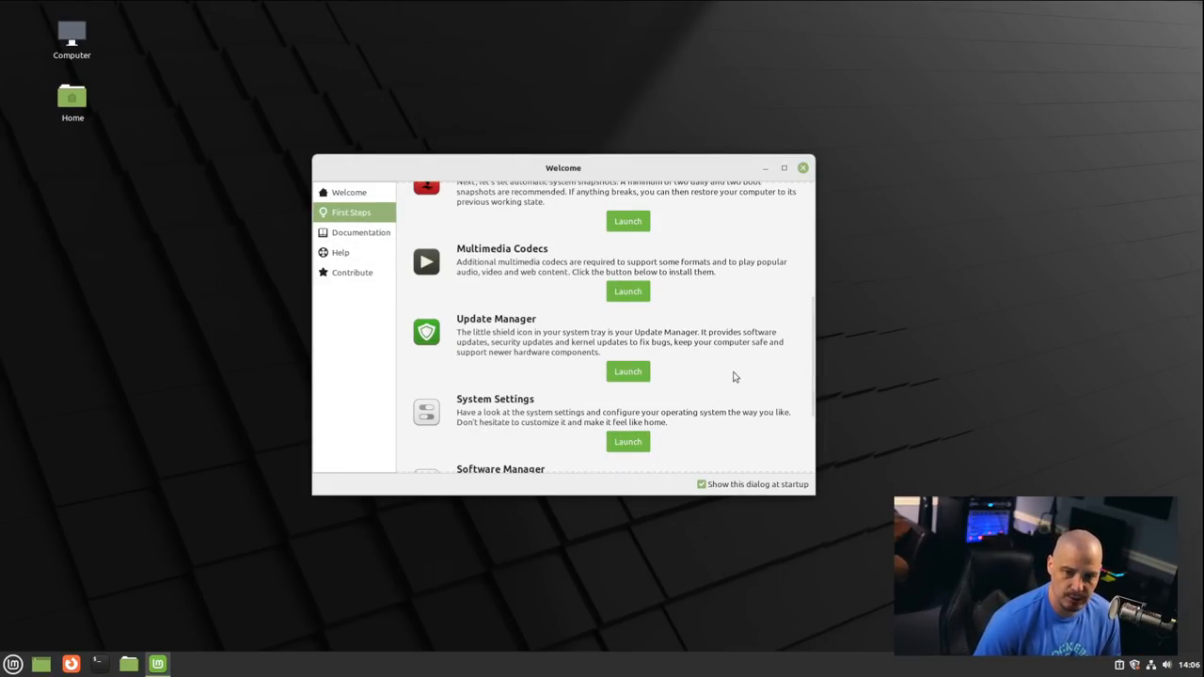
pyautogui.scroll(-3)
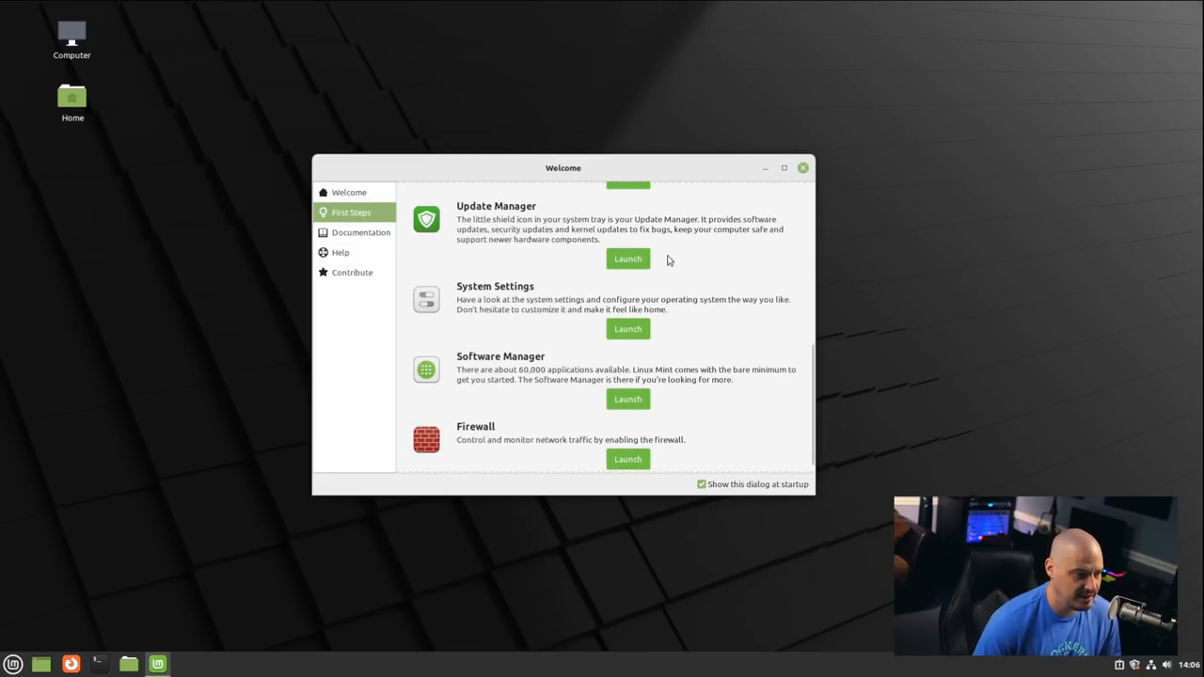
pyautogui.moveTo(696, 323)
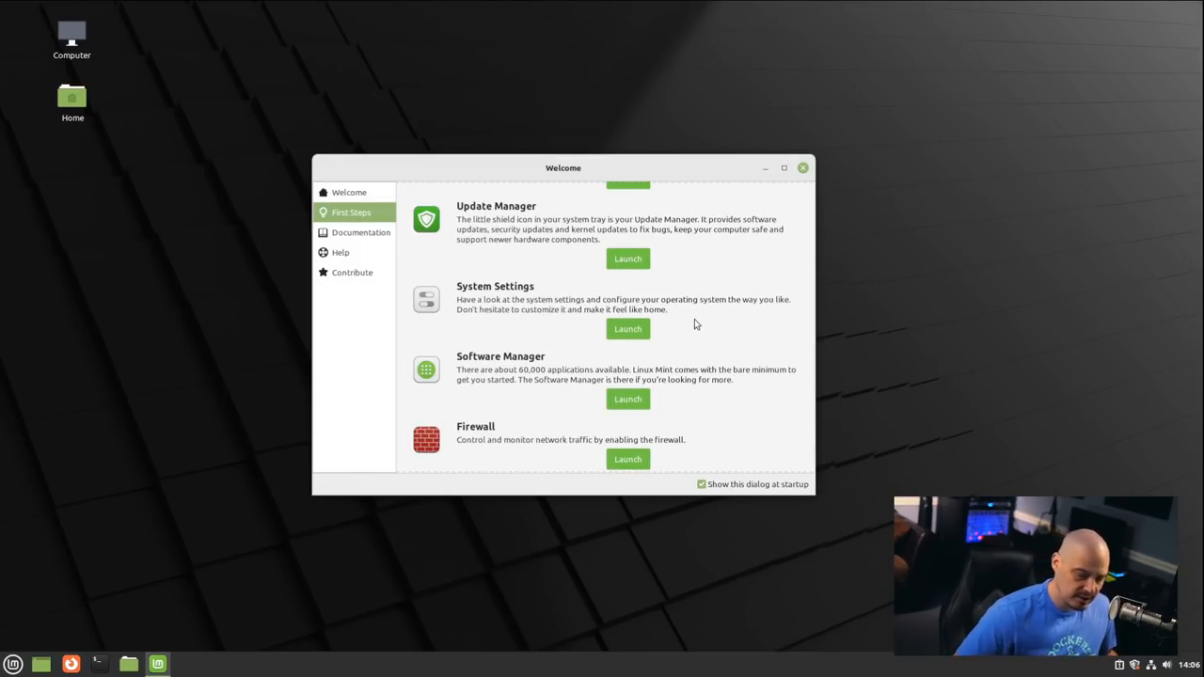
pyautogui.moveTo(687, 331)
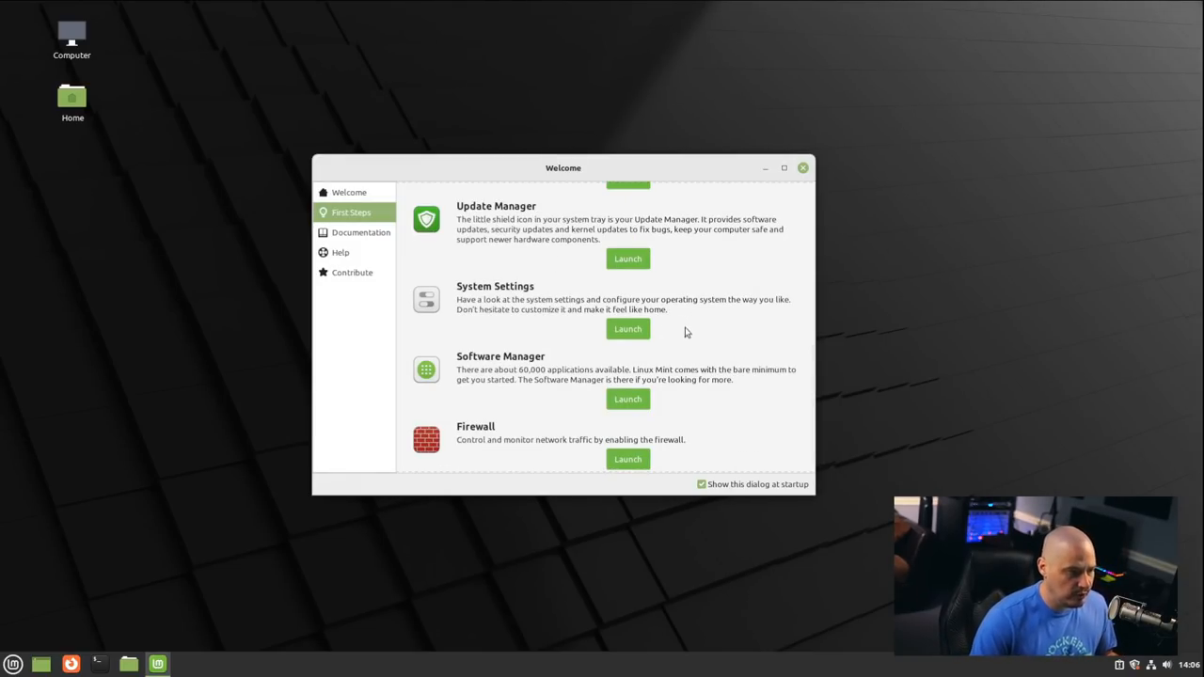
pyautogui.moveTo(644, 380)
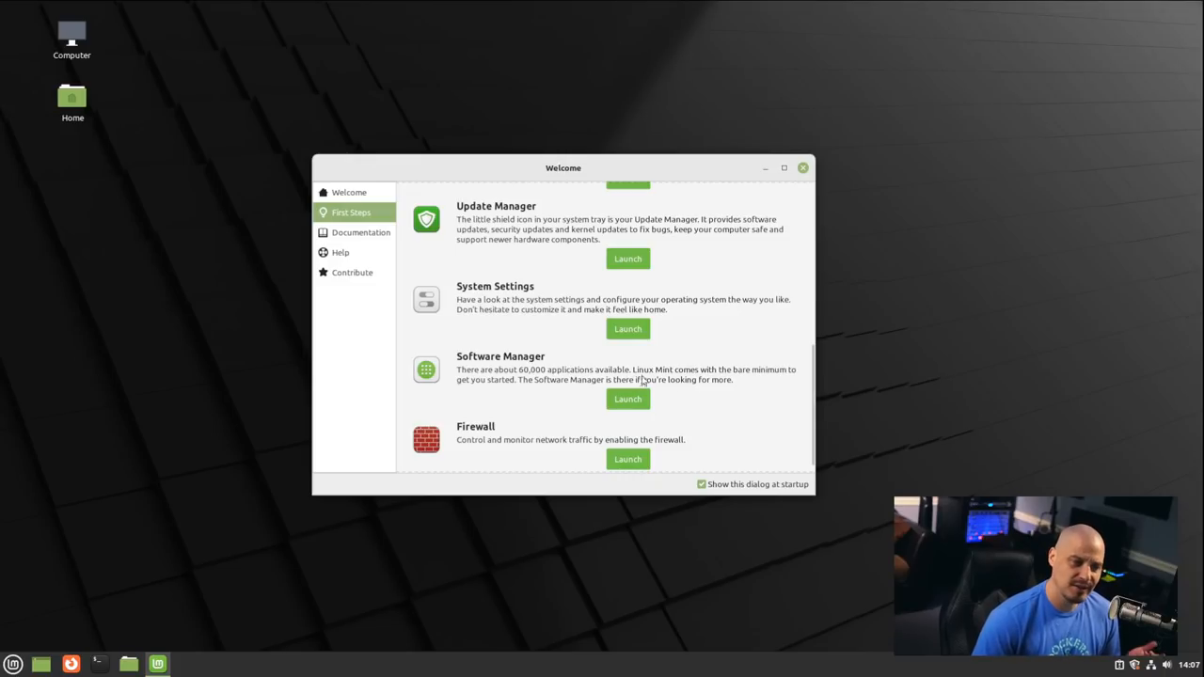
pyautogui.scroll(3)
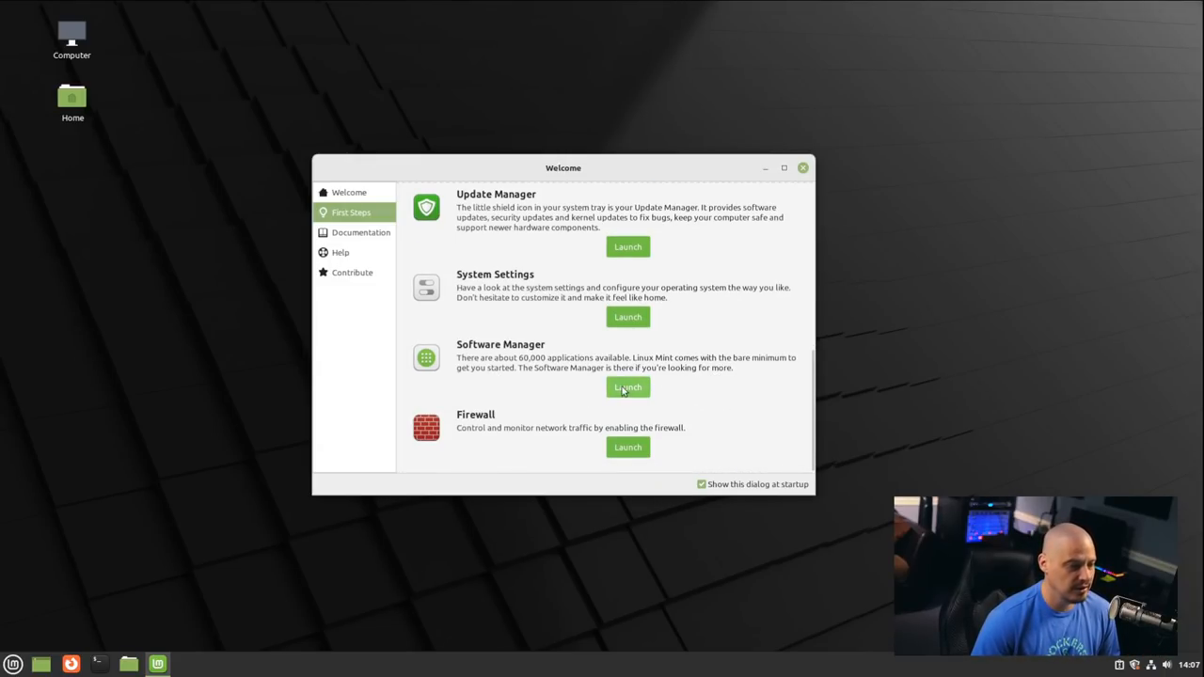
pyautogui.moveTo(662, 493)
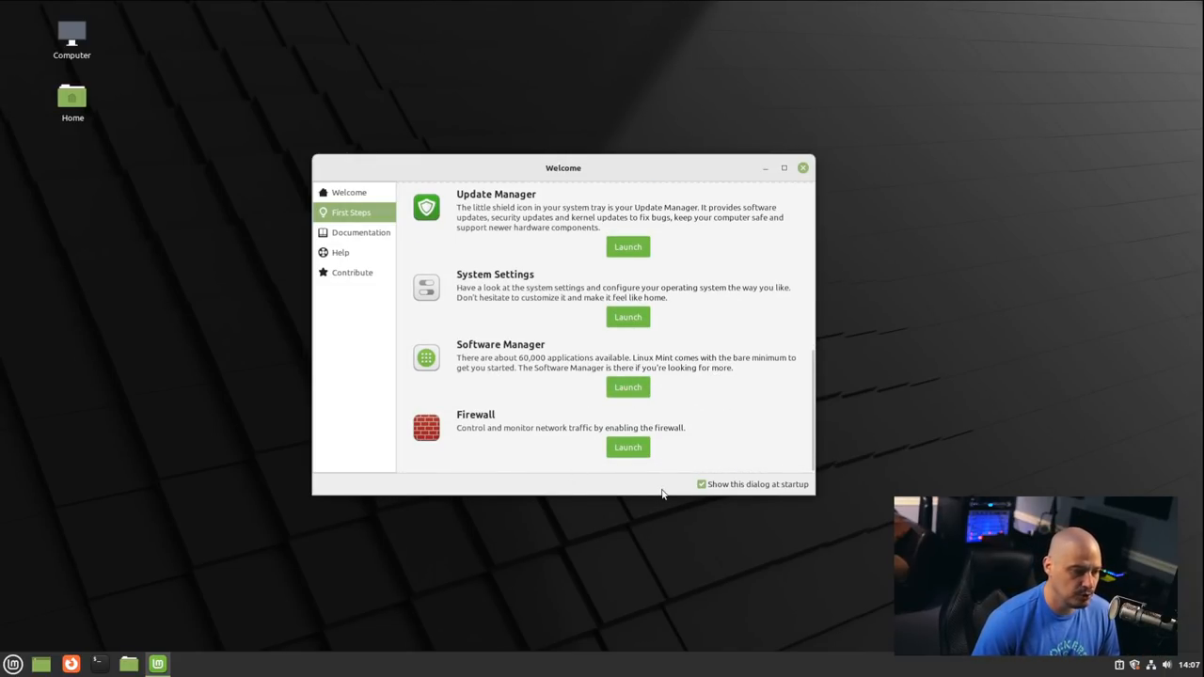
pyautogui.click(629, 448)
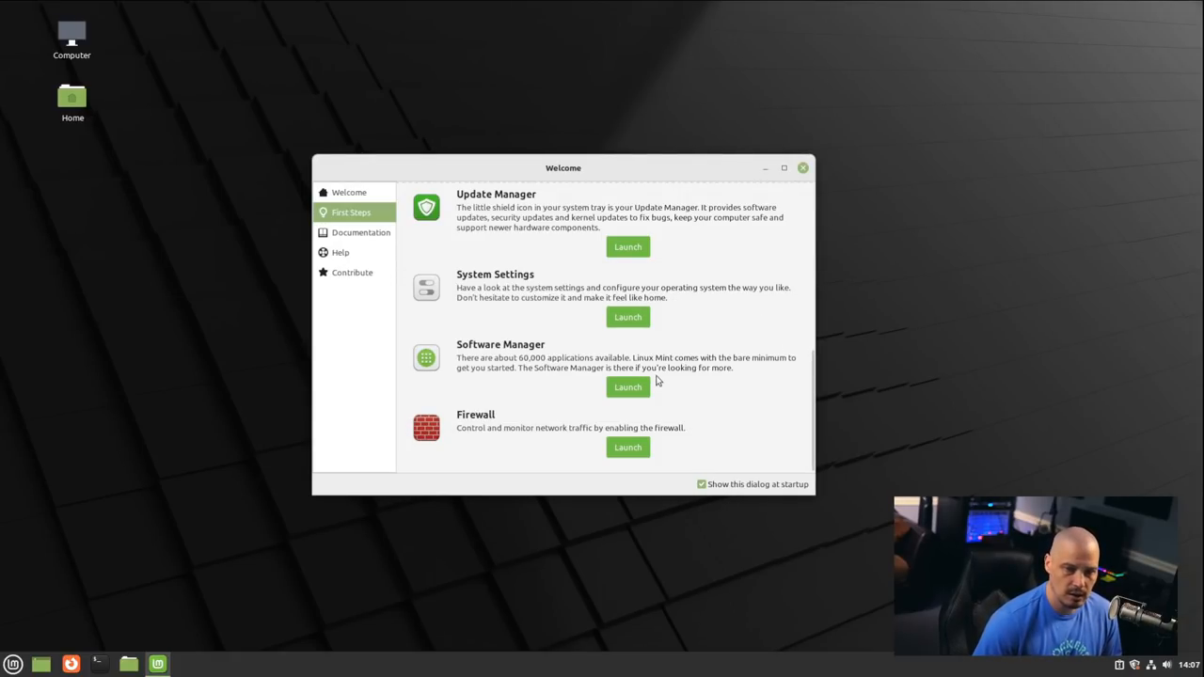
# Launch Firewall (GUFW), switch its Status on with incoming denied, and close it.
pyautogui.click(629, 448)
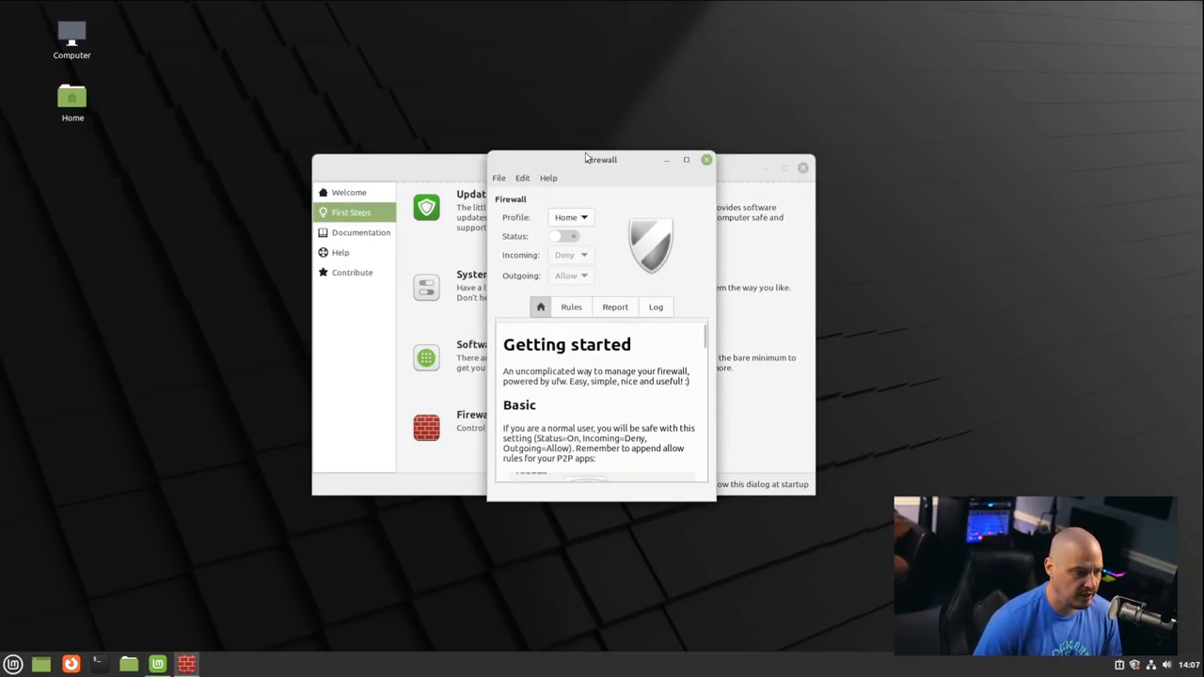
pyautogui.moveTo(601, 158); pyautogui.dragTo(828, 117)
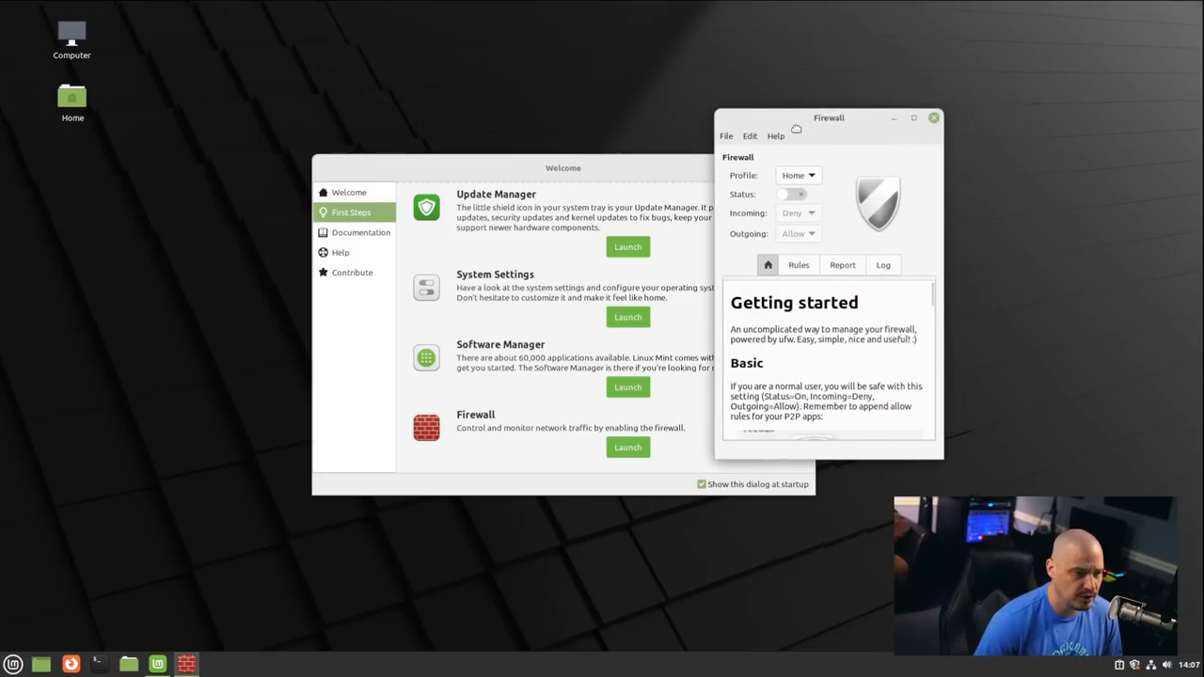
pyautogui.moveTo(828, 117); pyautogui.dragTo(813, 116)
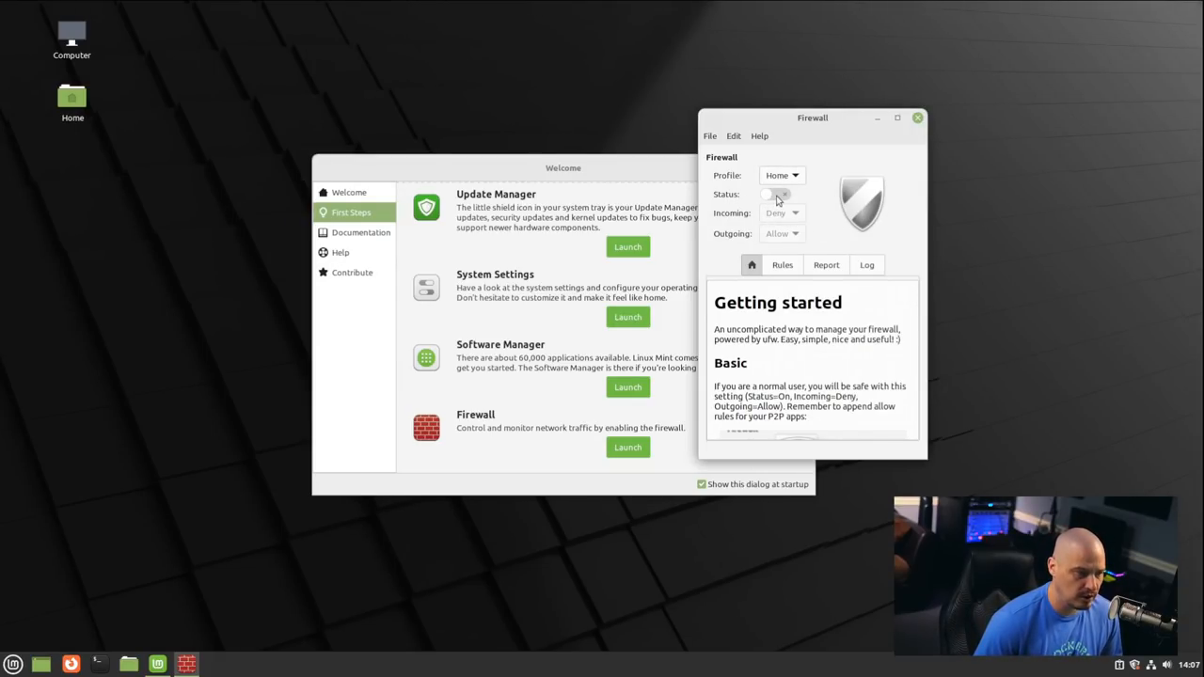
pyautogui.click(774, 194)
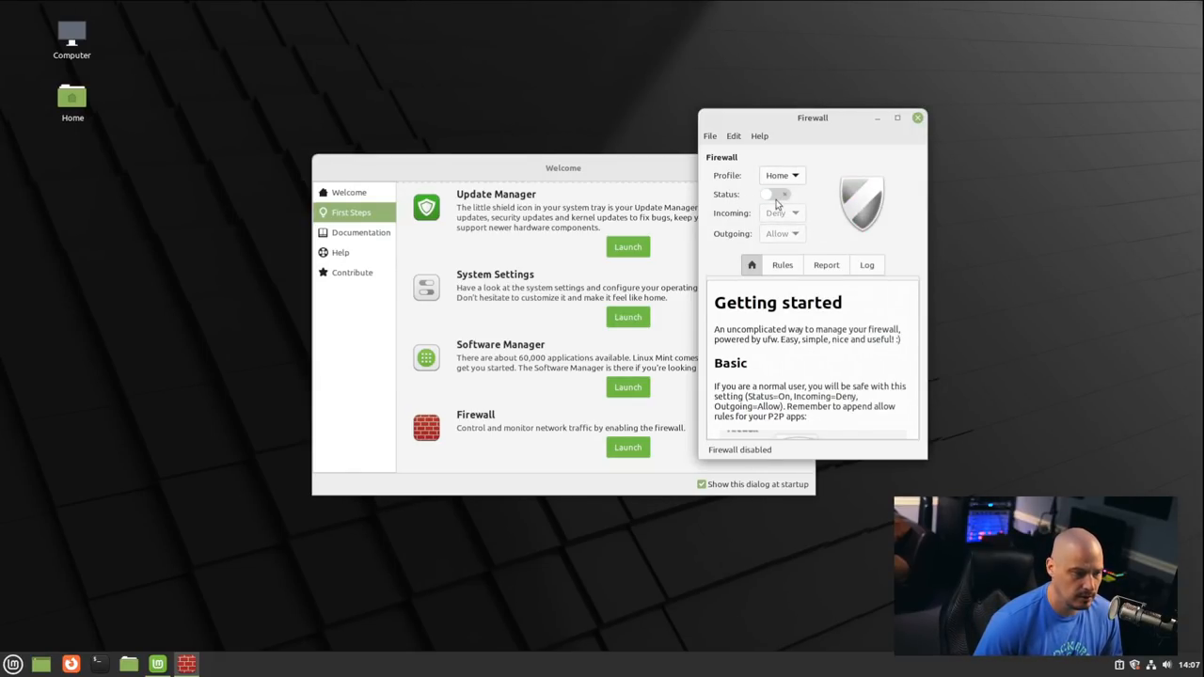
pyautogui.click(775, 194)
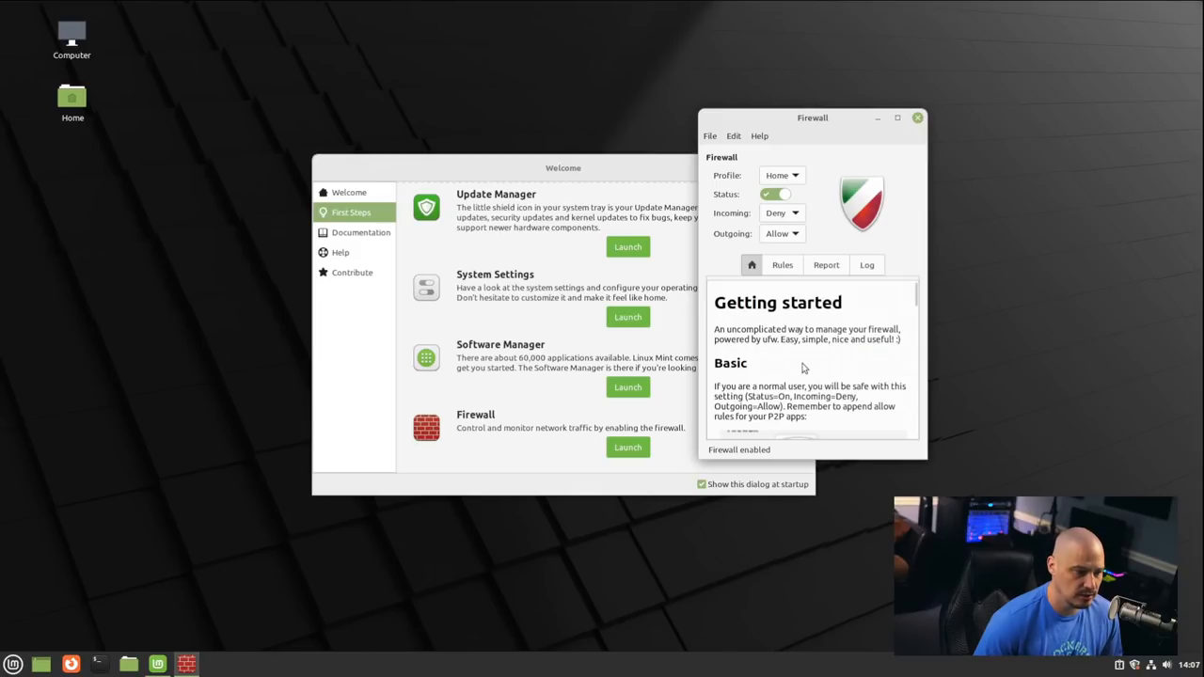
pyautogui.moveTo(768, 452)
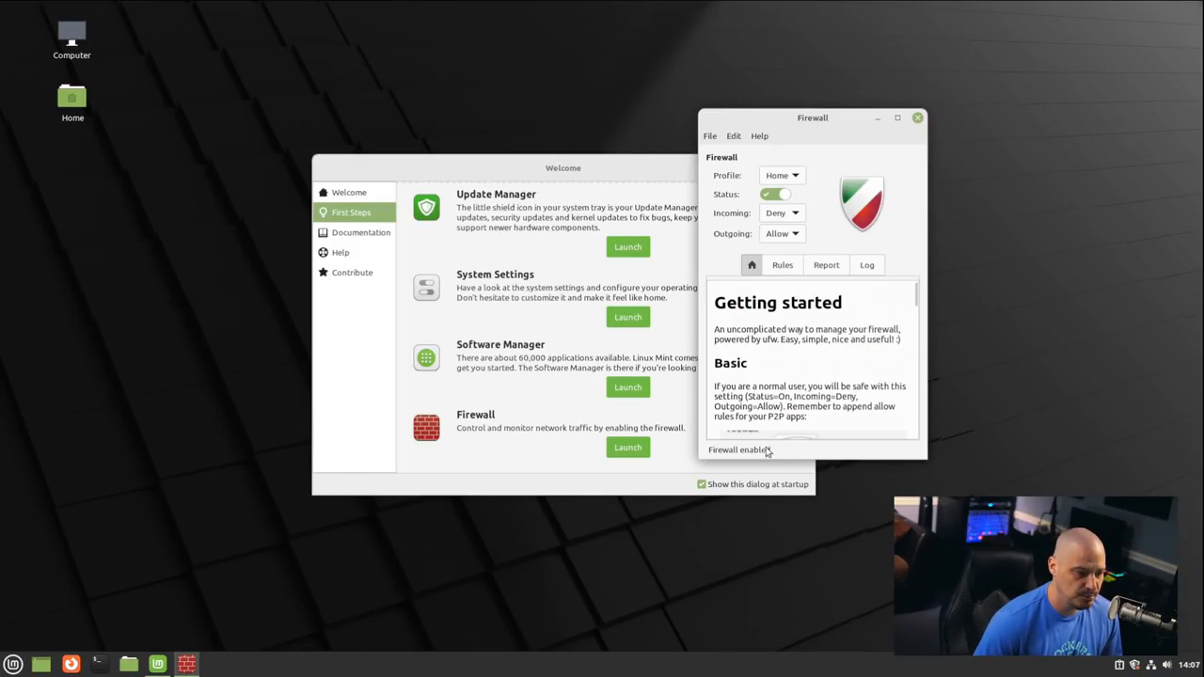
pyautogui.click(918, 117)
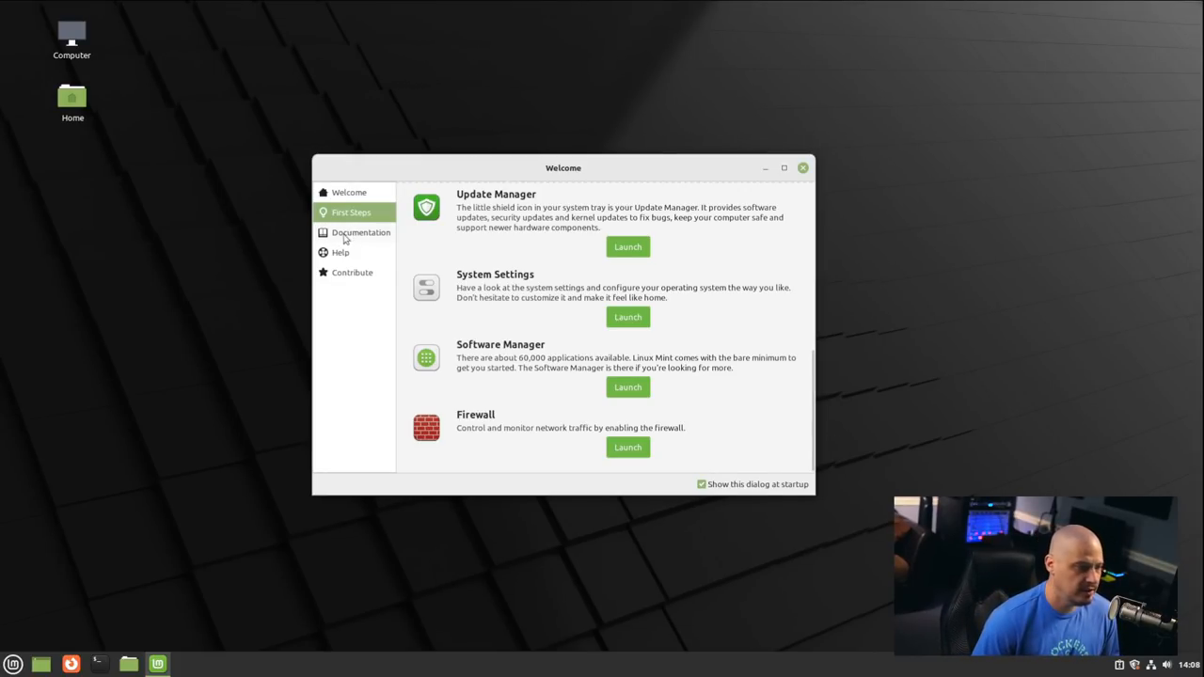
# View the Documentation section, visit the Linux Mint website in Firefox, then close Firefox.
pyautogui.click(361, 233)
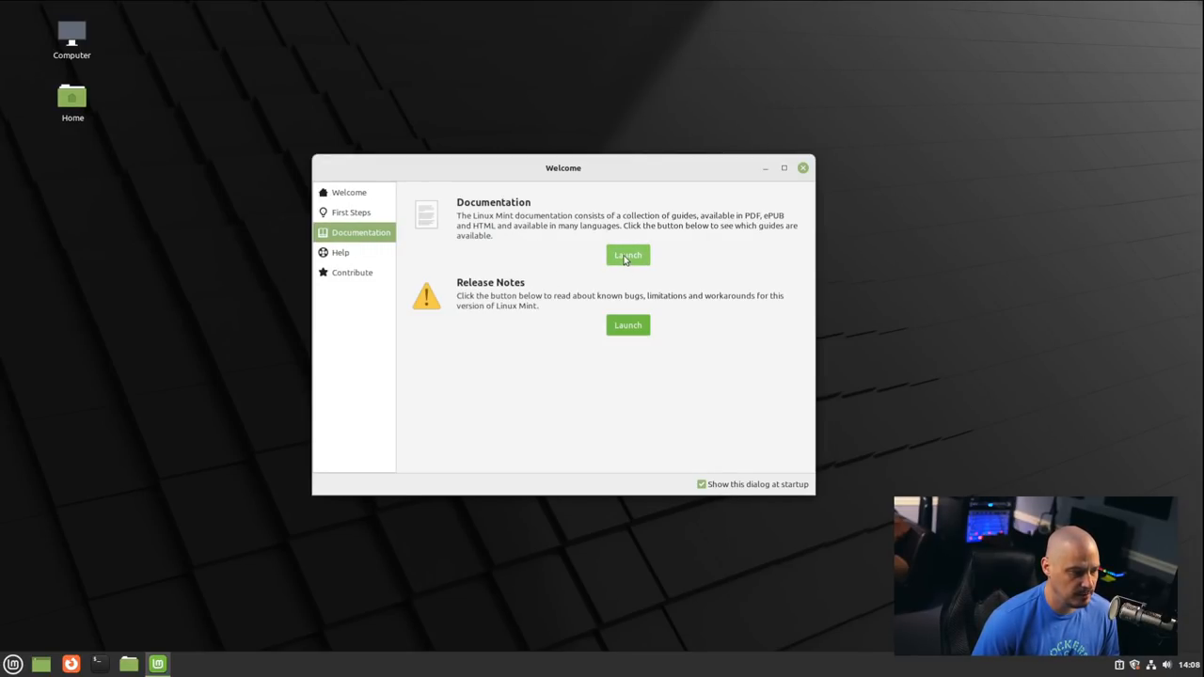
pyautogui.click(629, 256)
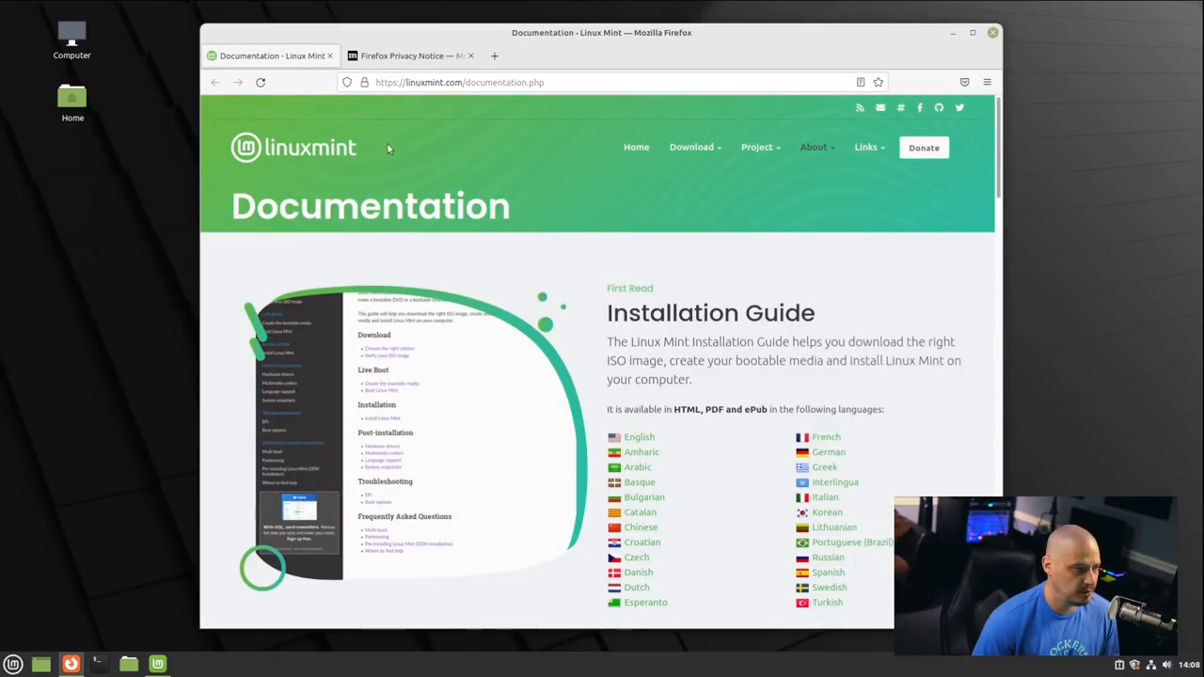
pyautogui.moveTo(710, 456)
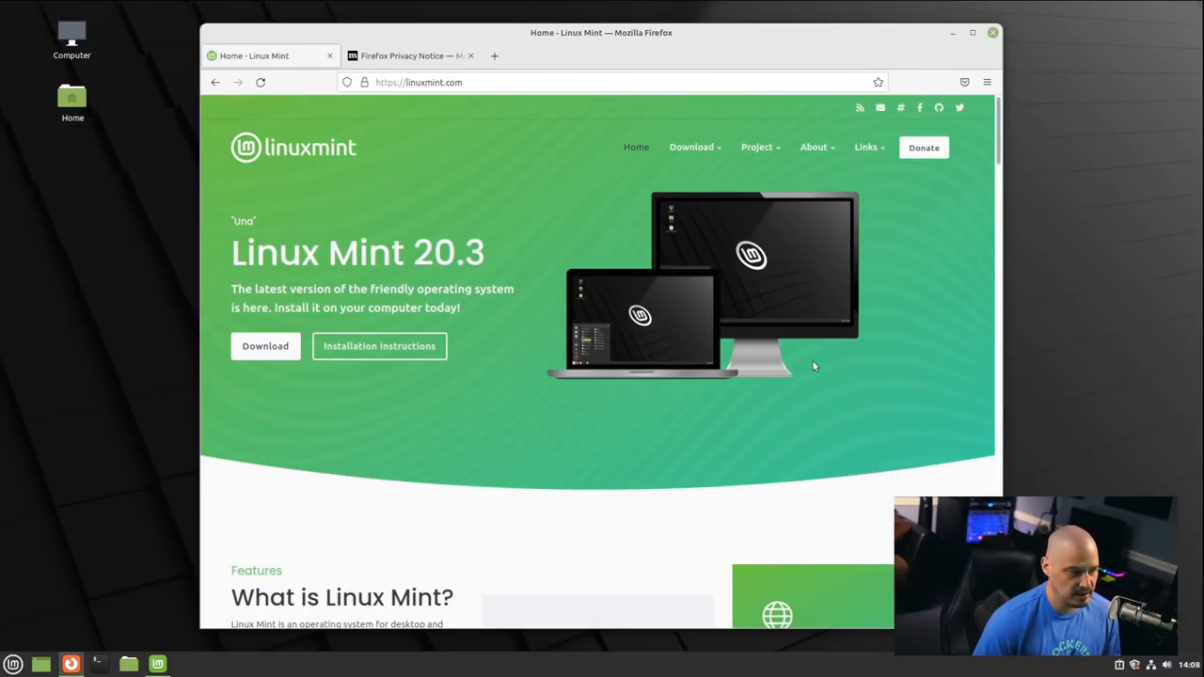
pyautogui.moveTo(593, 299)
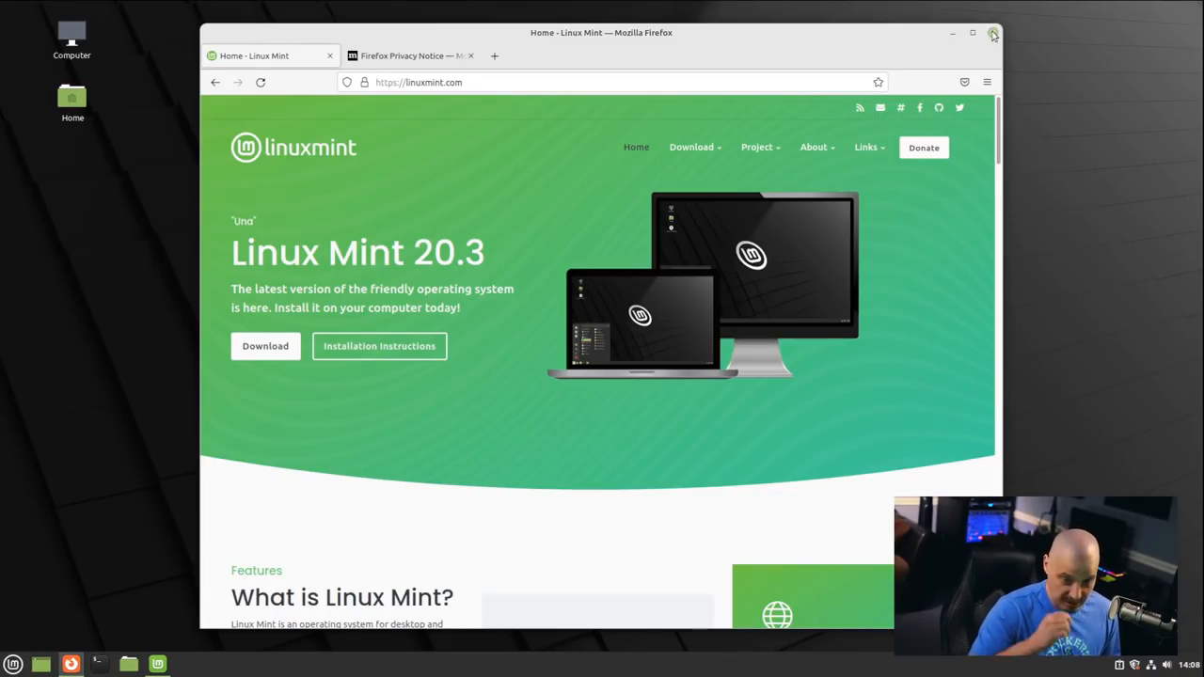
pyautogui.moveTo(579, 290)
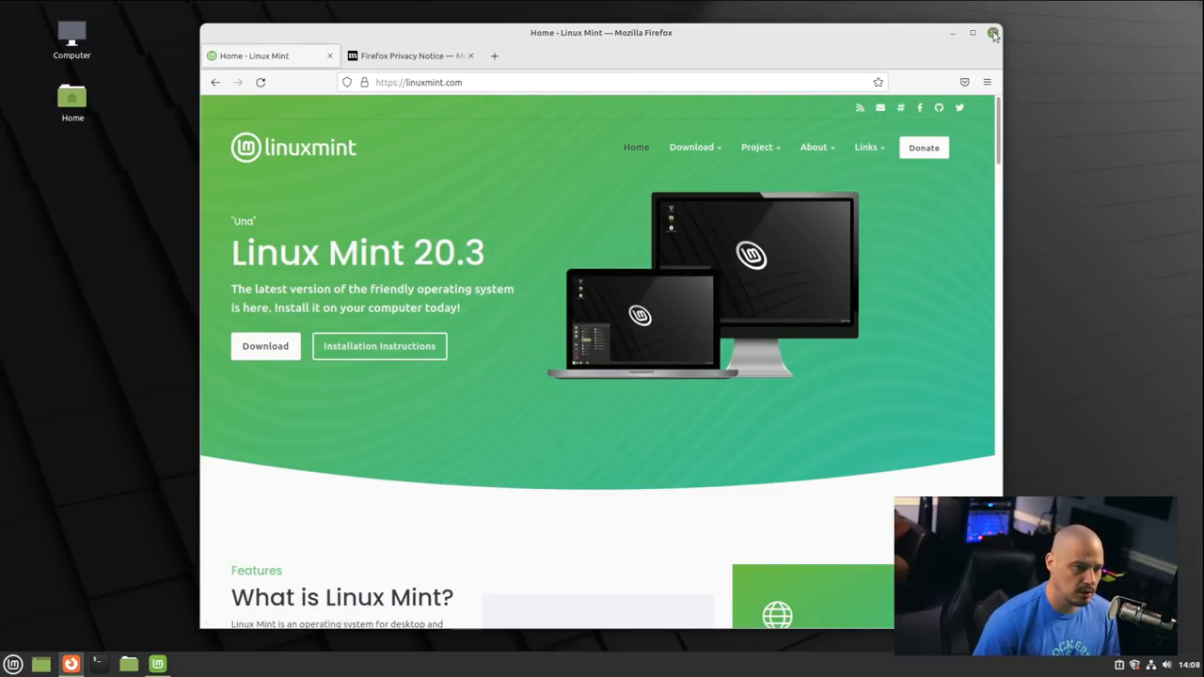
pyautogui.click(993, 34)
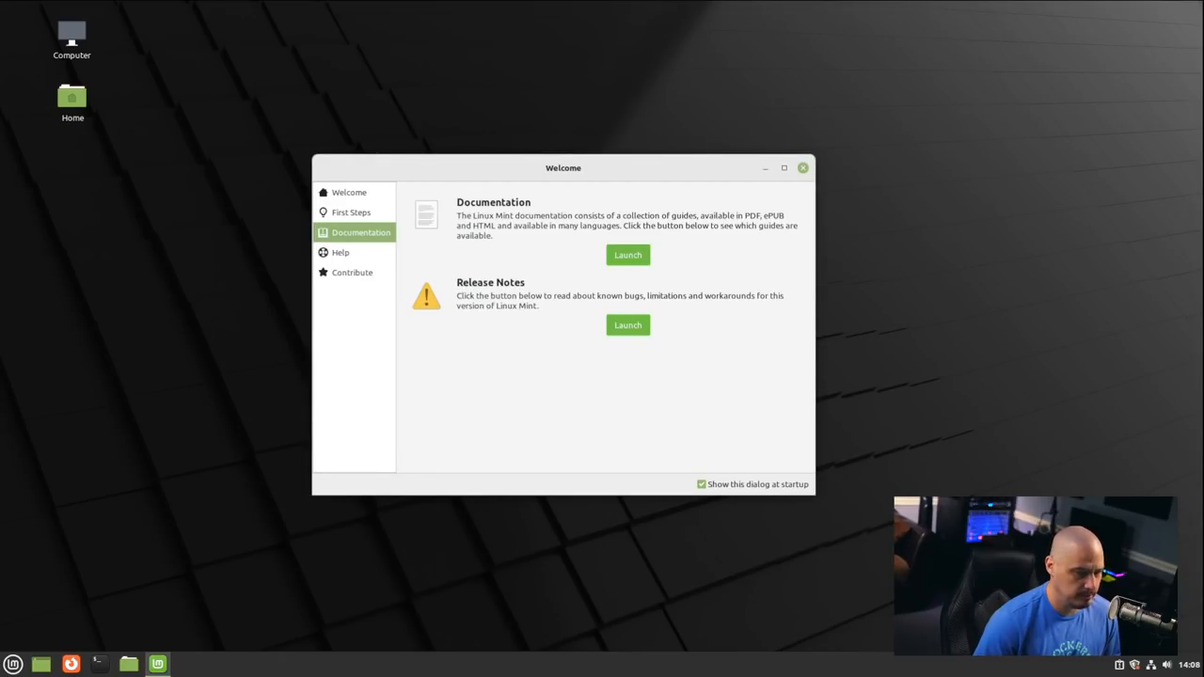
# View the Help and Contribute pages, then close the Welcome window.
pyautogui.click(341, 252)
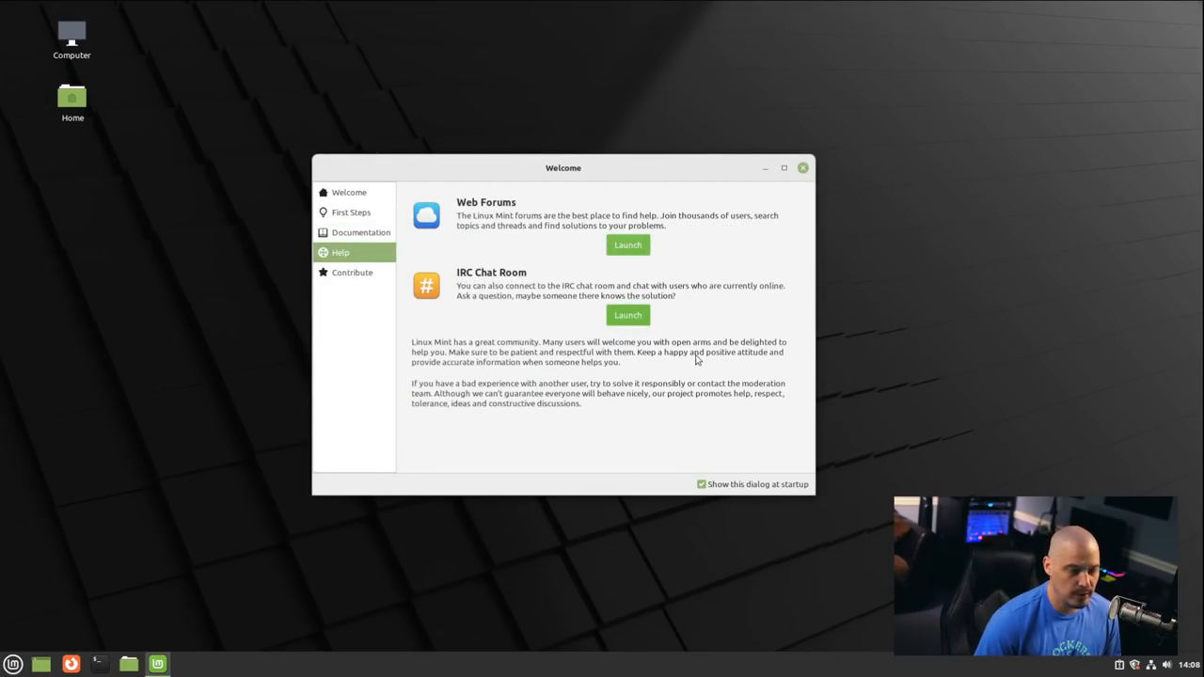
pyautogui.moveTo(598, 342)
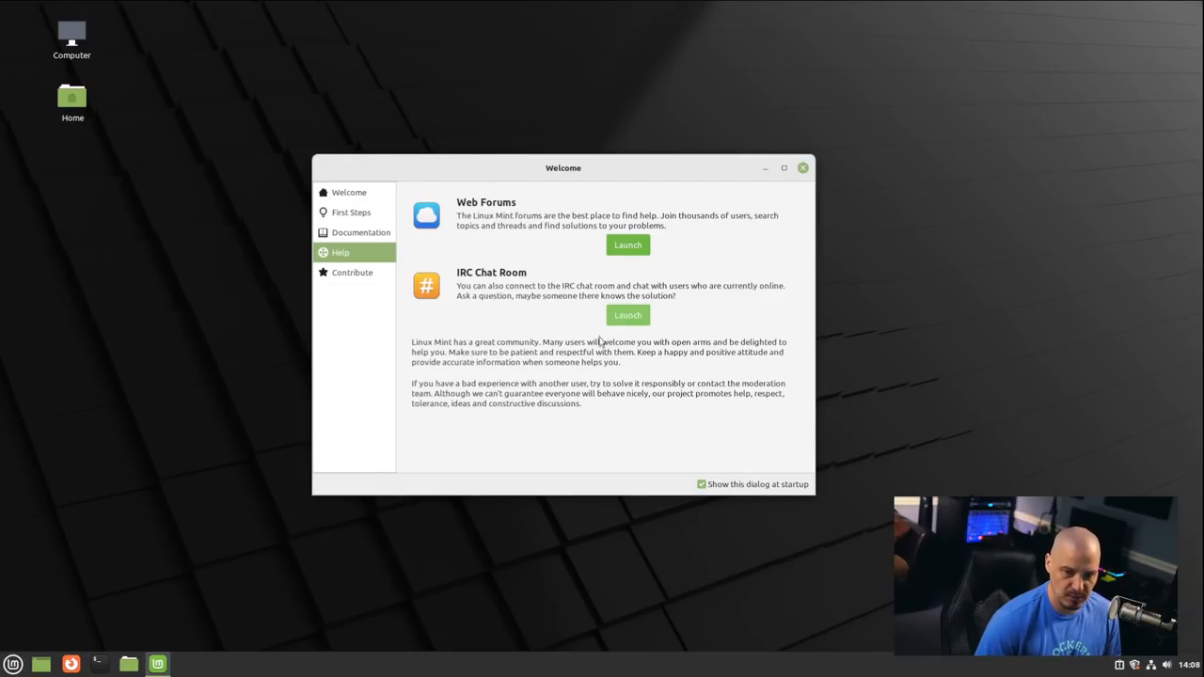
pyautogui.click(352, 271)
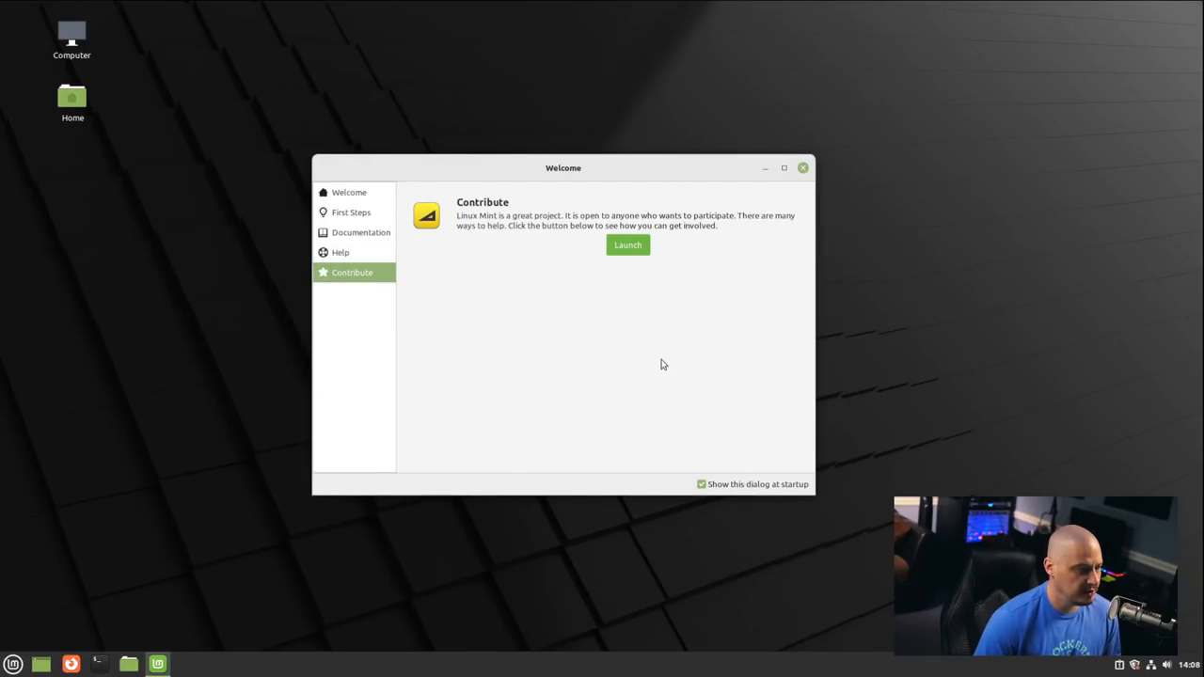
pyautogui.moveTo(673, 327)
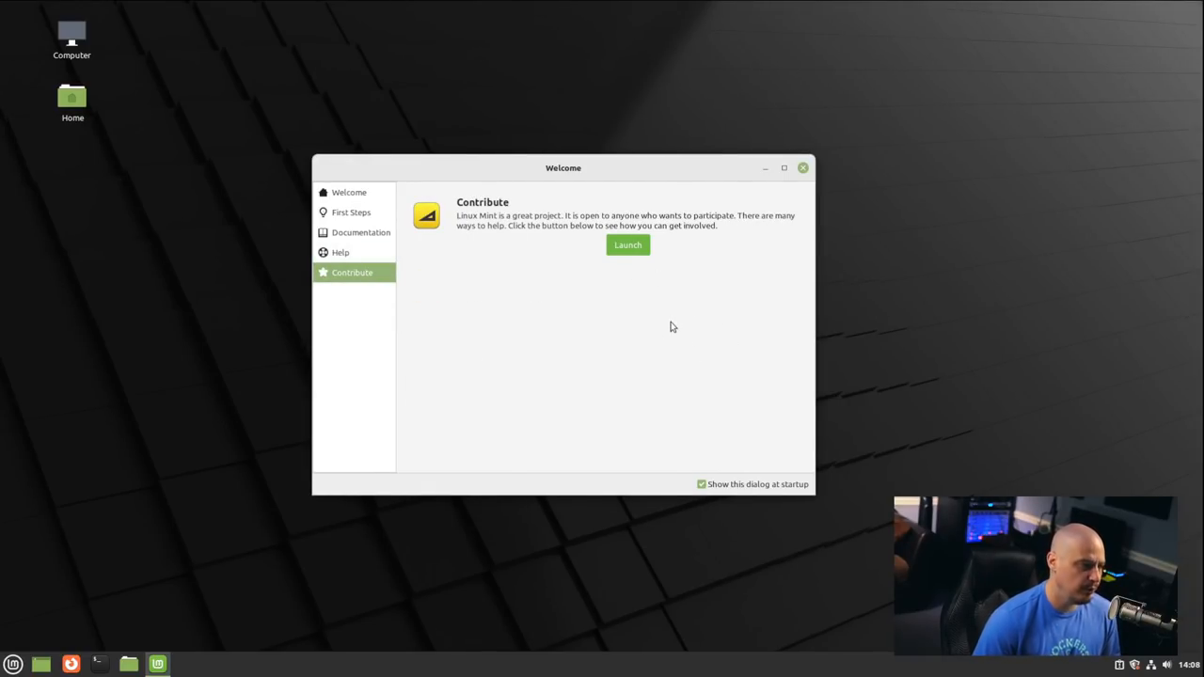
pyautogui.moveTo(644, 394)
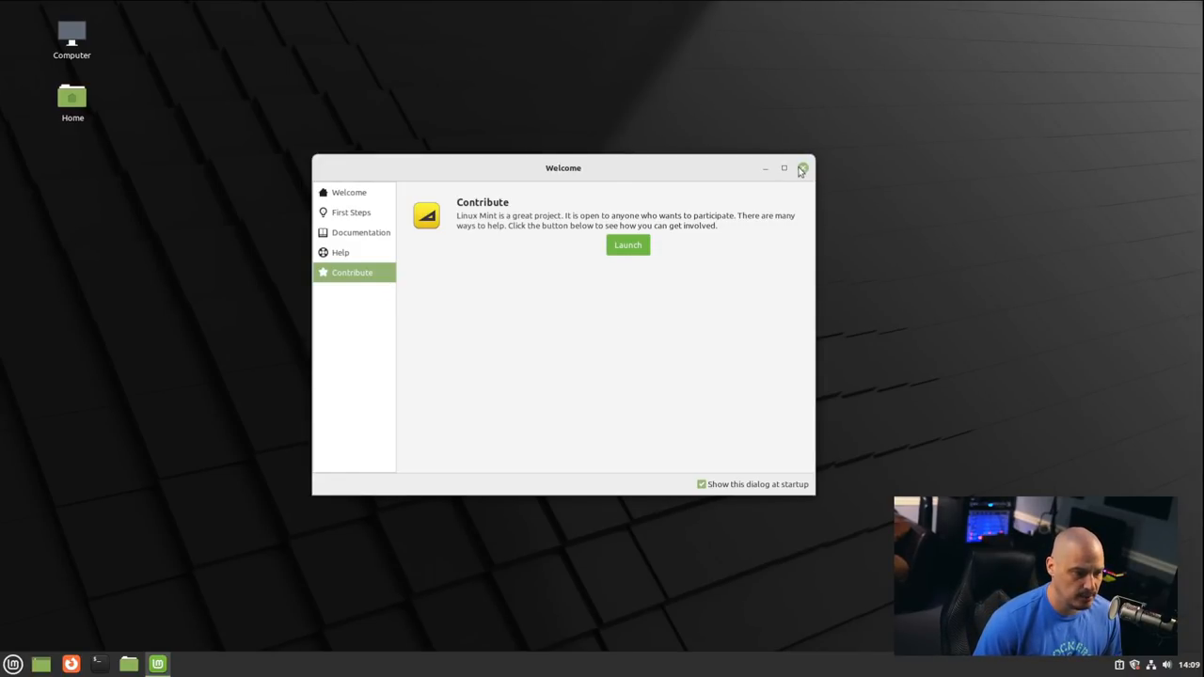
pyautogui.click(802, 167)
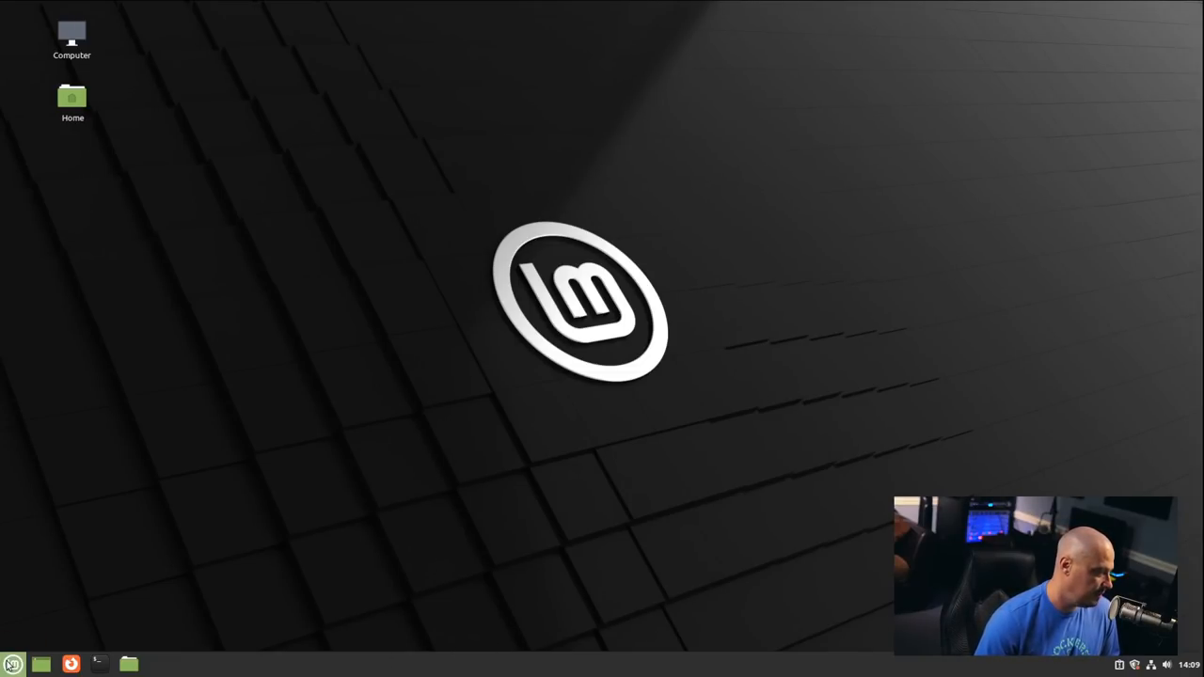
pyautogui.click(12, 664)
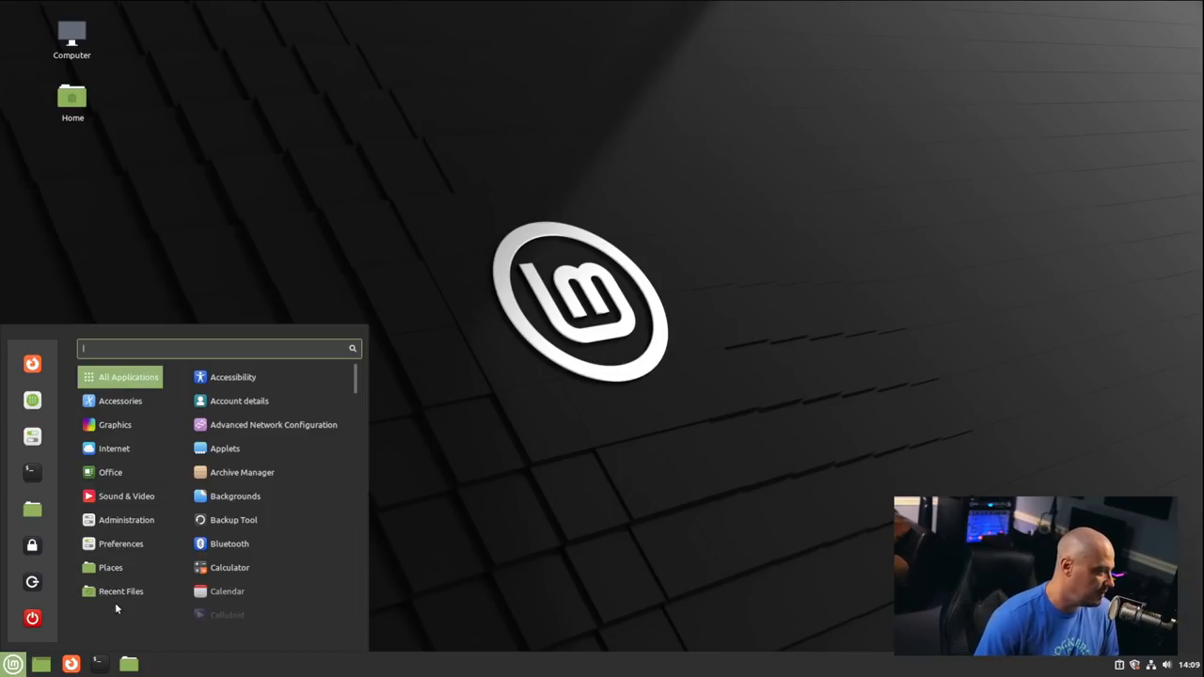
pyautogui.click(120, 401)
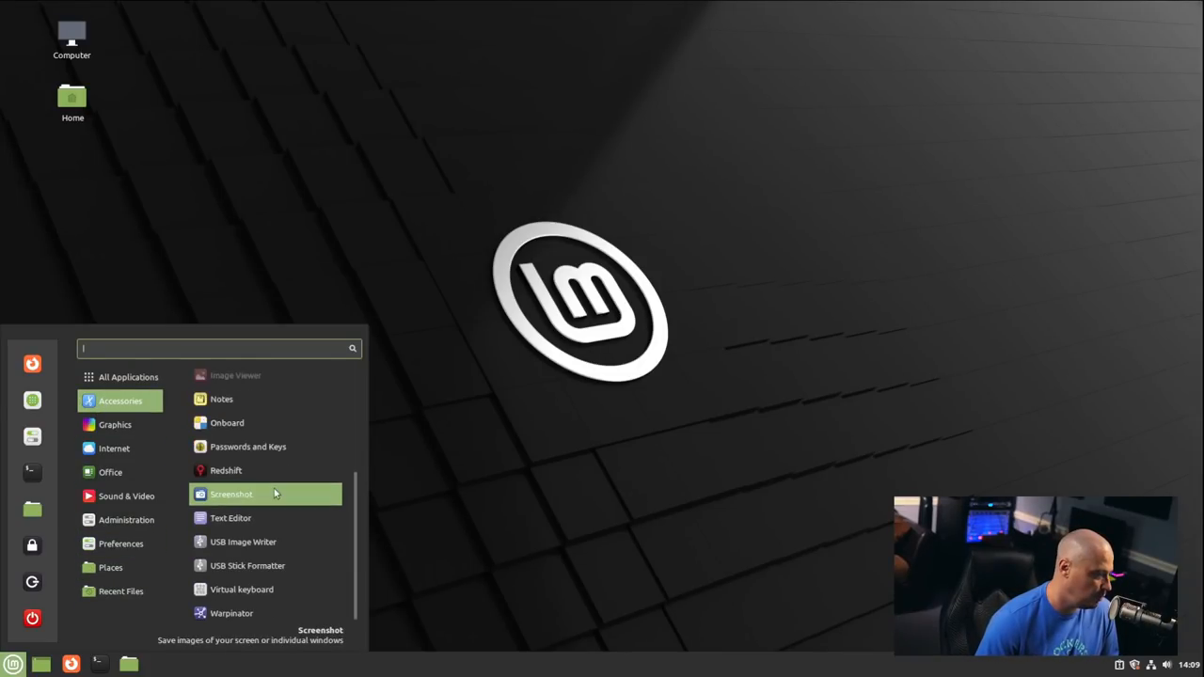
pyautogui.scroll(3)
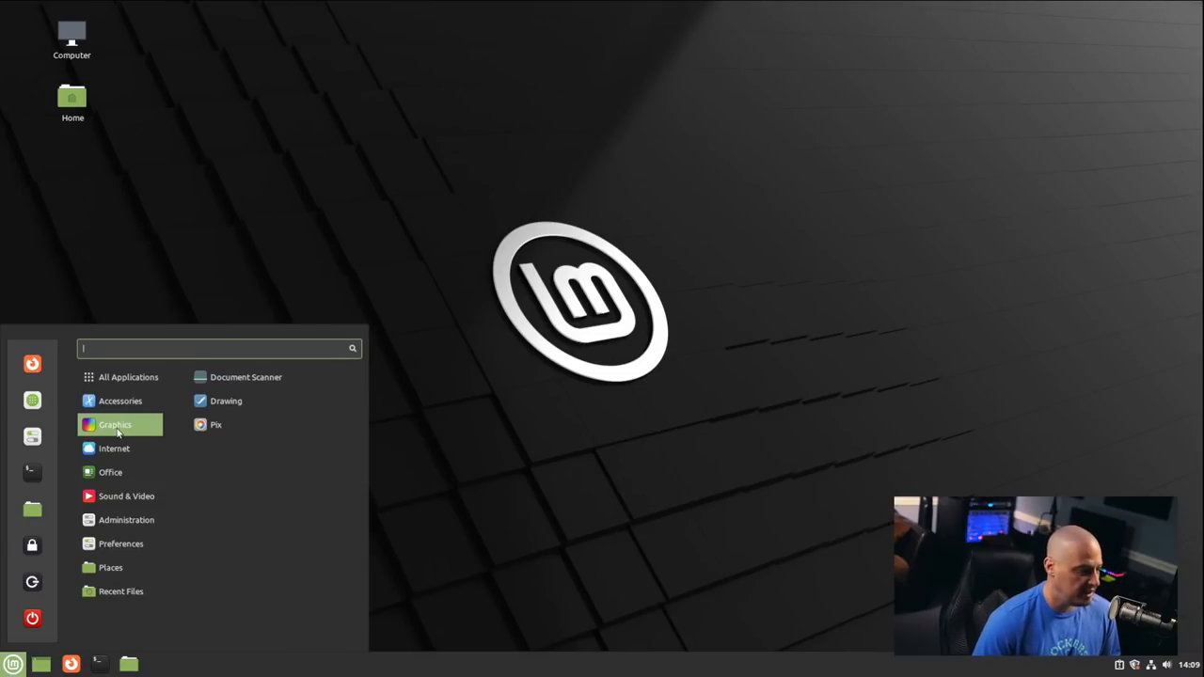
pyautogui.moveTo(146, 452)
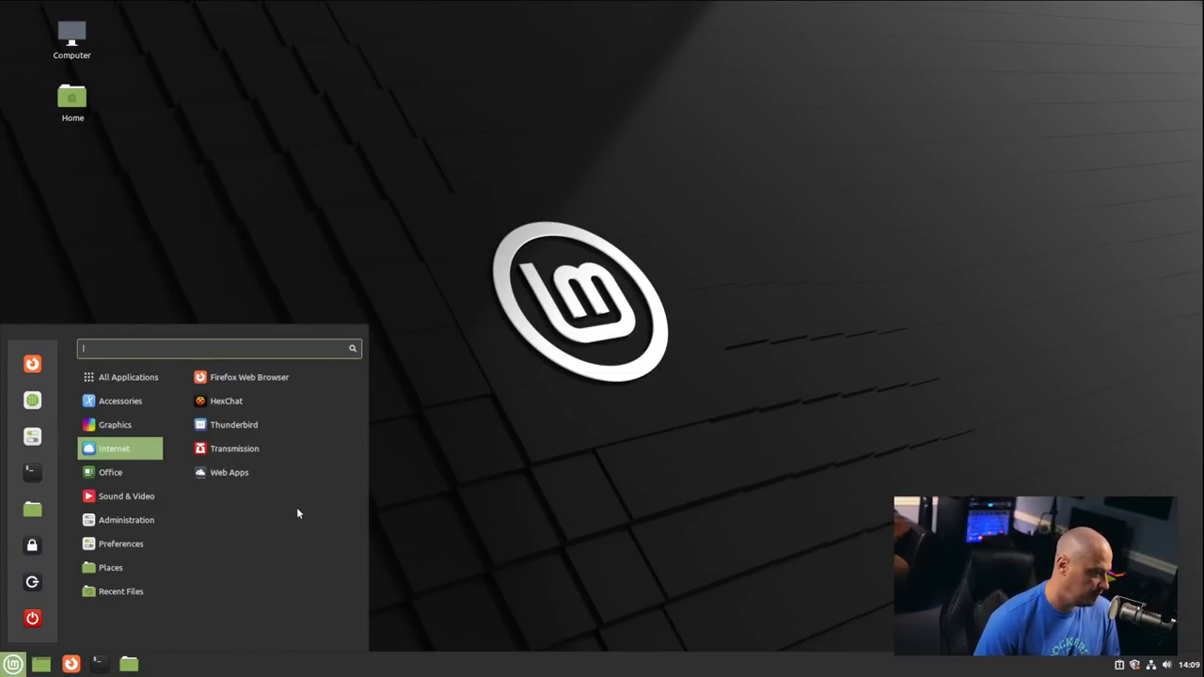
pyautogui.moveTo(307, 535)
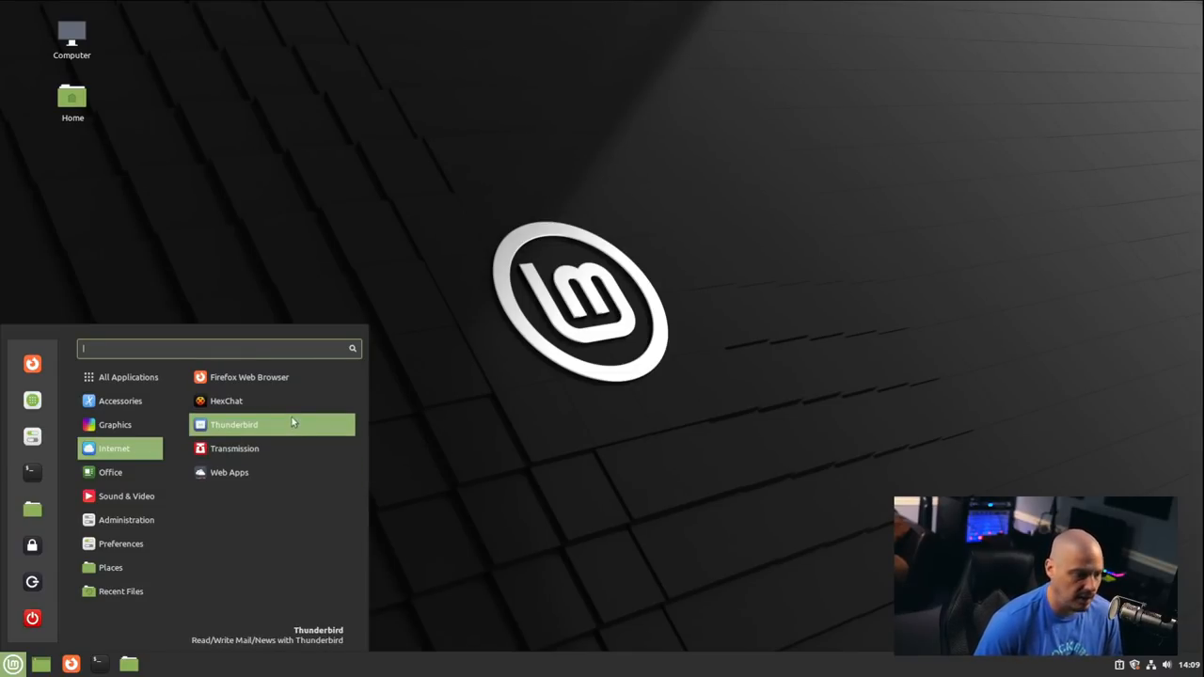
pyautogui.moveTo(273, 401)
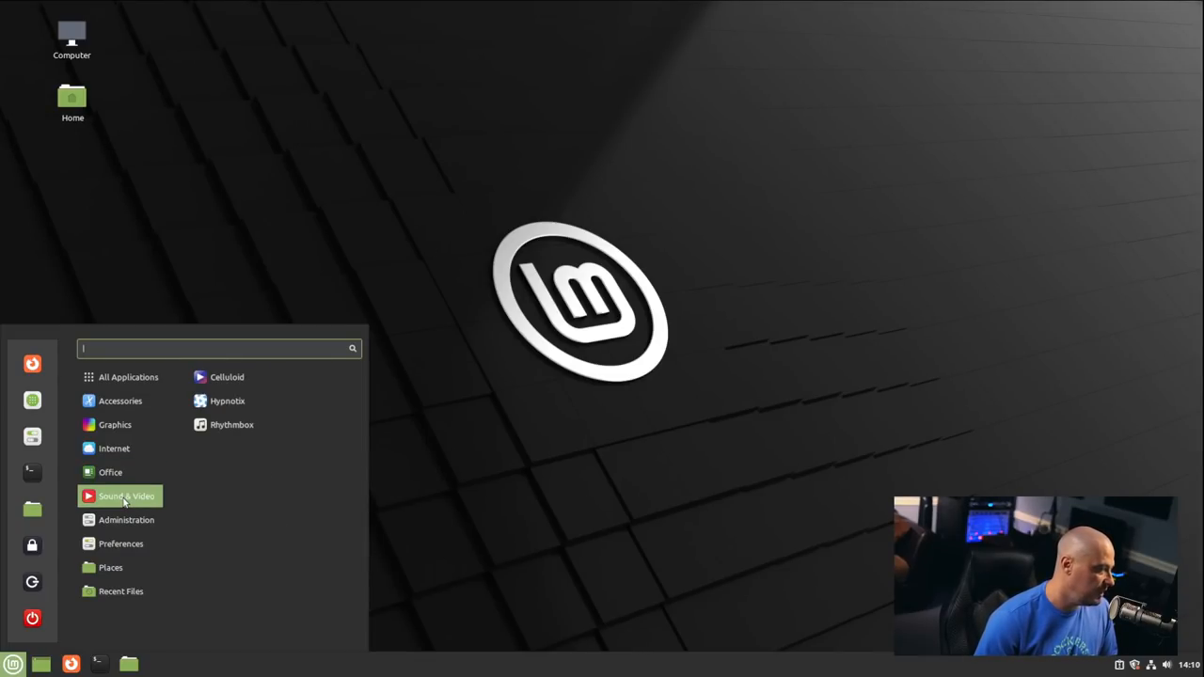
pyautogui.moveTo(279, 535)
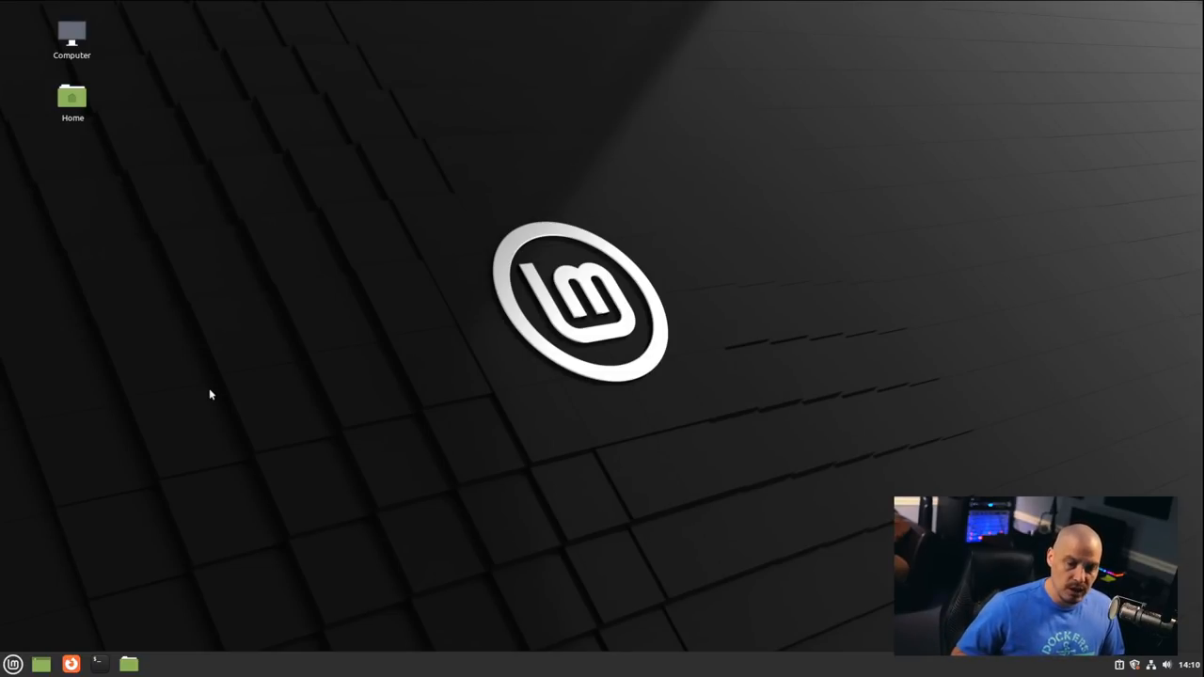
pyautogui.moveTo(486, 631)
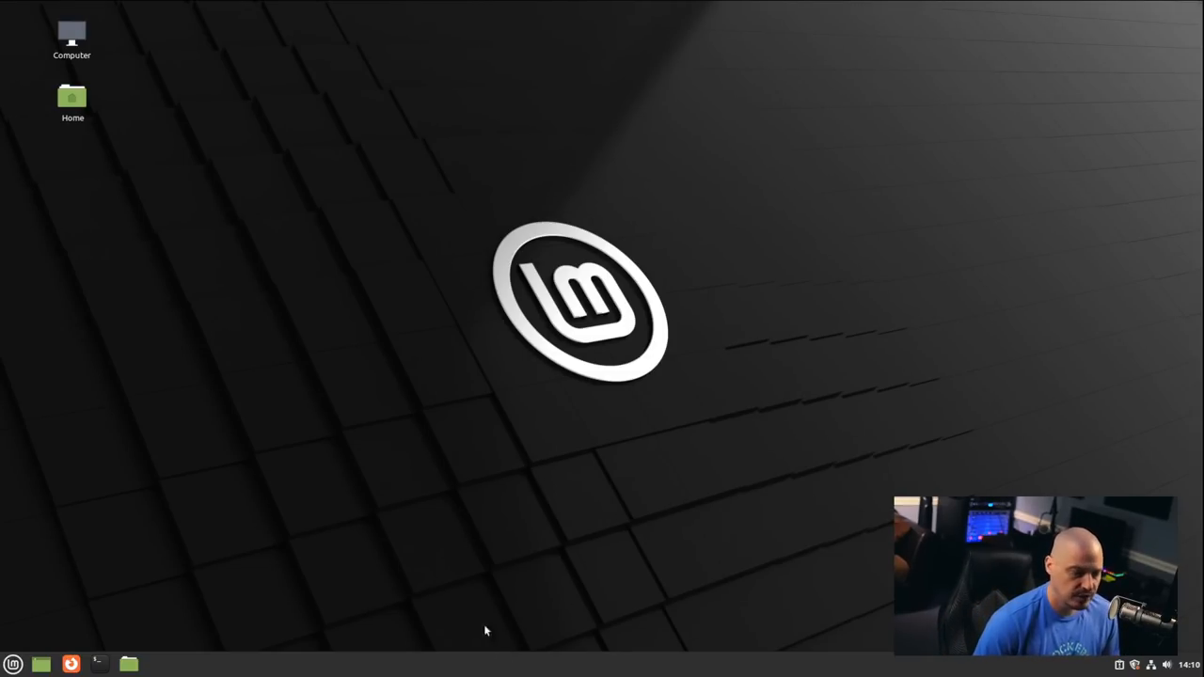
# In a maximized Terminal, report kernel 5.10.0-12-amd64 with uname -r and find htop not installed.
pyautogui.click(98, 664)
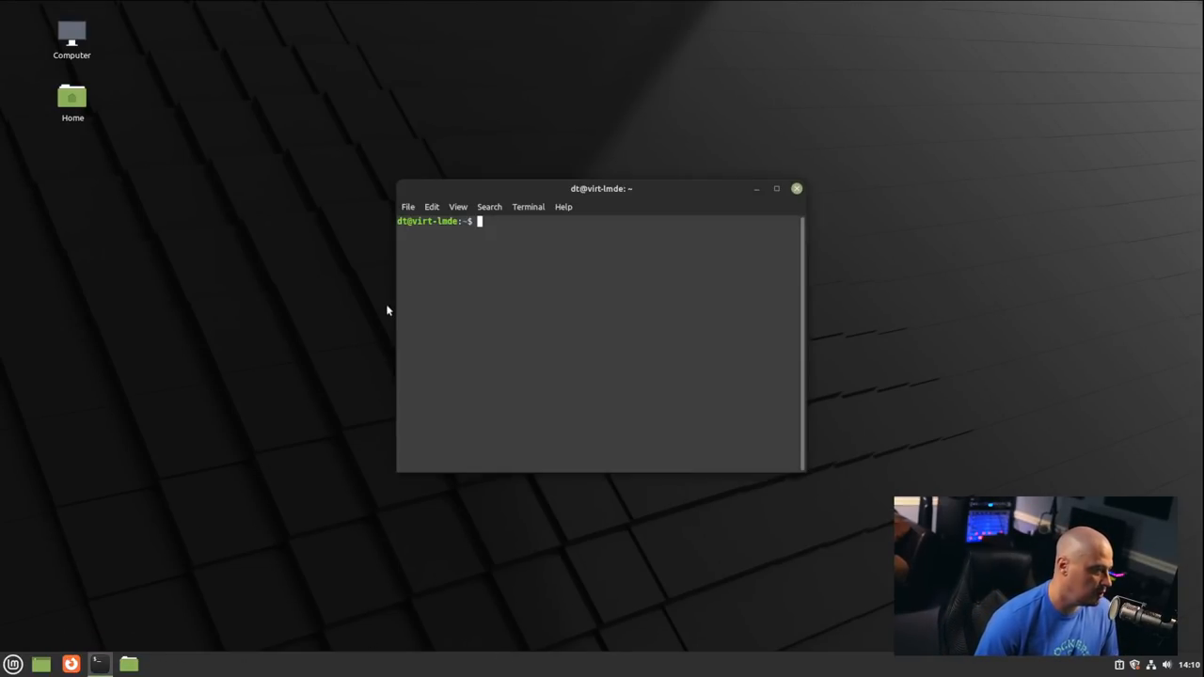
pyautogui.click(775, 188)
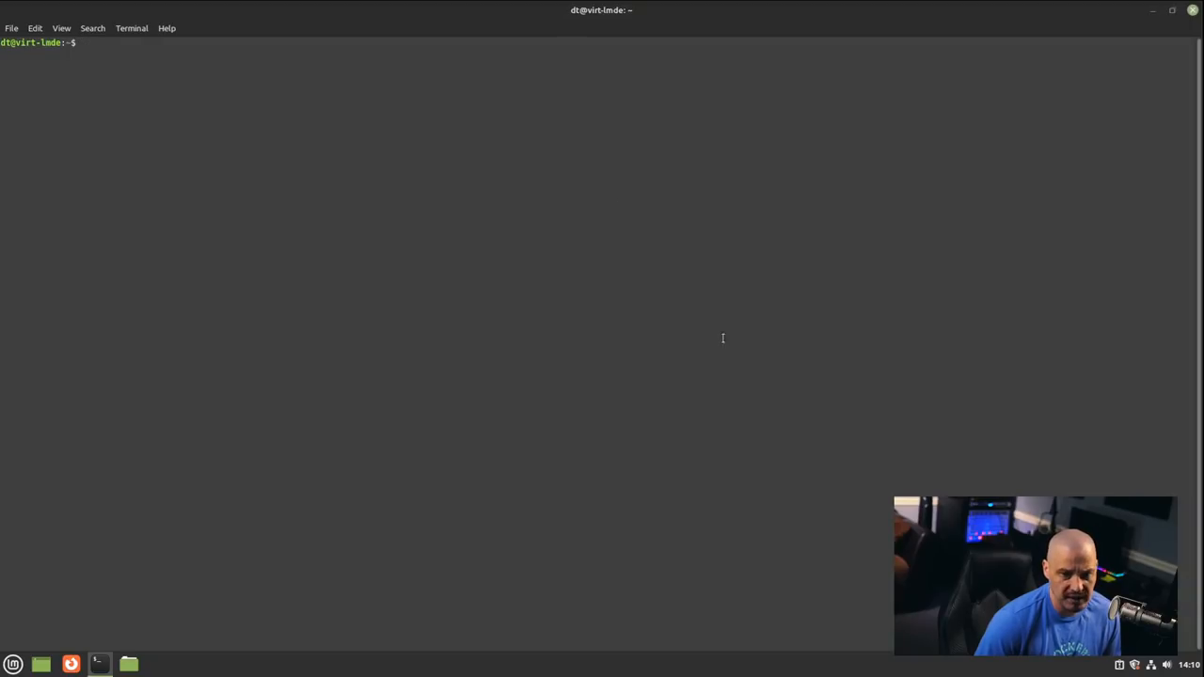
pyautogui.write('===')
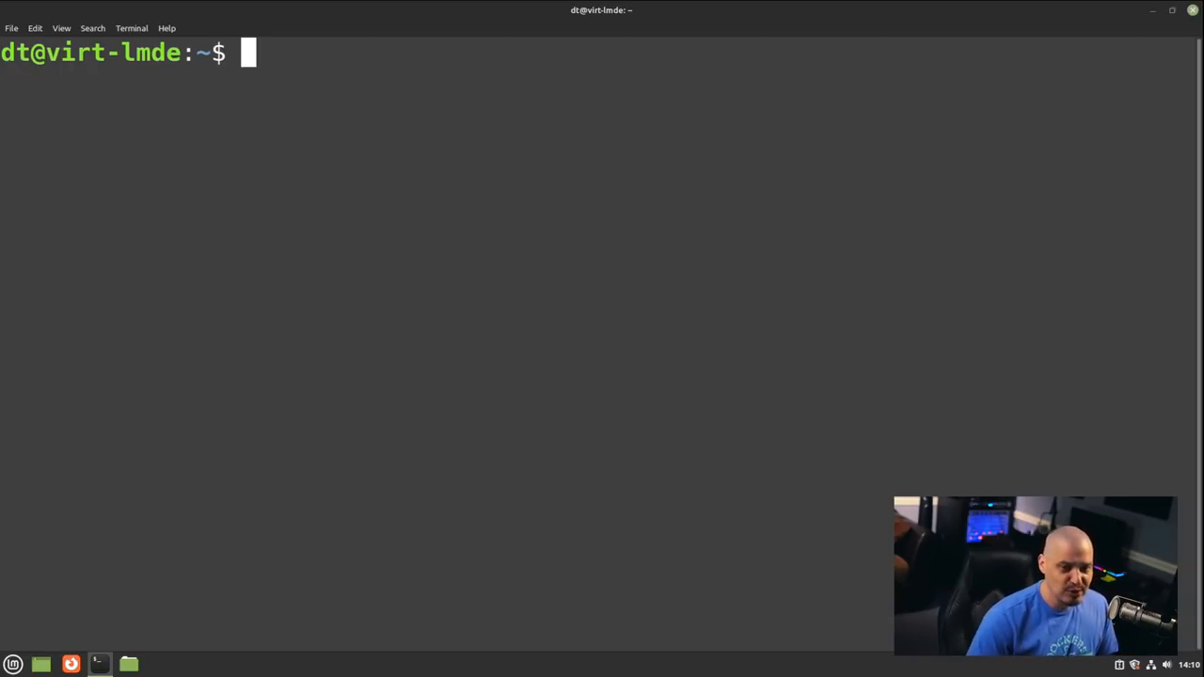
pyautogui.write('uname')
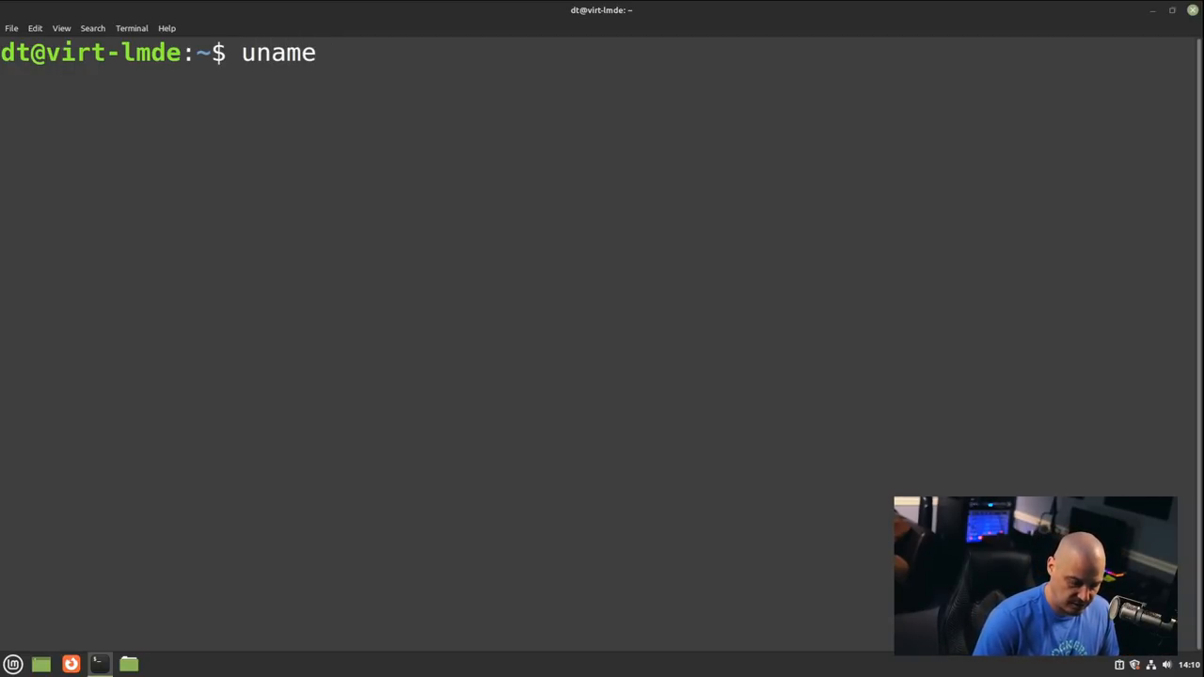
pyautogui.write('-r')
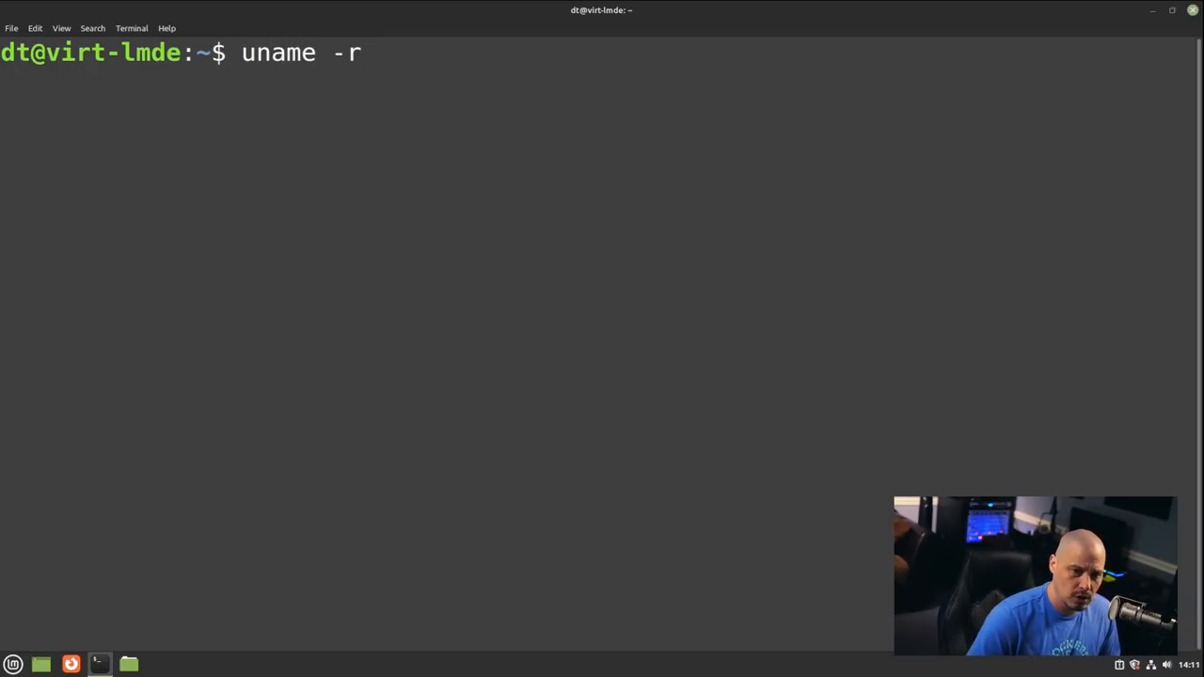
pyautogui.press('Return')
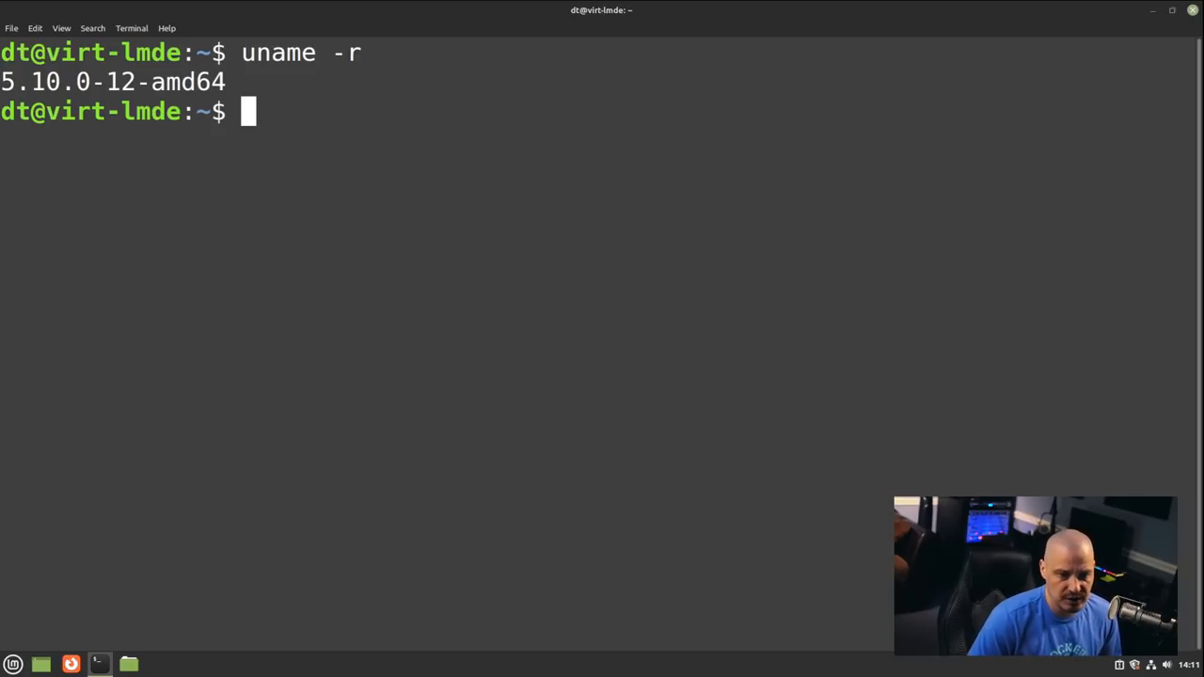
pyautogui.write('htop')
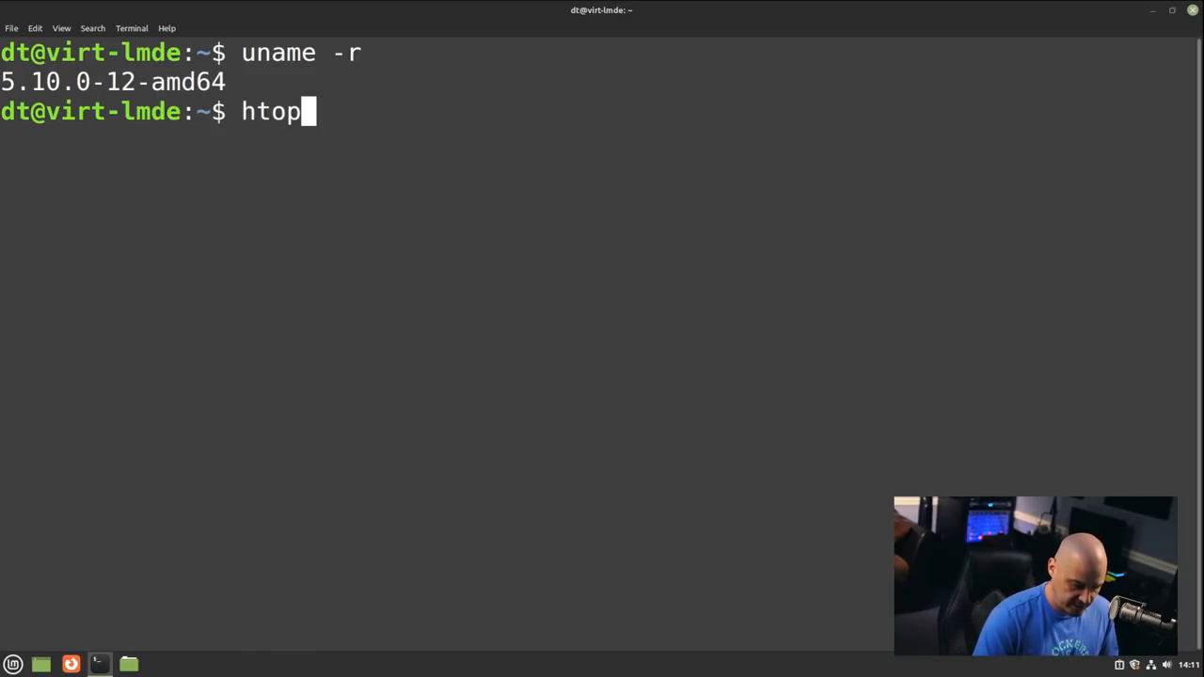
pyautogui.press('Return')
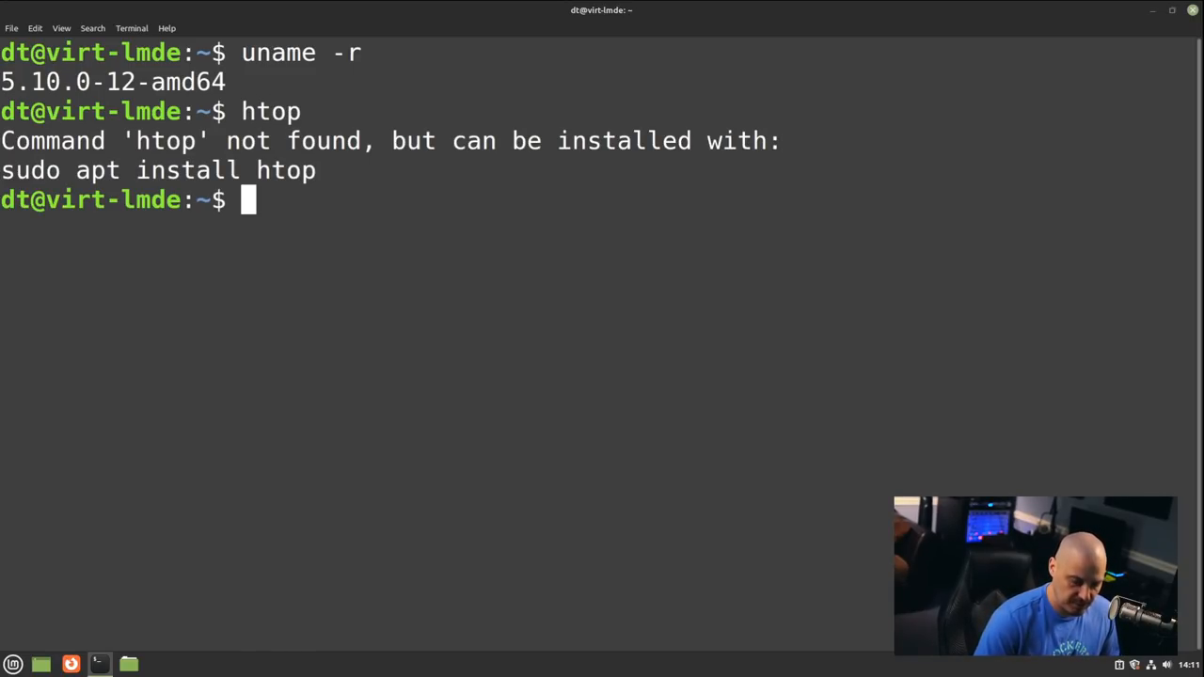
# Start sudo apt update && sudo apt upgrade and authenticate with the administrator password.
pyautogui.write('sudo apt u')
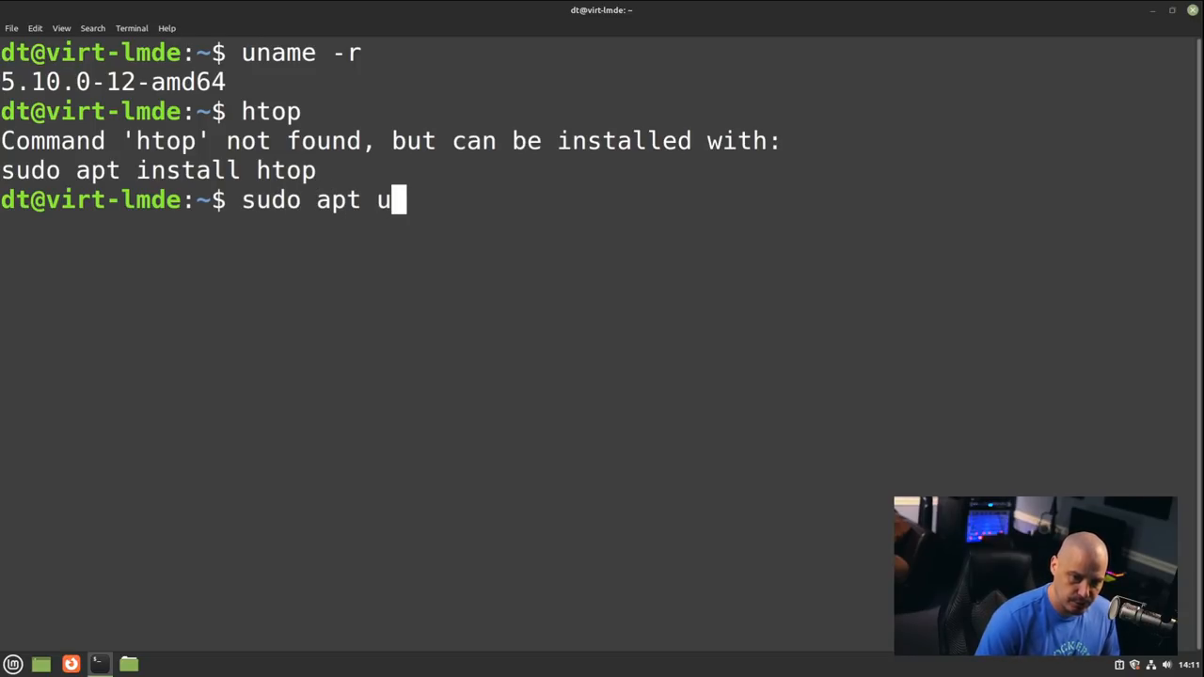
pyautogui.write('pdate &&')
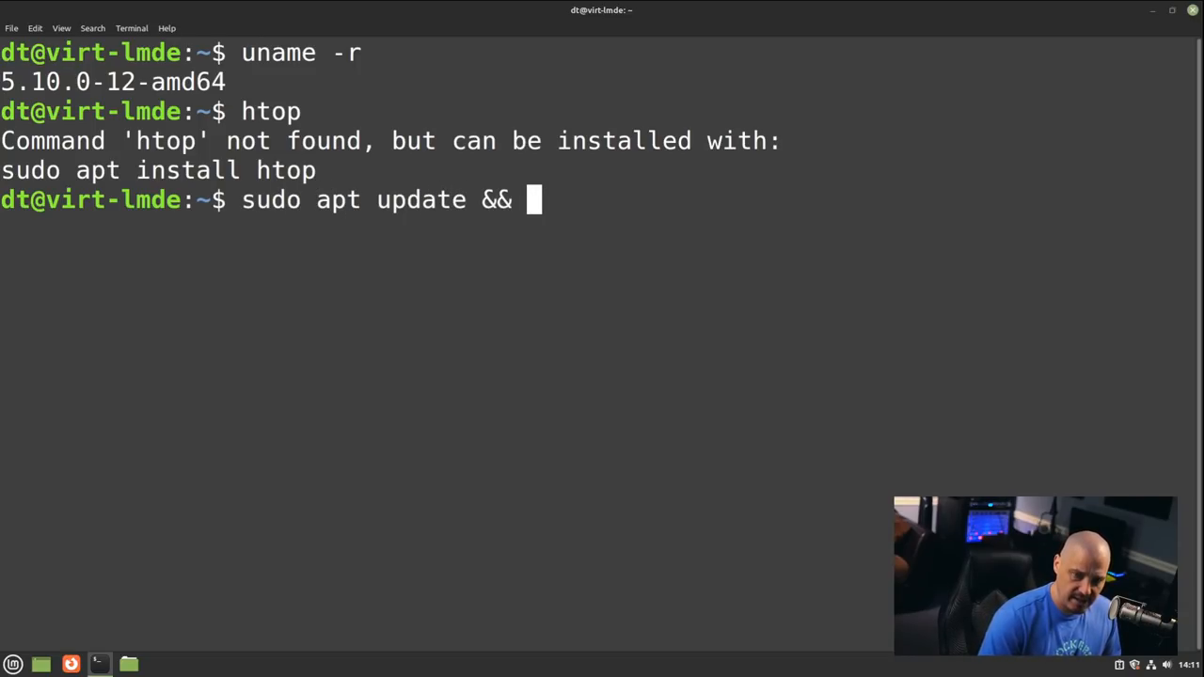
pyautogui.write('sudo apt u')
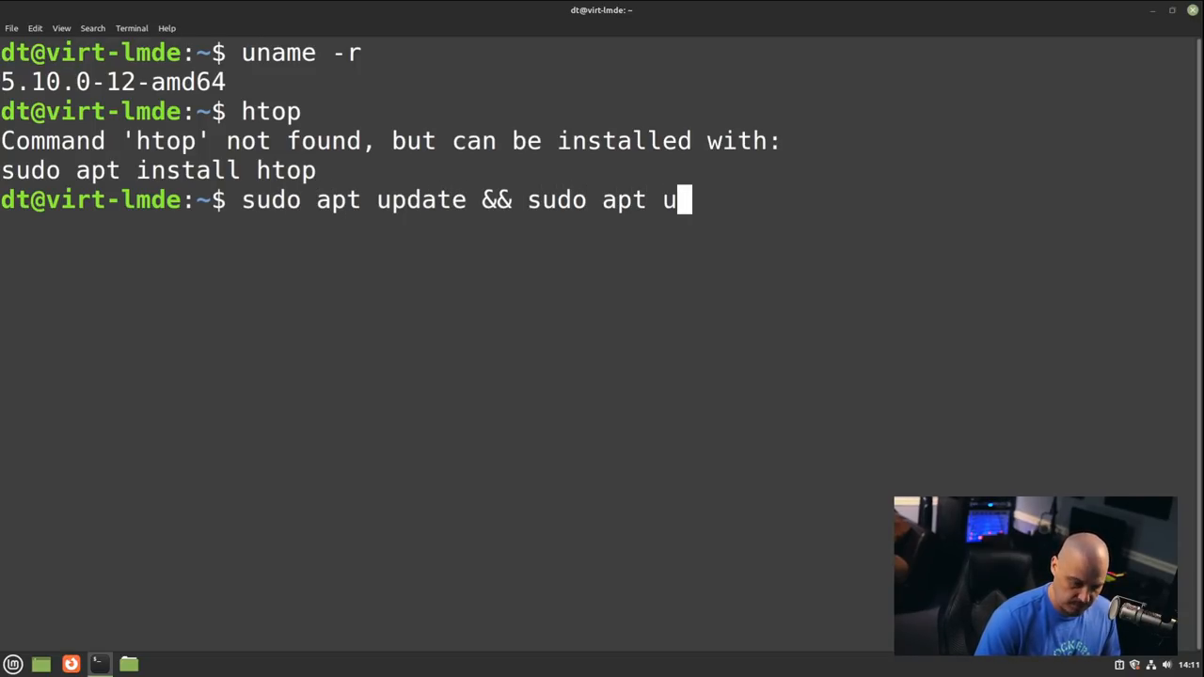
pyautogui.press('Return')
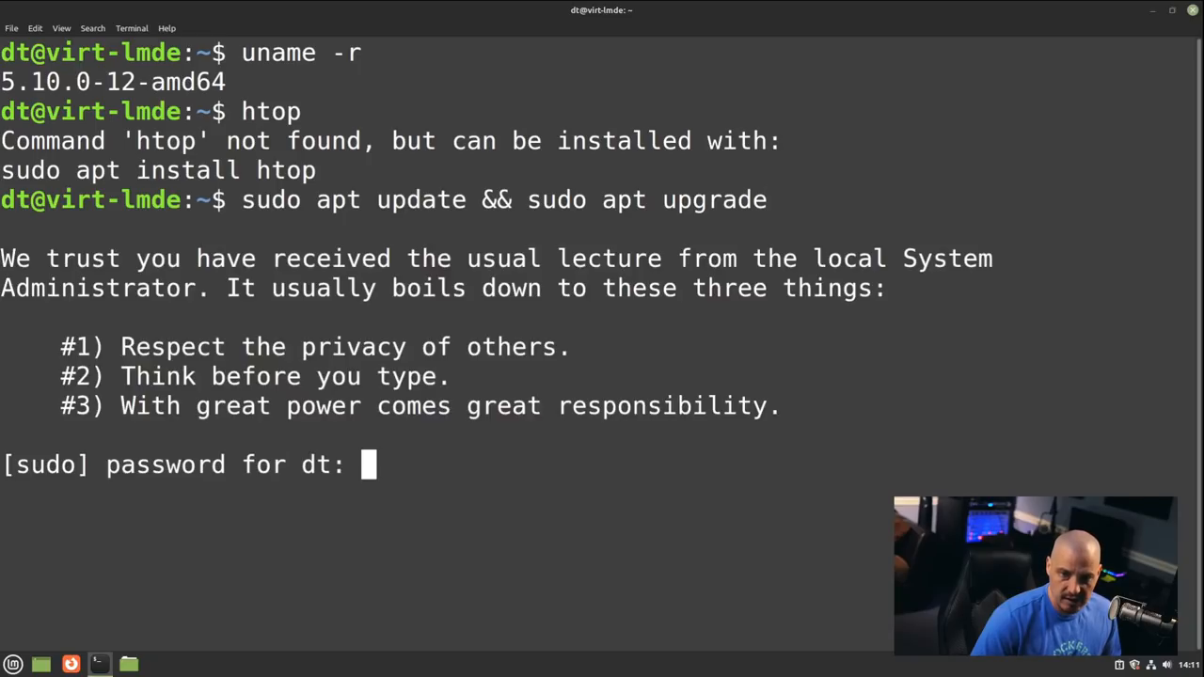
pyautogui.write('*')
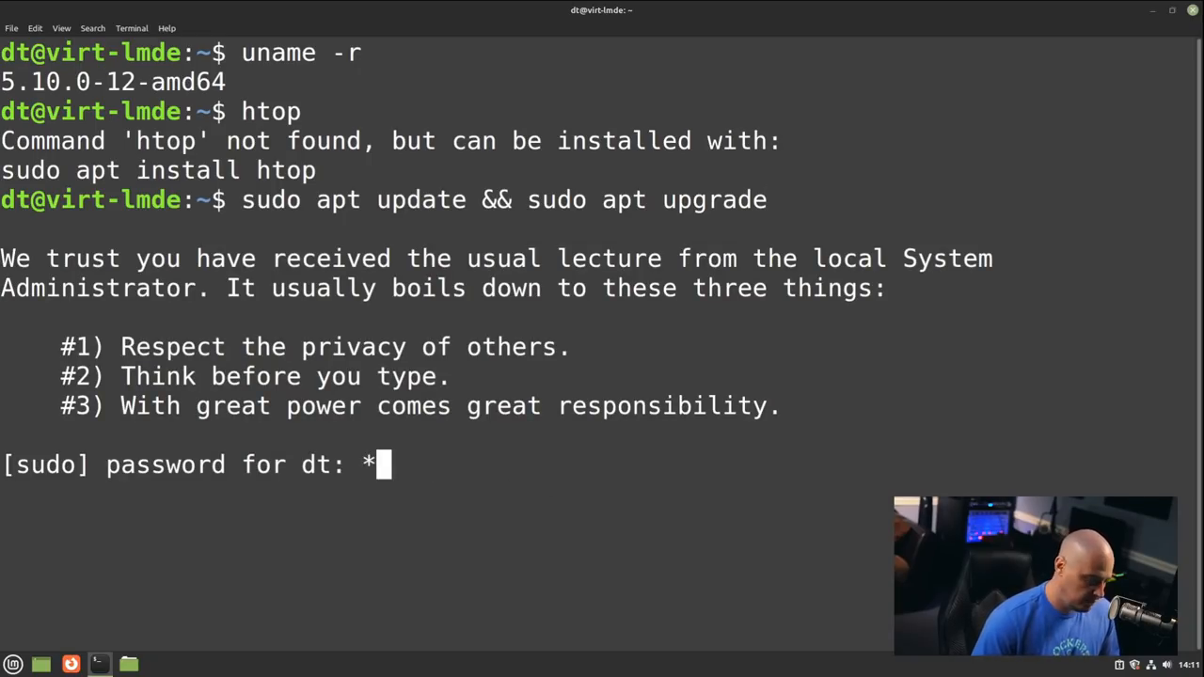
pyautogui.press('Return')
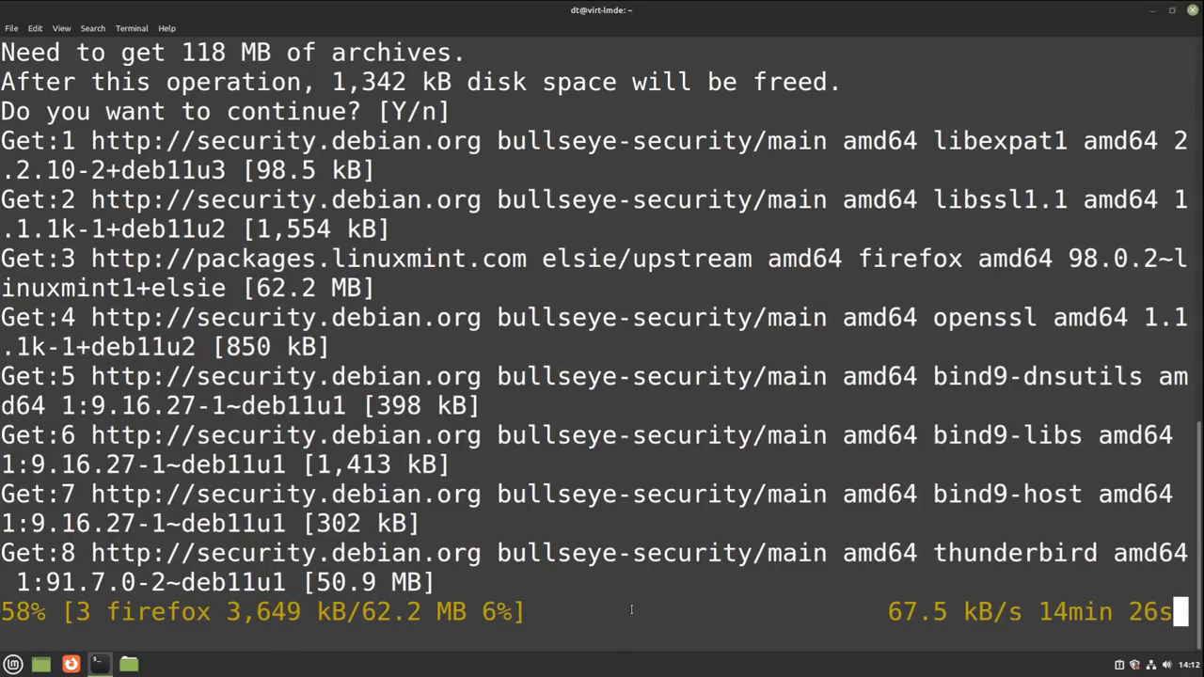
# Interrupt the upgrade and install htop 3.0.5-7 with sudo apt install htop.
pyautogui.press('ctrl+c')
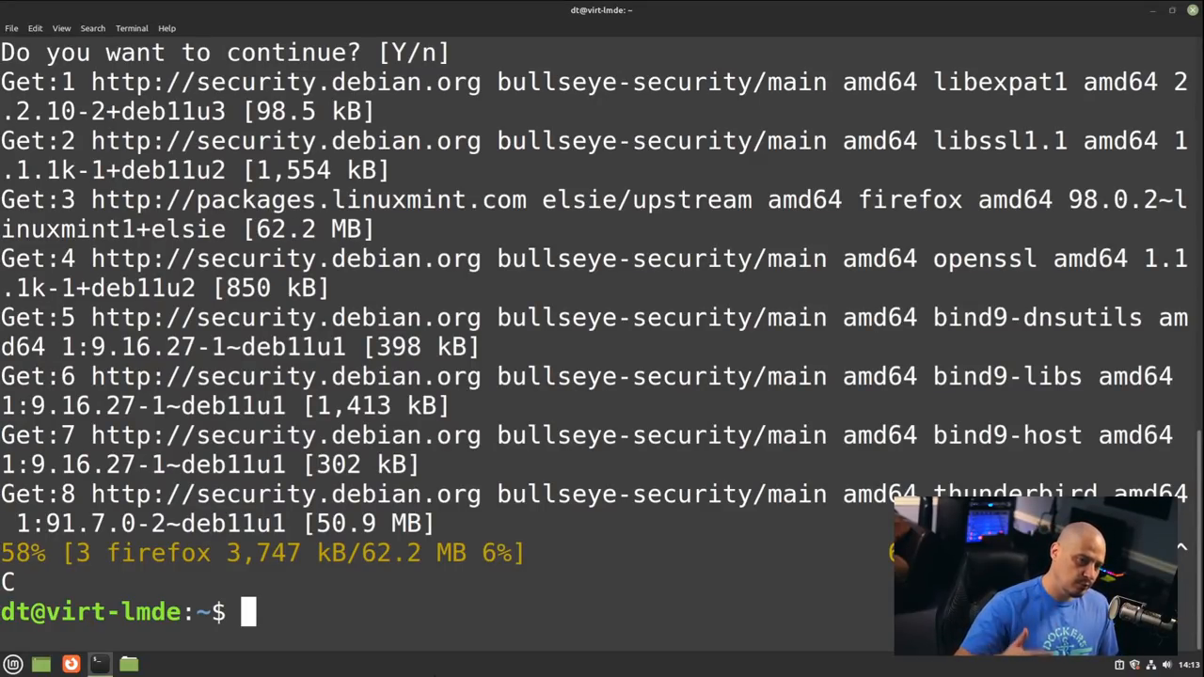
pyautogui.write('sudo a')
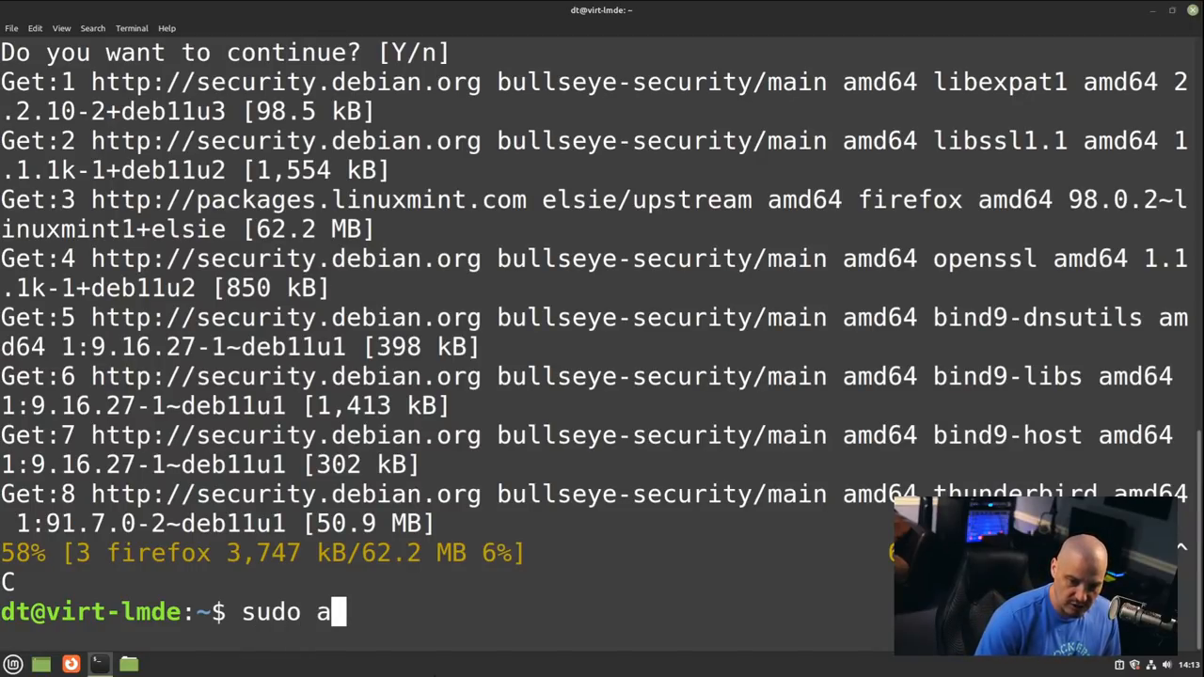
pyautogui.write('pt')
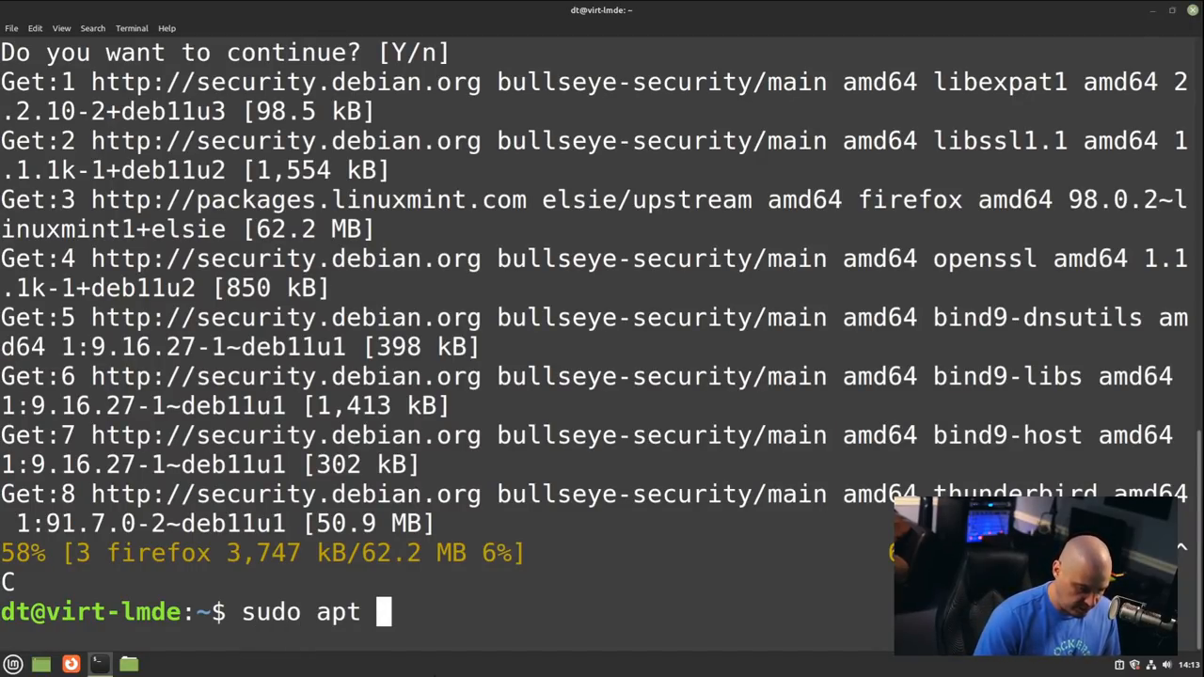
pyautogui.write('install htop')
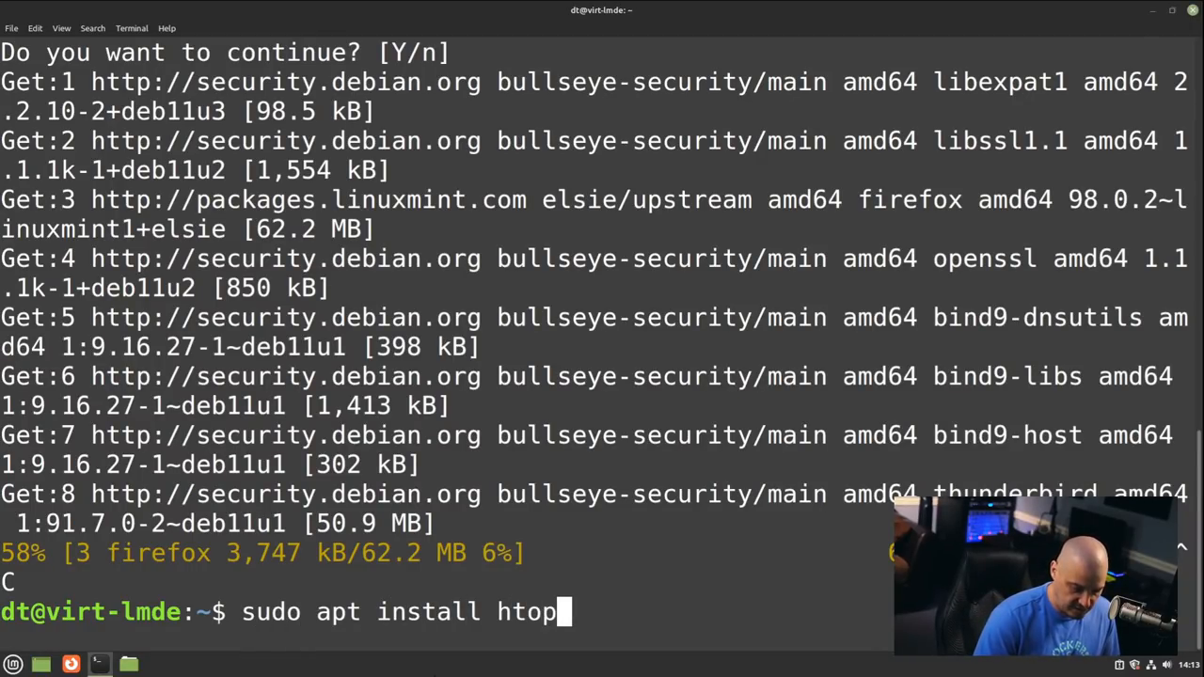
pyautogui.press('Return')
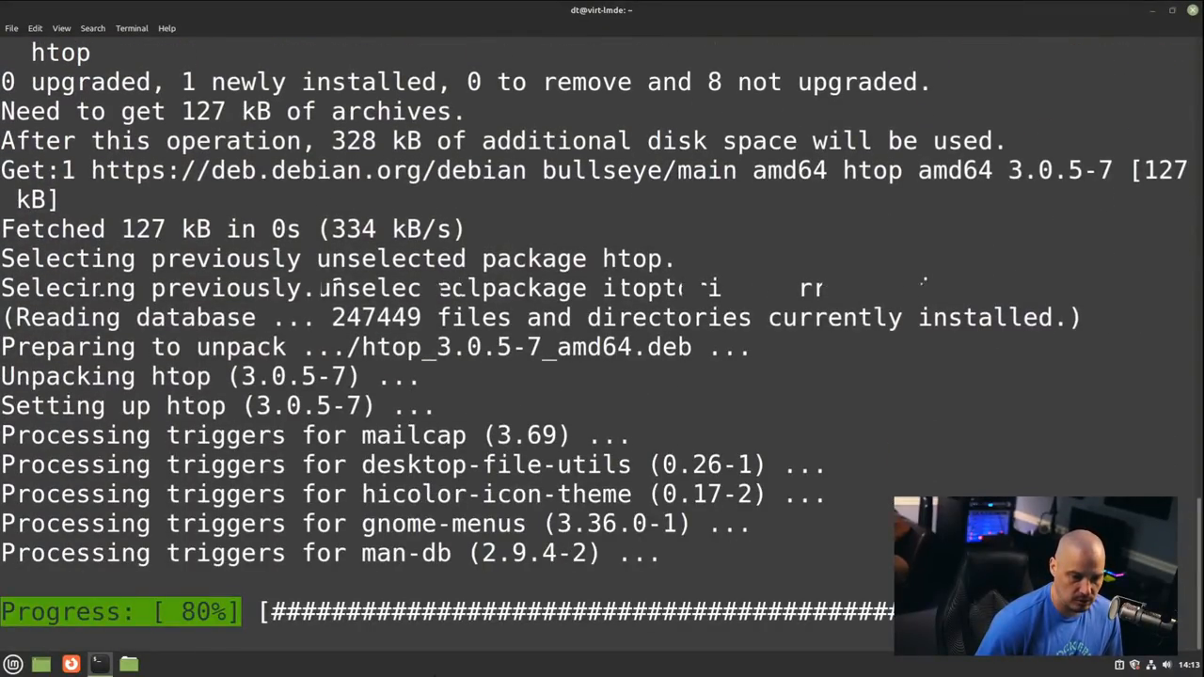
pyautogui.write('htd')
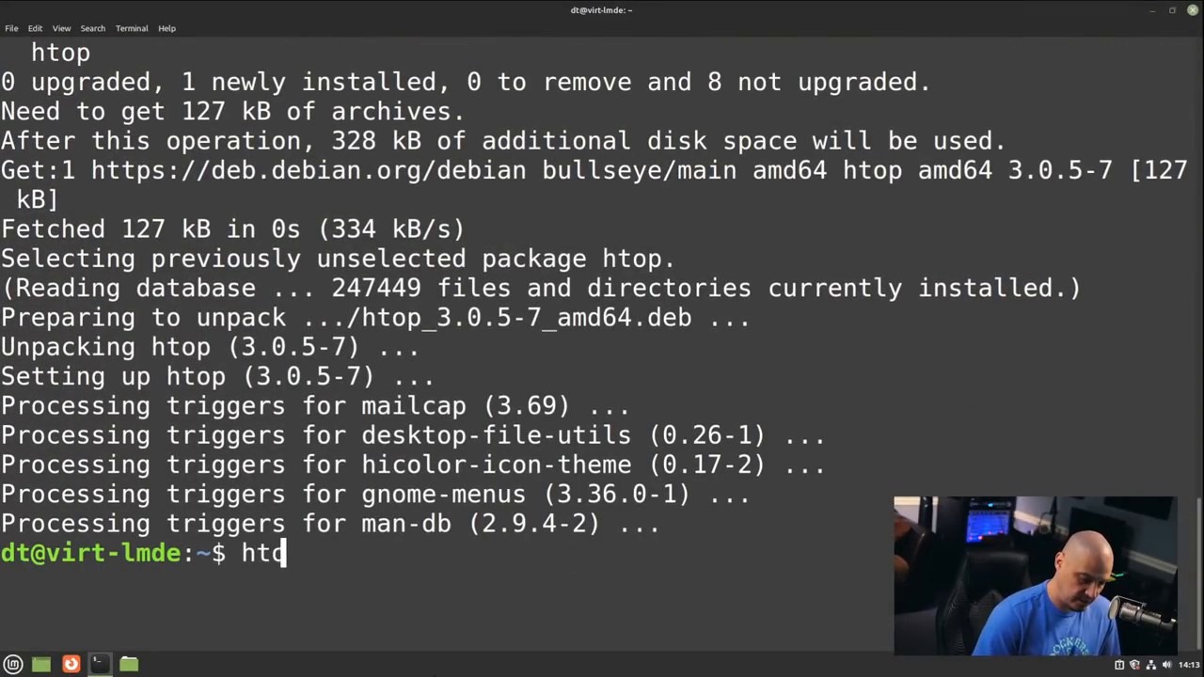
# Run htop to view CPU, memory and processes, dismiss the Update Manager window, then quit htop.
pyautogui.press('Return')
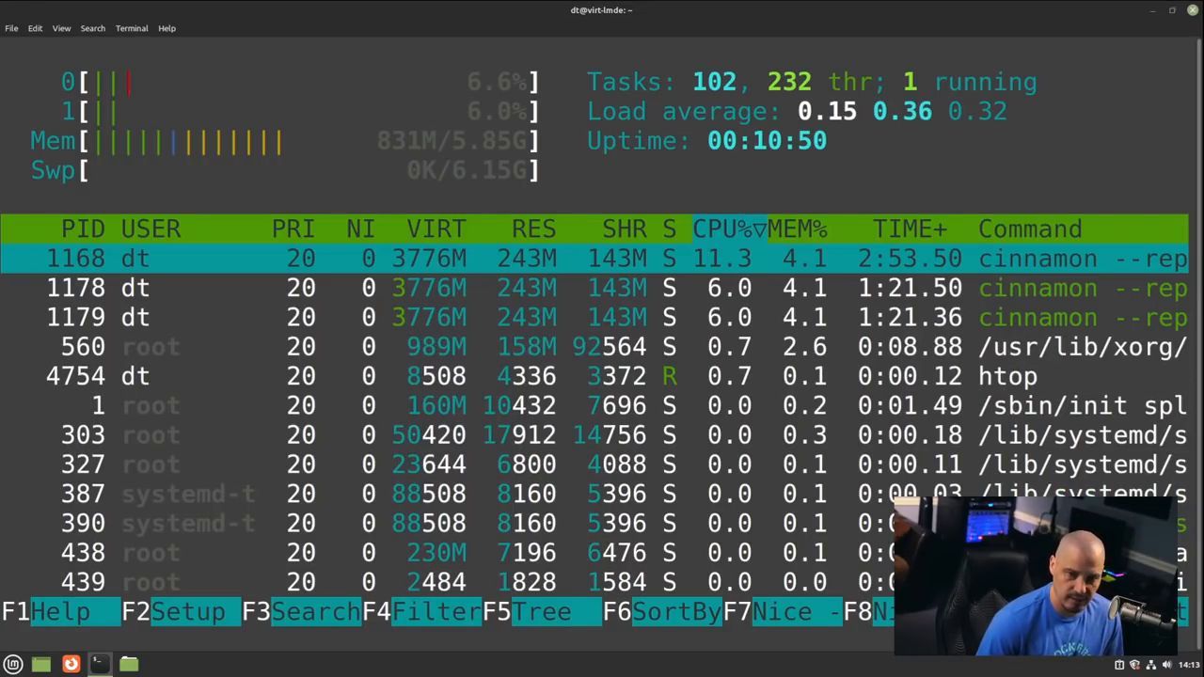
pyautogui.click(158, 665)
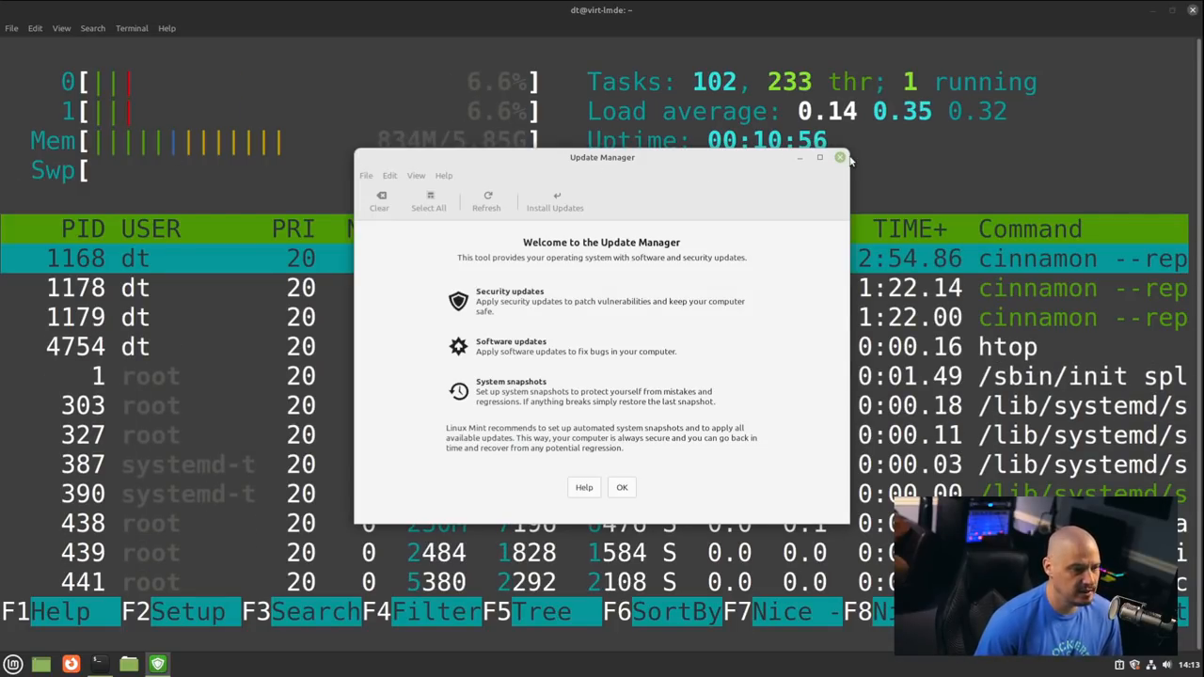
pyautogui.click(839, 158)
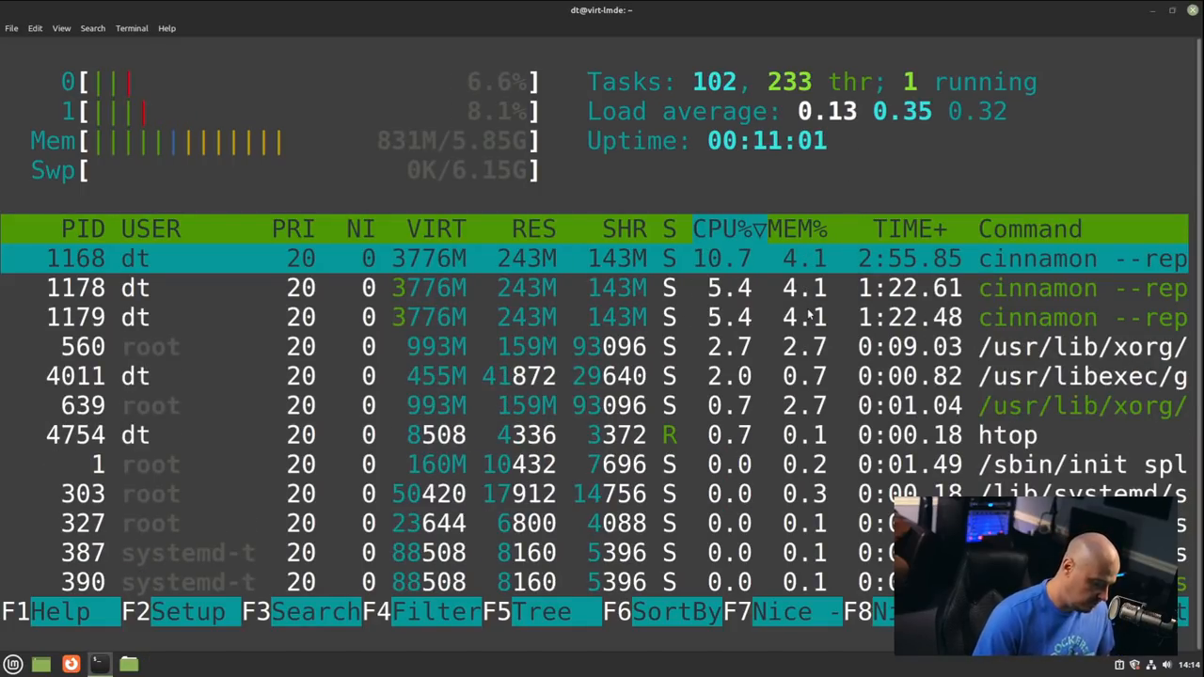
pyautogui.press('q')
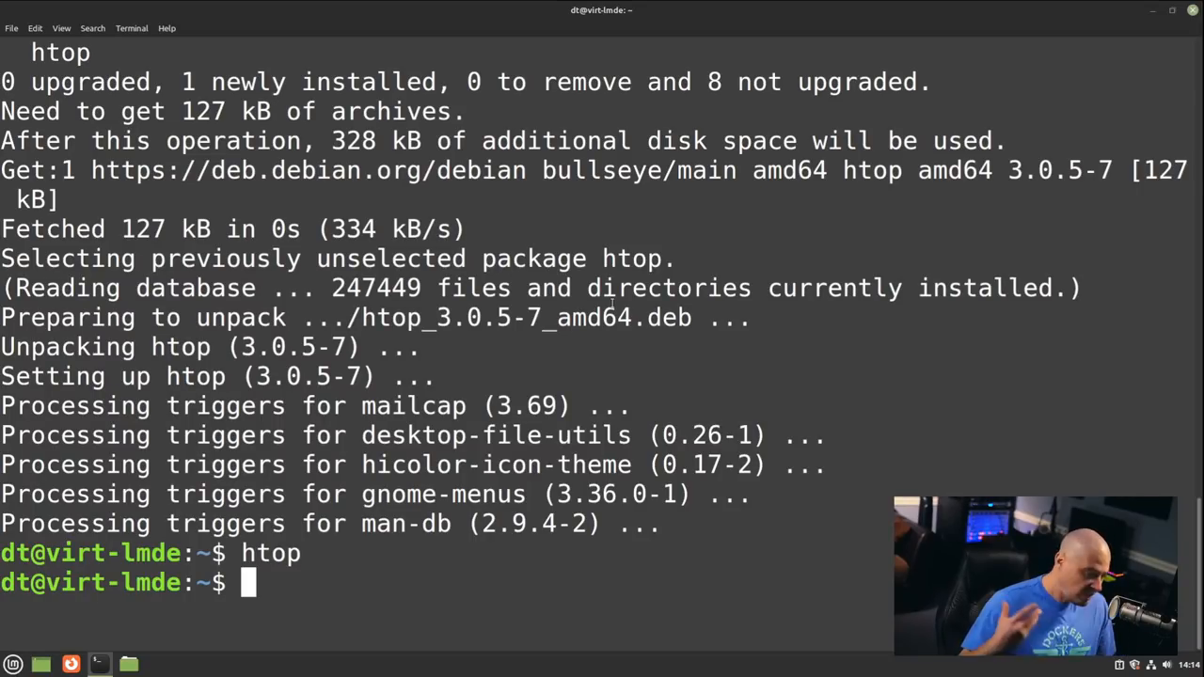
pyautogui.moveTo(644, 15)
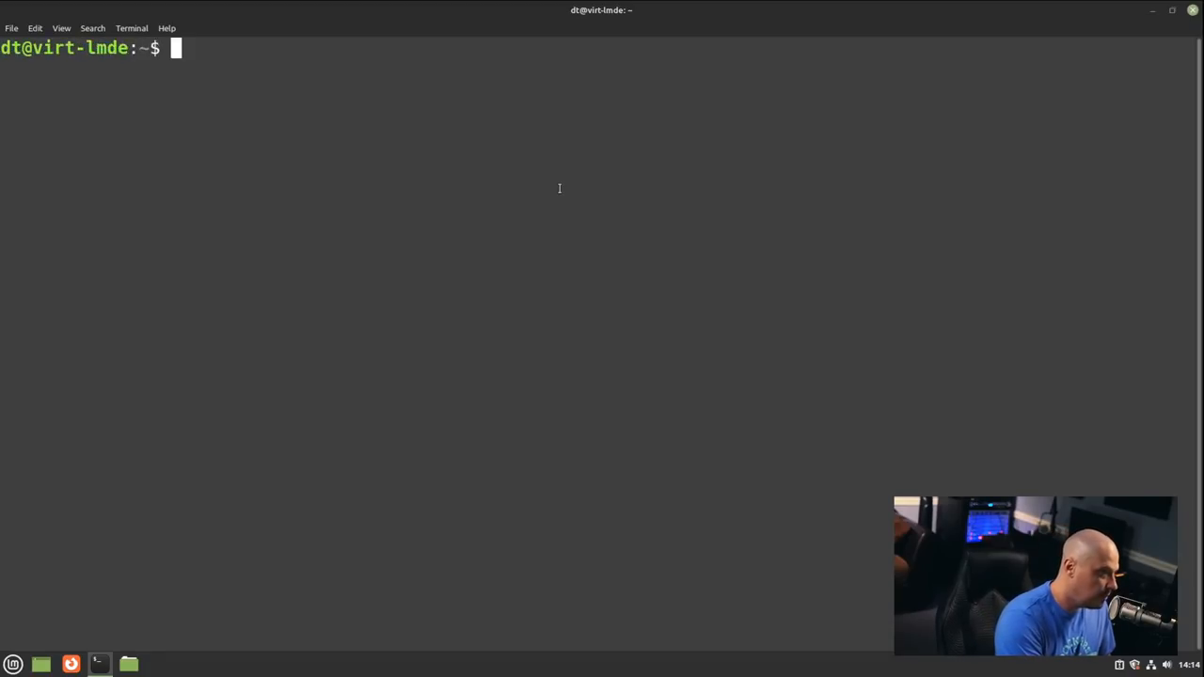
# List installed packages with apt list --installed and count 2008 of them via wc -l.
pyautogui.write('su')
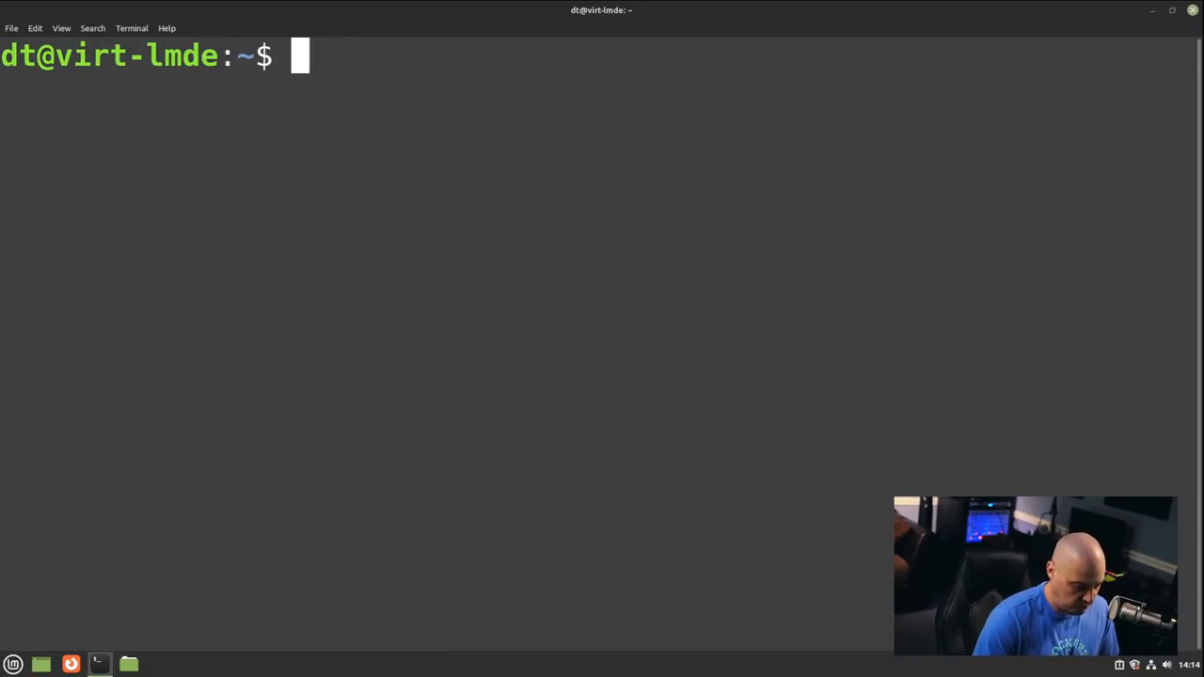
pyautogui.write('apt list')
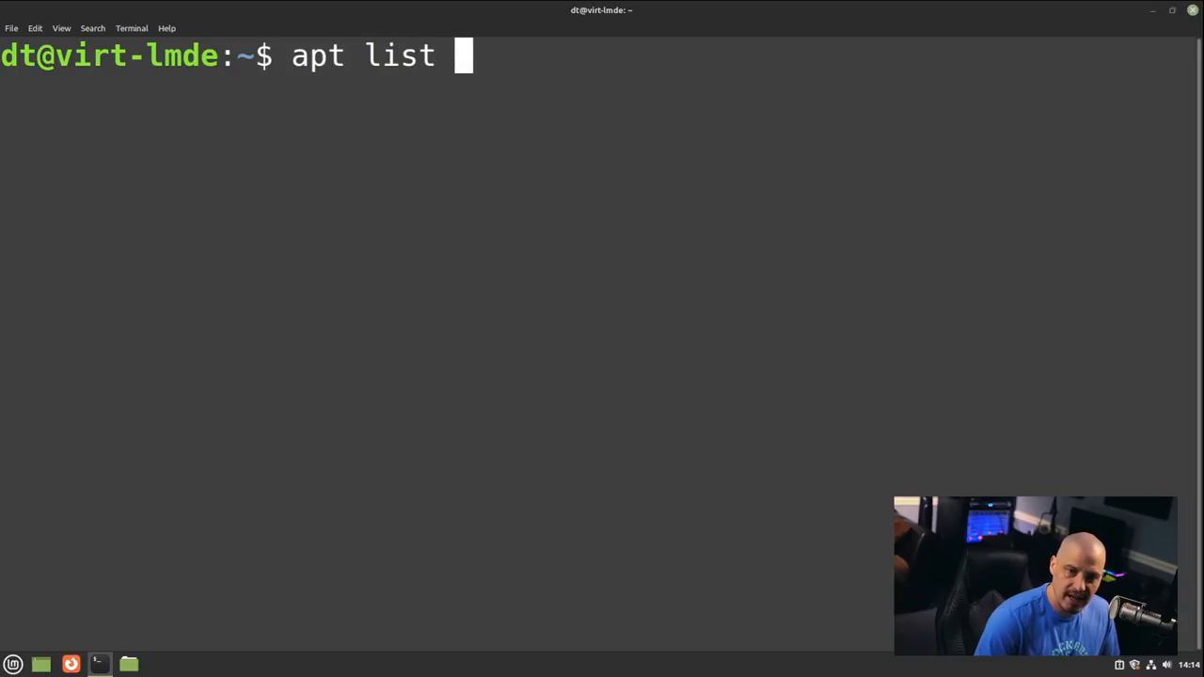
pyautogui.write('---installed')
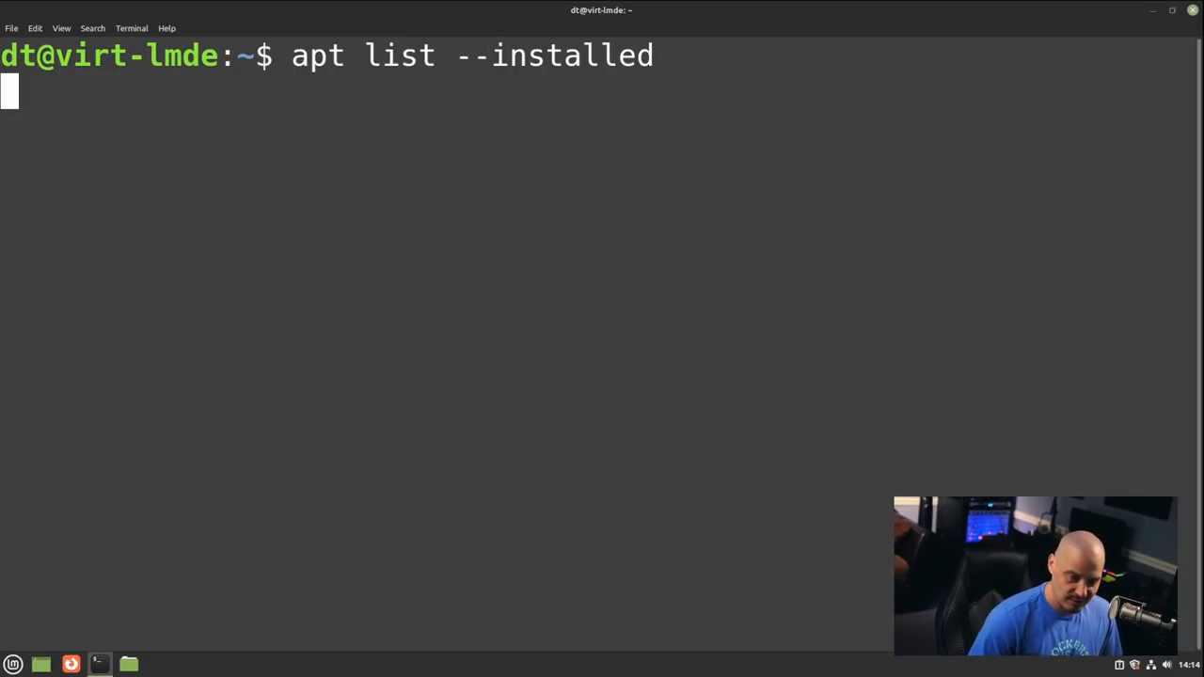
pyautogui.press('Return')
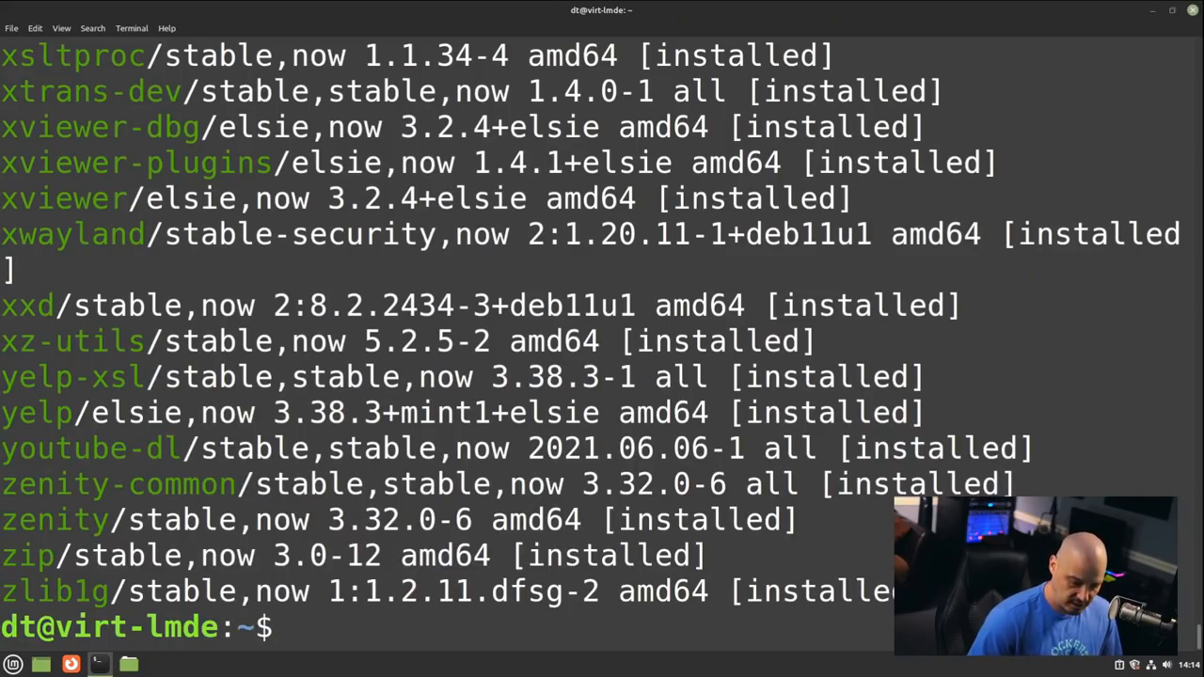
pyautogui.write('apt list --installed |')
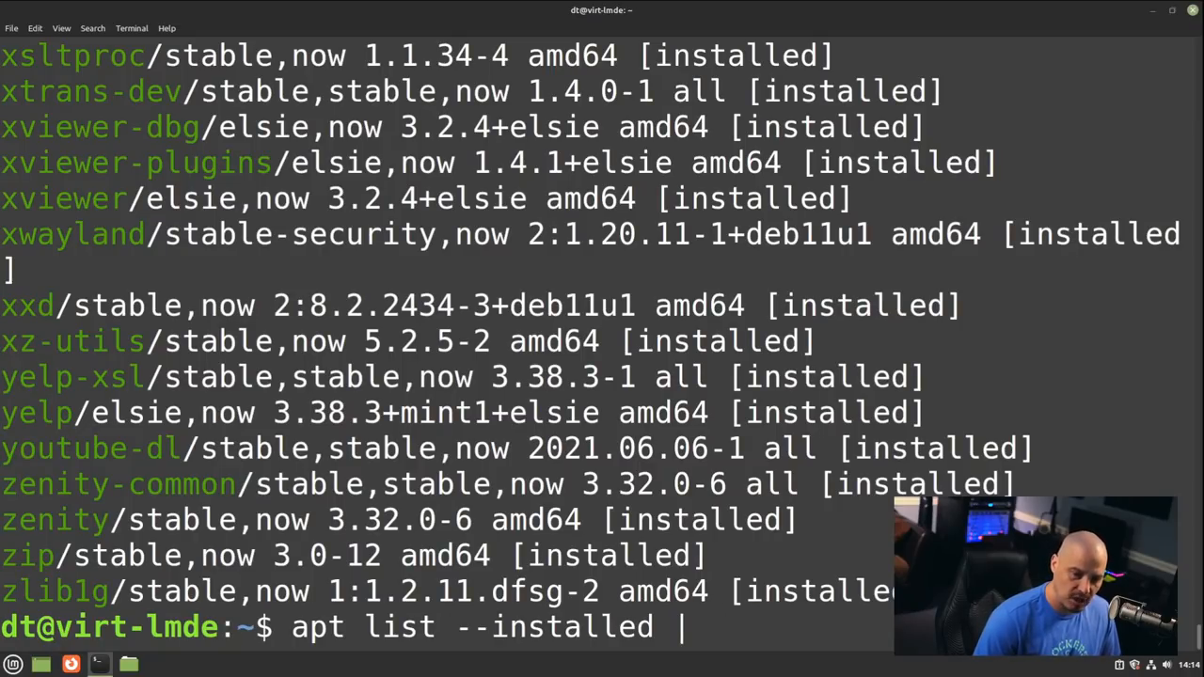
pyautogui.write('wc -l')
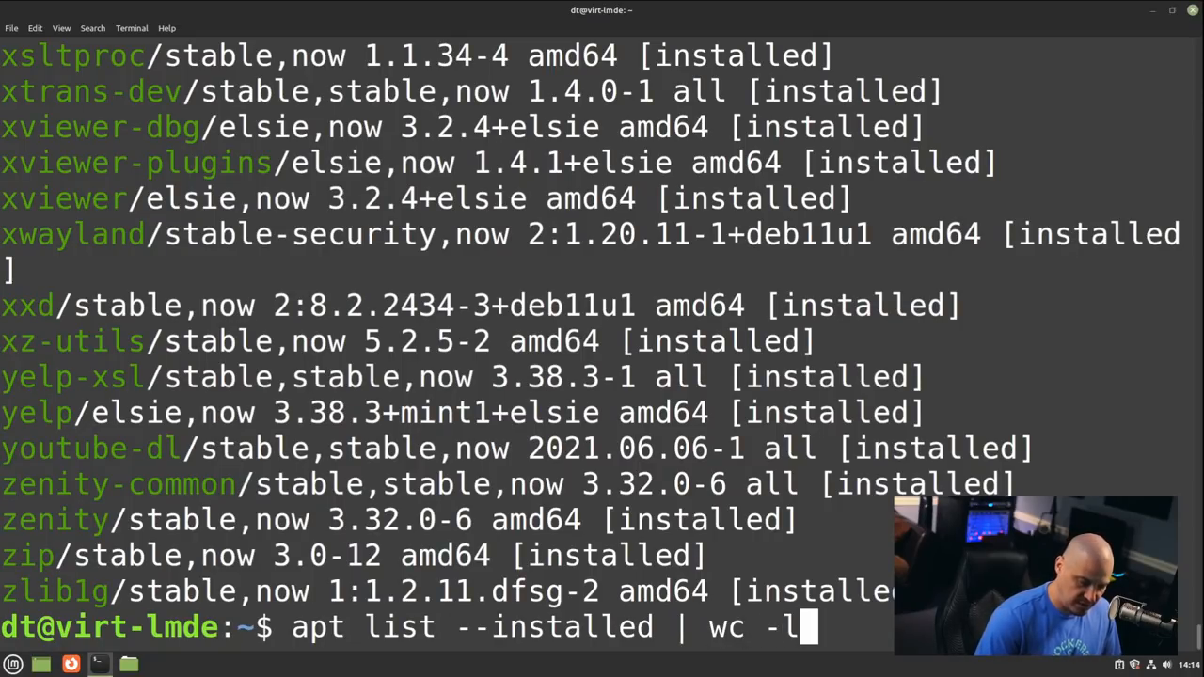
pyautogui.press('Return')
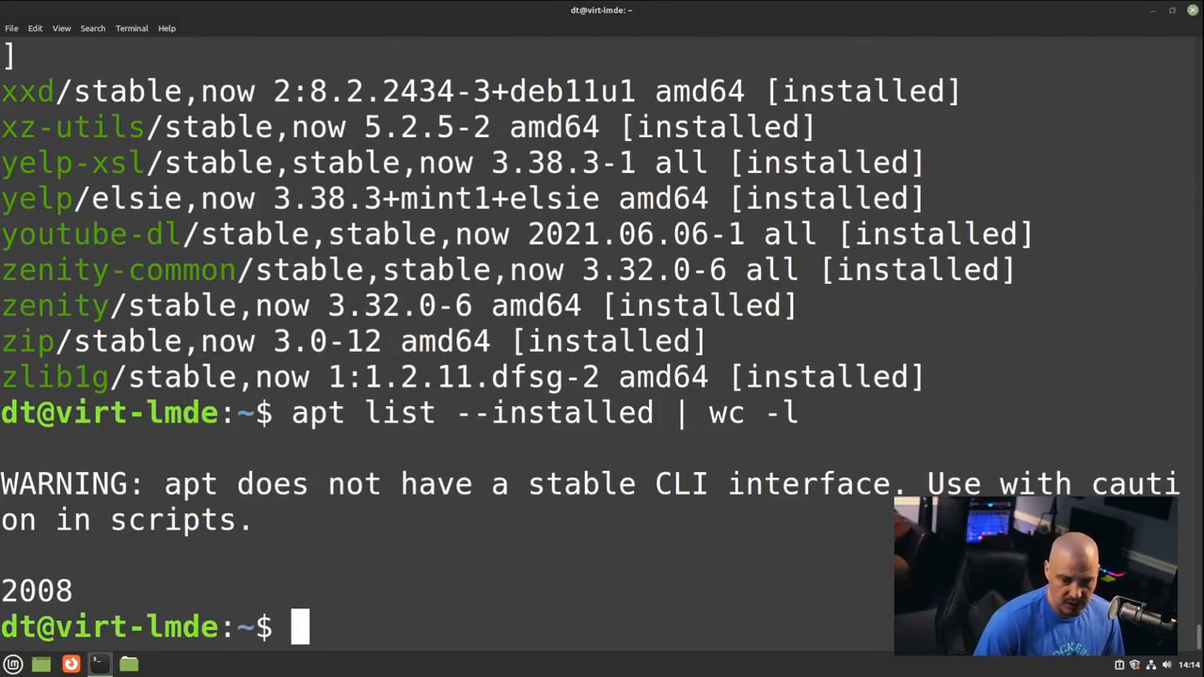
pyautogui.moveTo(1156, 85)
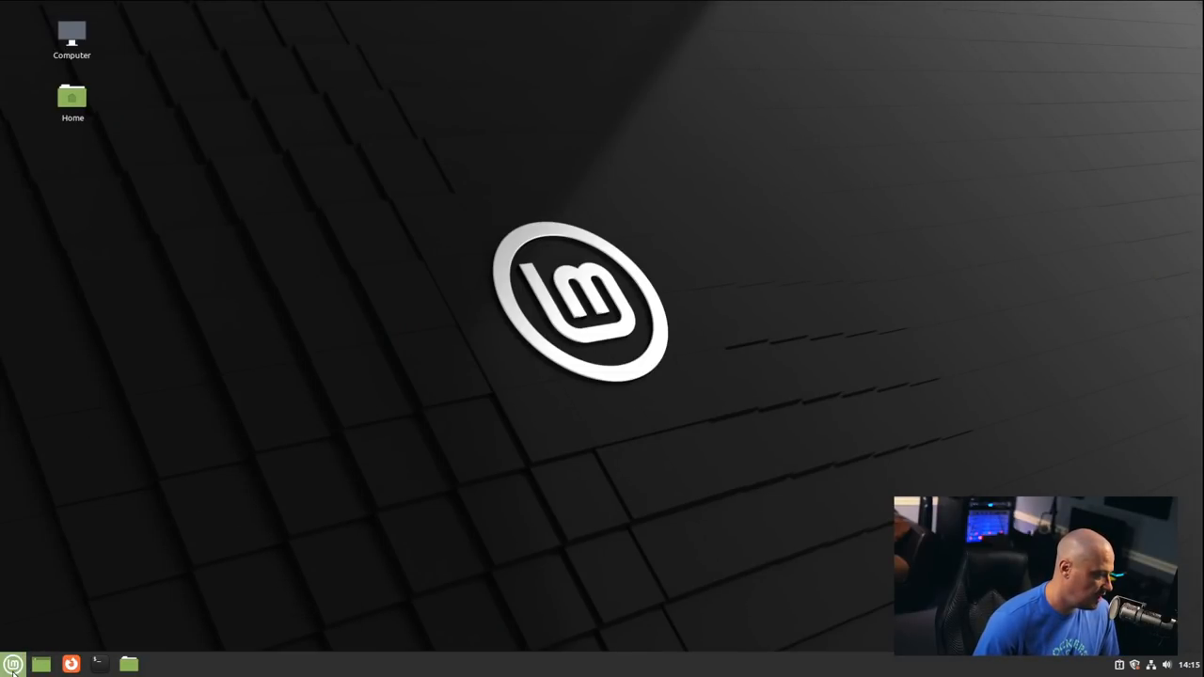
pyautogui.click(13, 665)
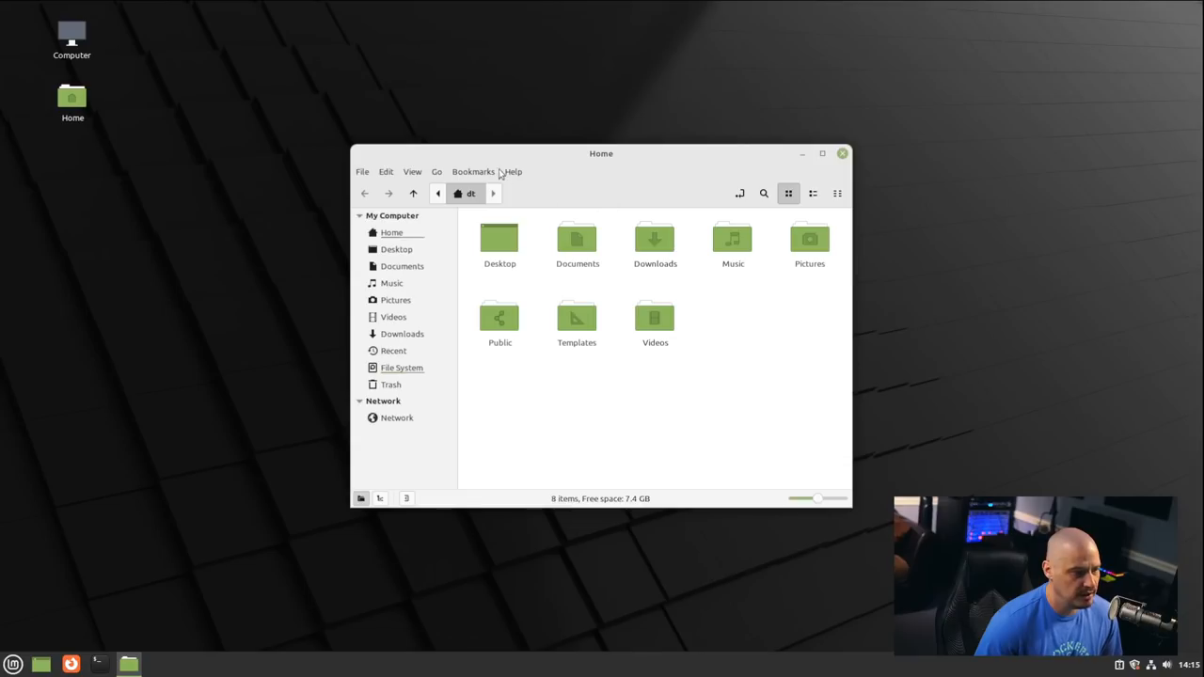
pyautogui.click(512, 171)
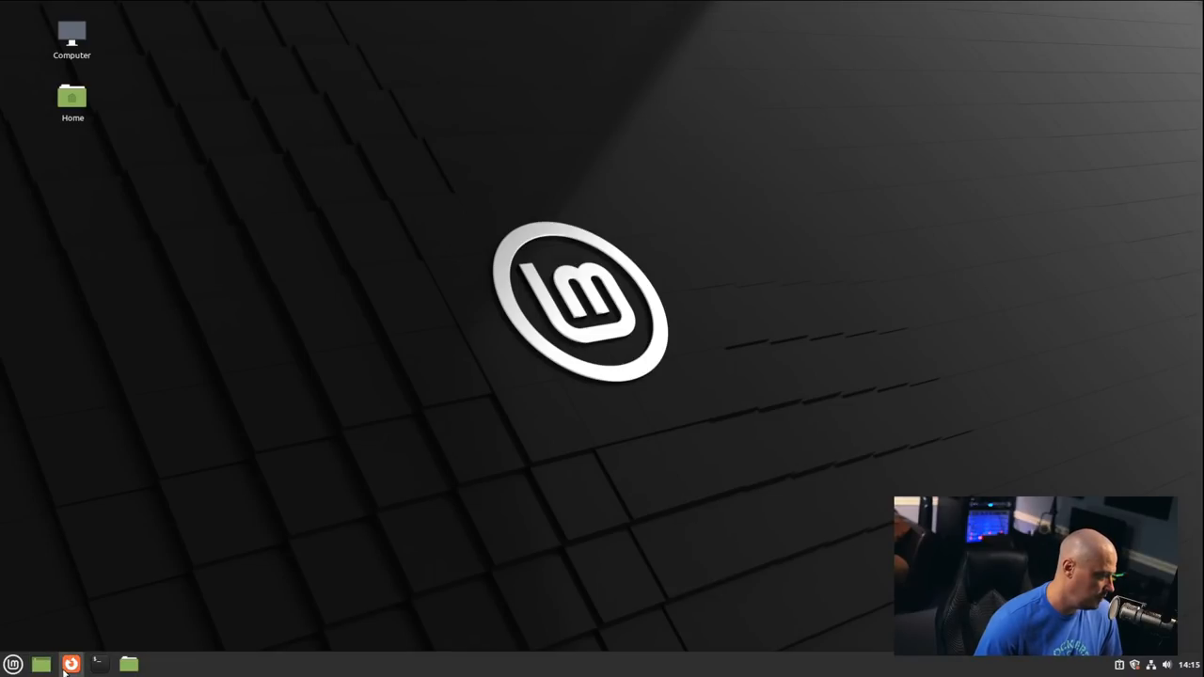
pyautogui.click(98, 664)
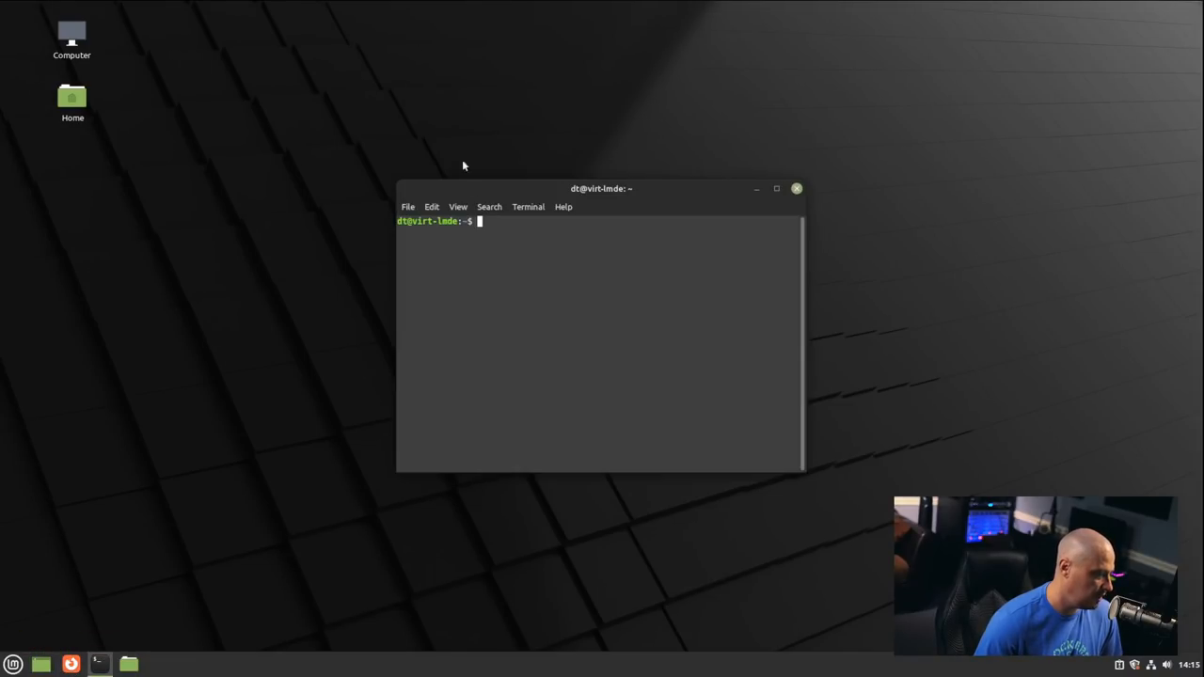
pyautogui.moveTo(602, 188); pyautogui.dragTo(529, 175)
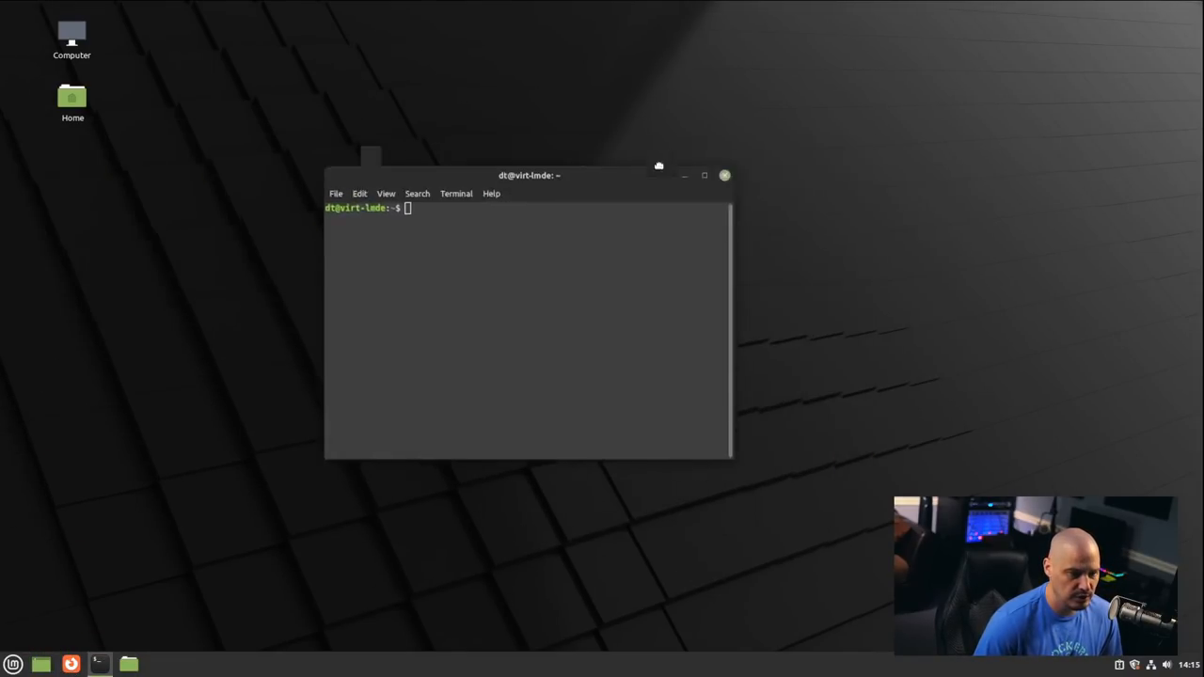
pyautogui.moveTo(529, 175); pyautogui.dragTo(431, 169)
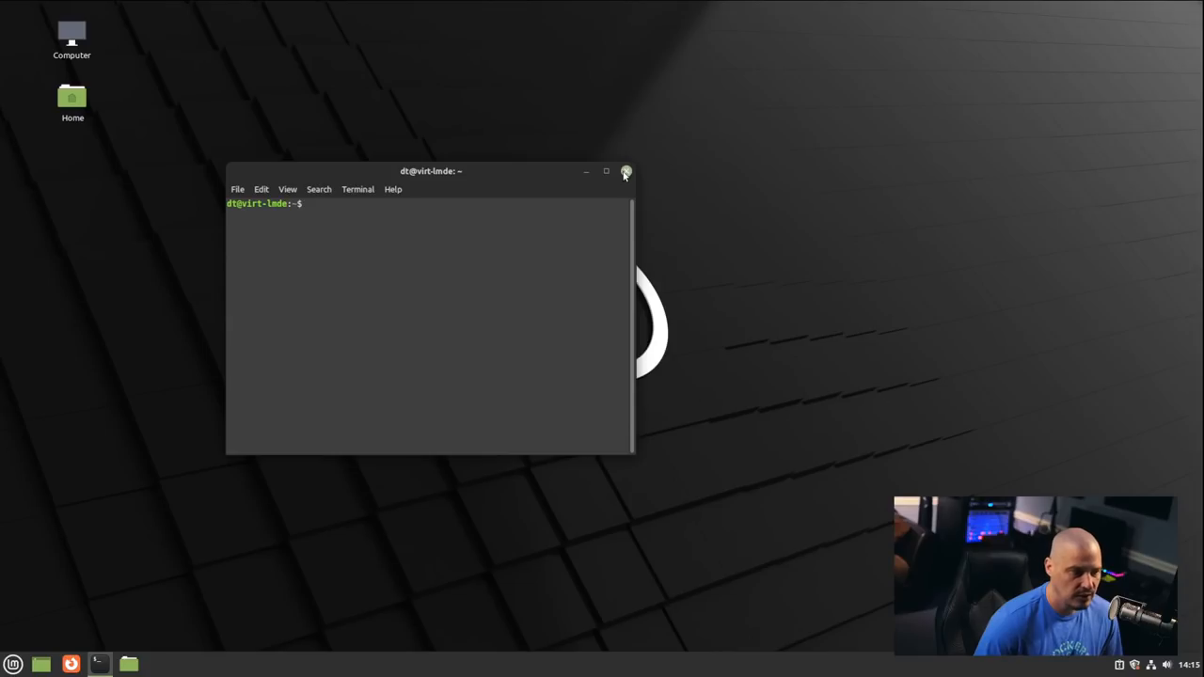
pyautogui.click(625, 171)
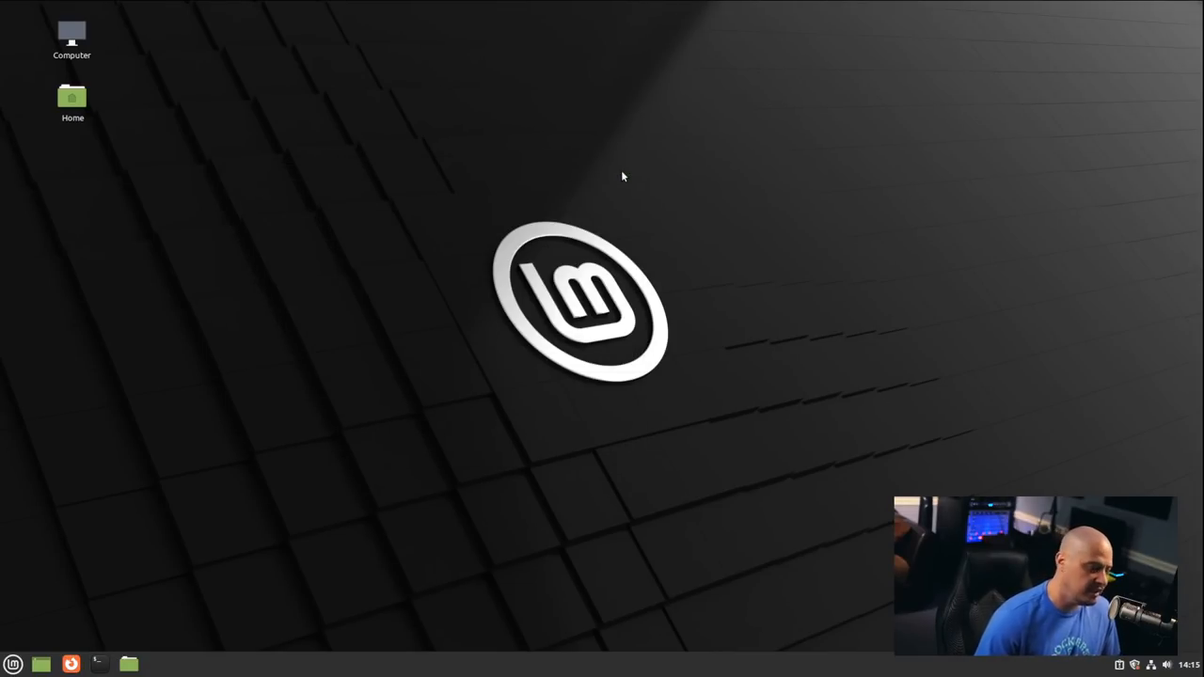
pyautogui.moveTo(702, 250)
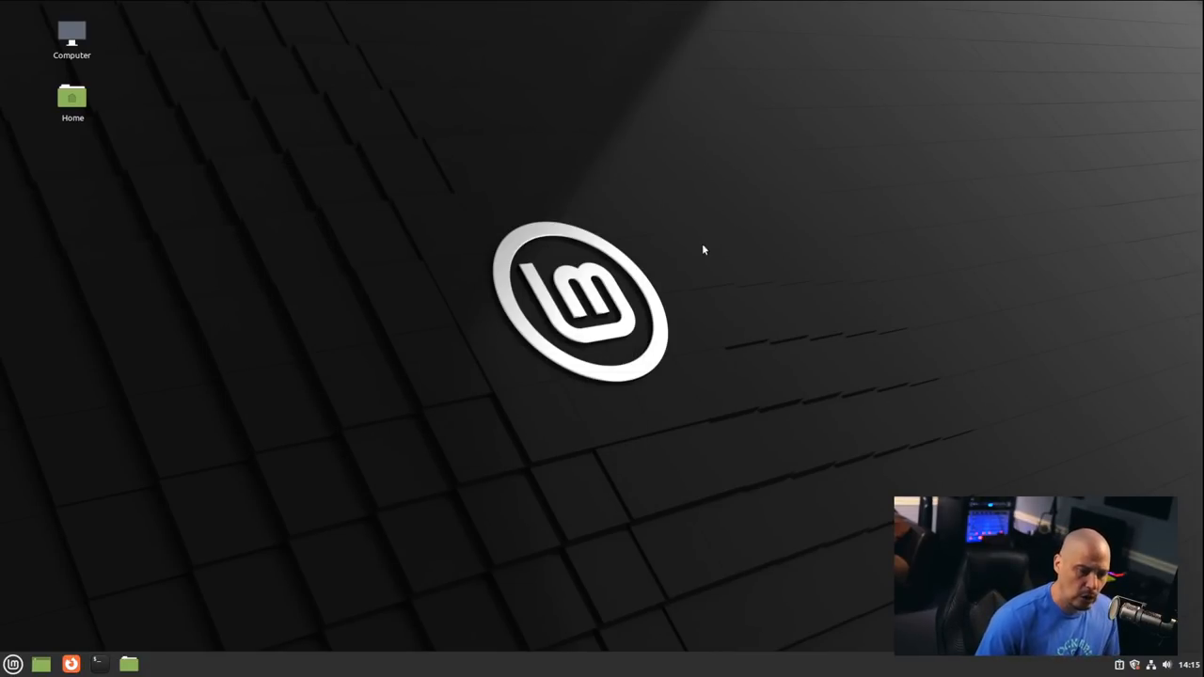
# From the desktop's Change Desktop Background, set the green Linux Mint logo wallpaper and close Backgrounds.
pyautogui.rightClick(704, 248)
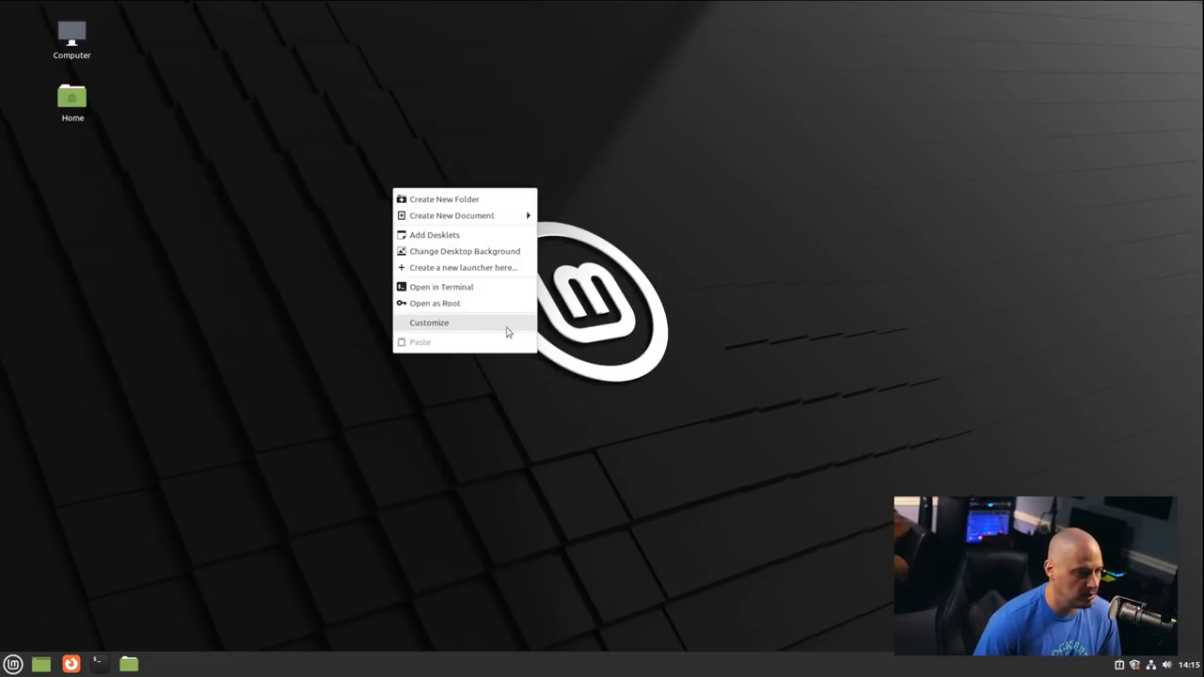
pyautogui.moveTo(464, 253)
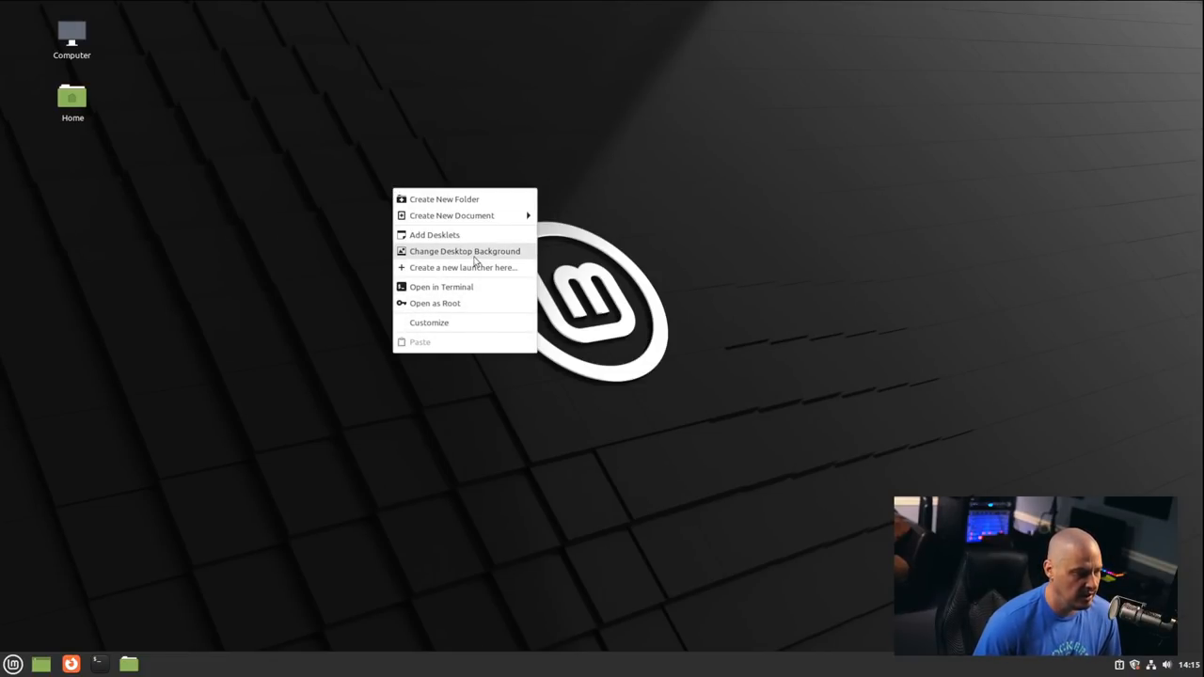
pyautogui.click(463, 252)
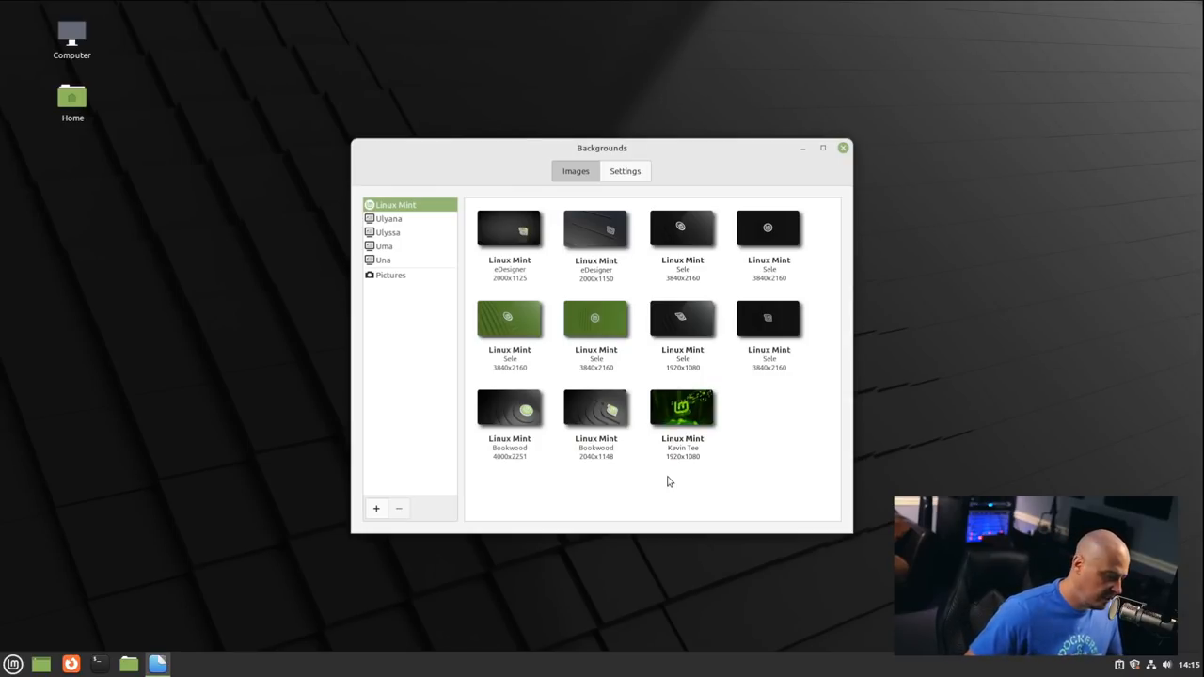
pyautogui.moveTo(644, 451)
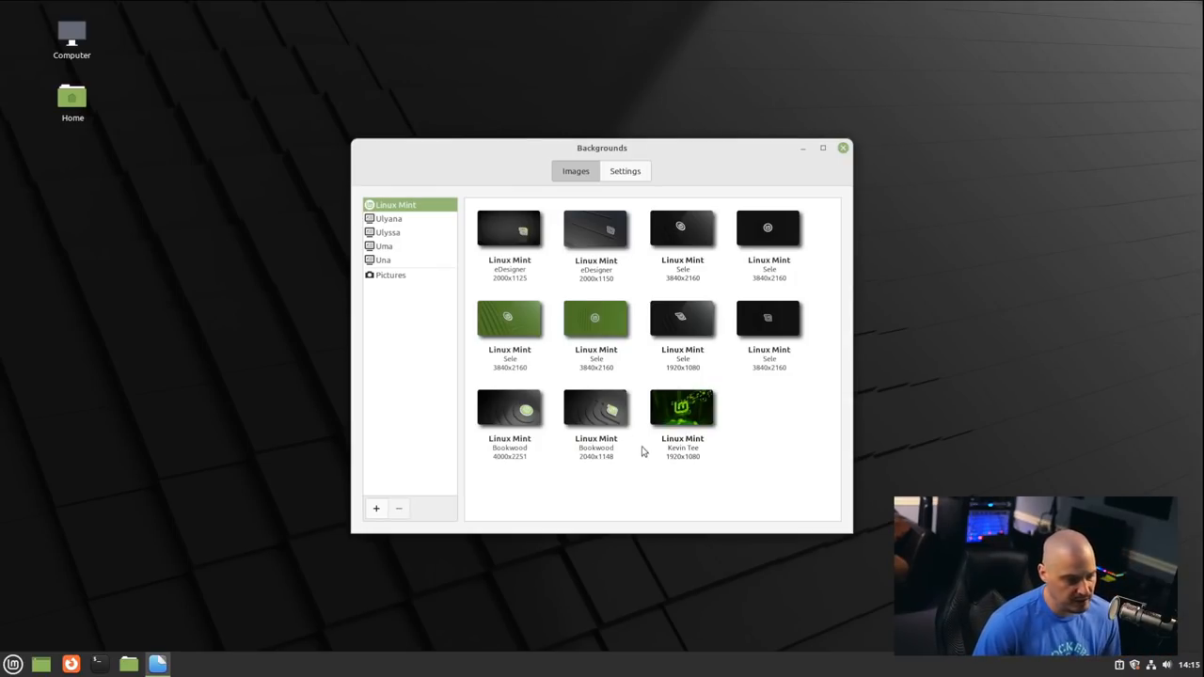
pyautogui.click(682, 406)
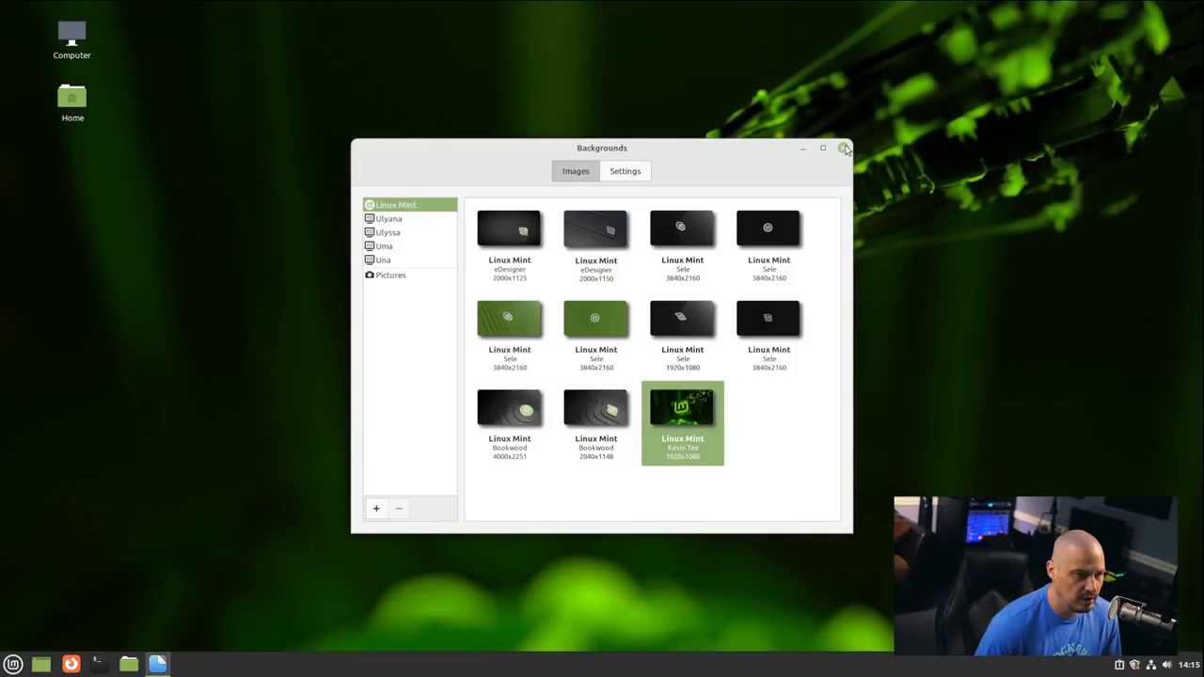
pyautogui.click(843, 147)
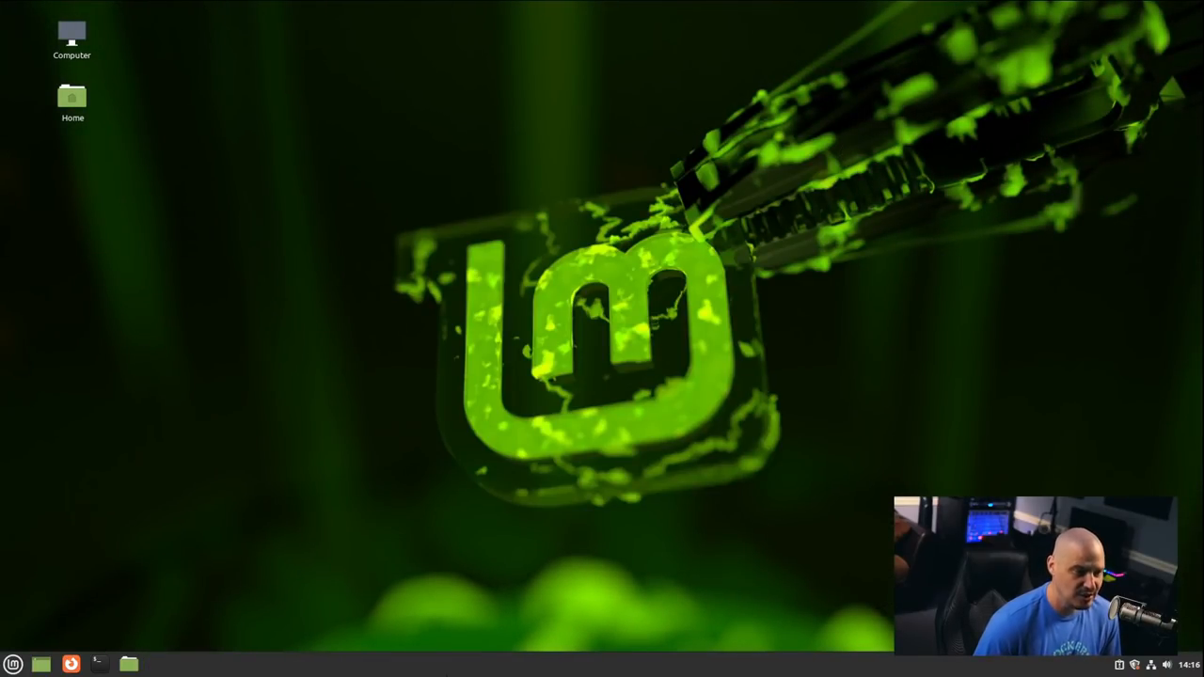